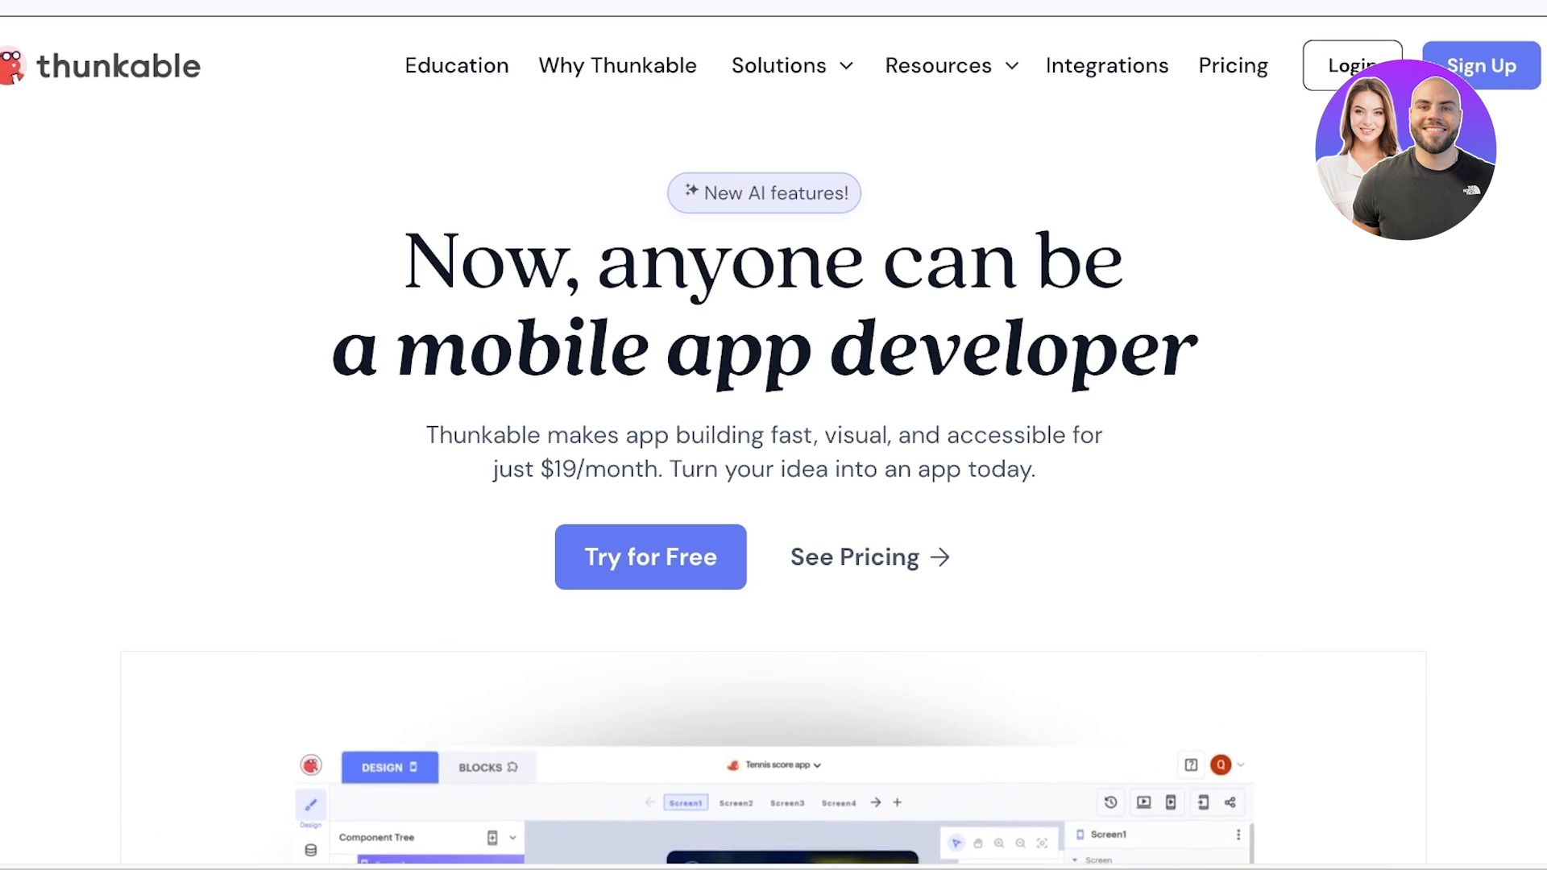
# Scroll the homepage and bring up the Solutions menu of teams and use cases
pyautogui.scroll(-3)
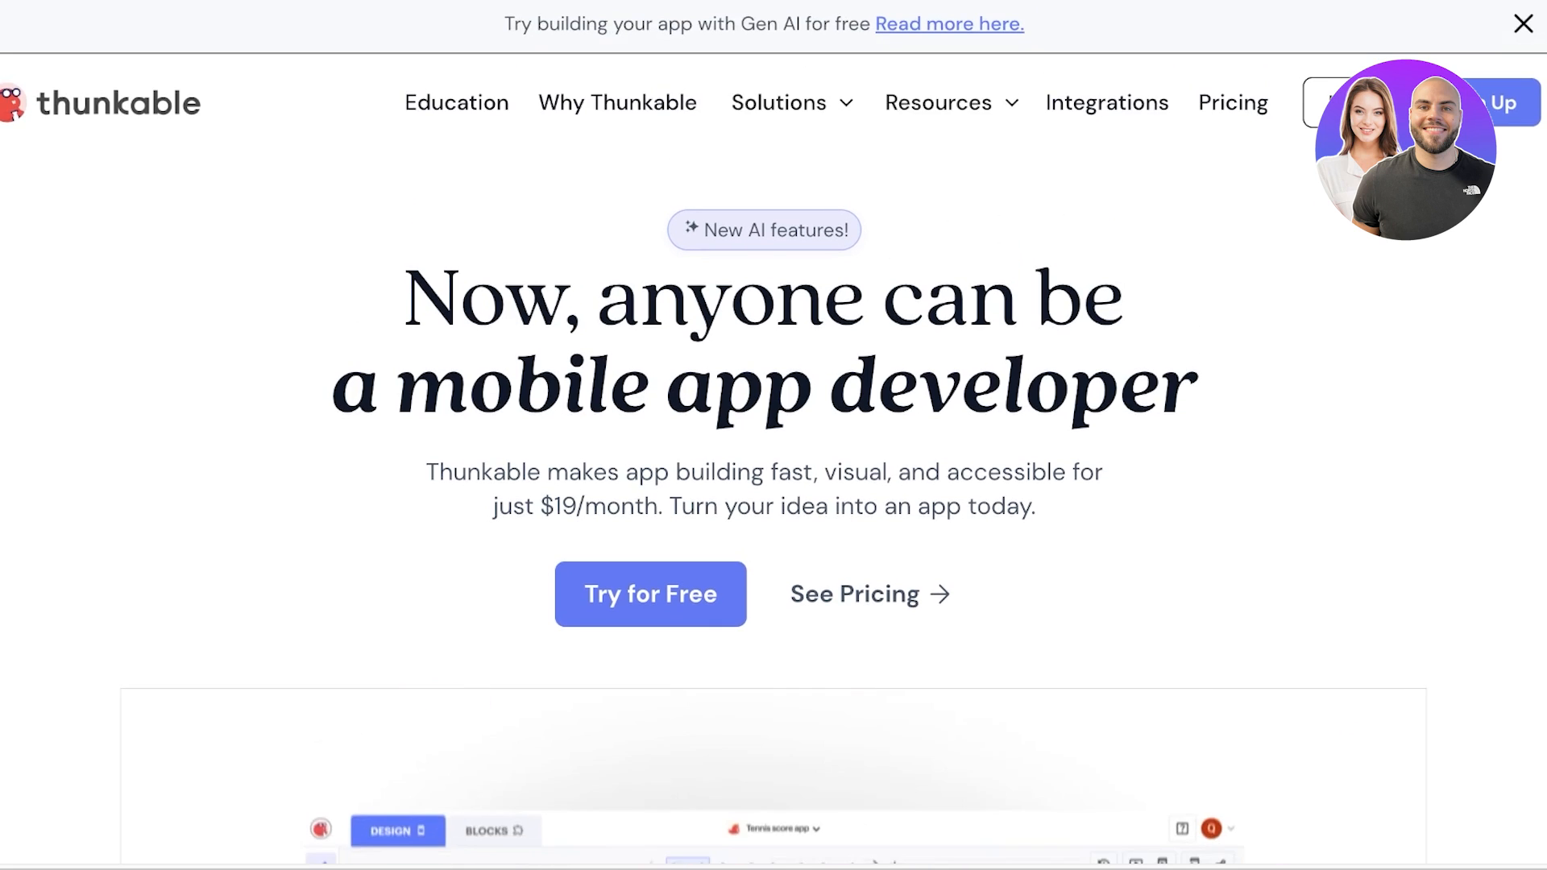
pyautogui.click(778, 102)
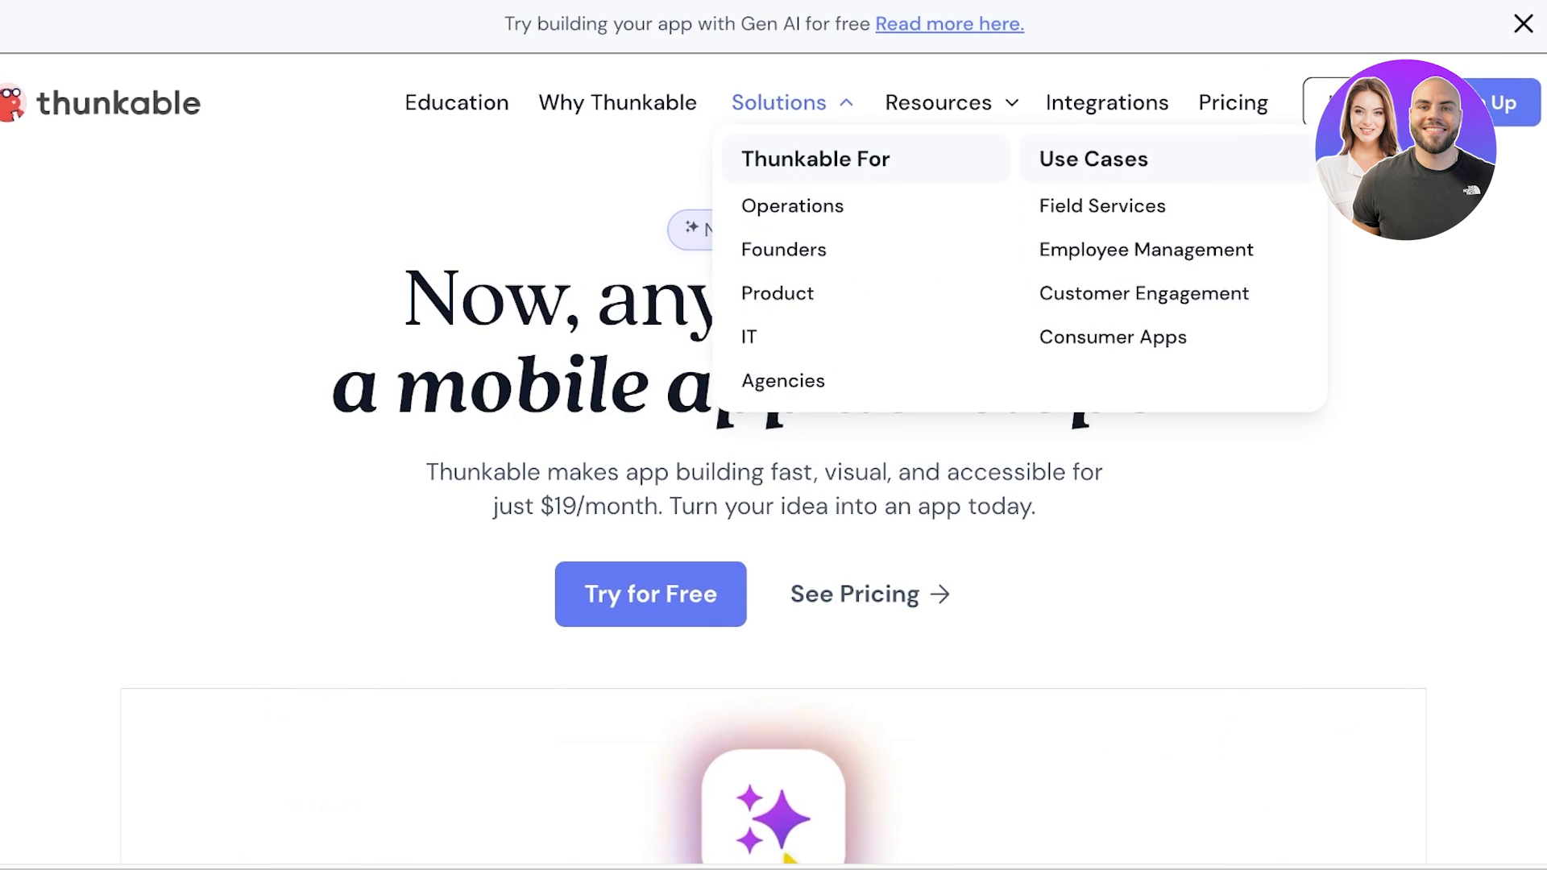
pyautogui.moveTo(791, 205)
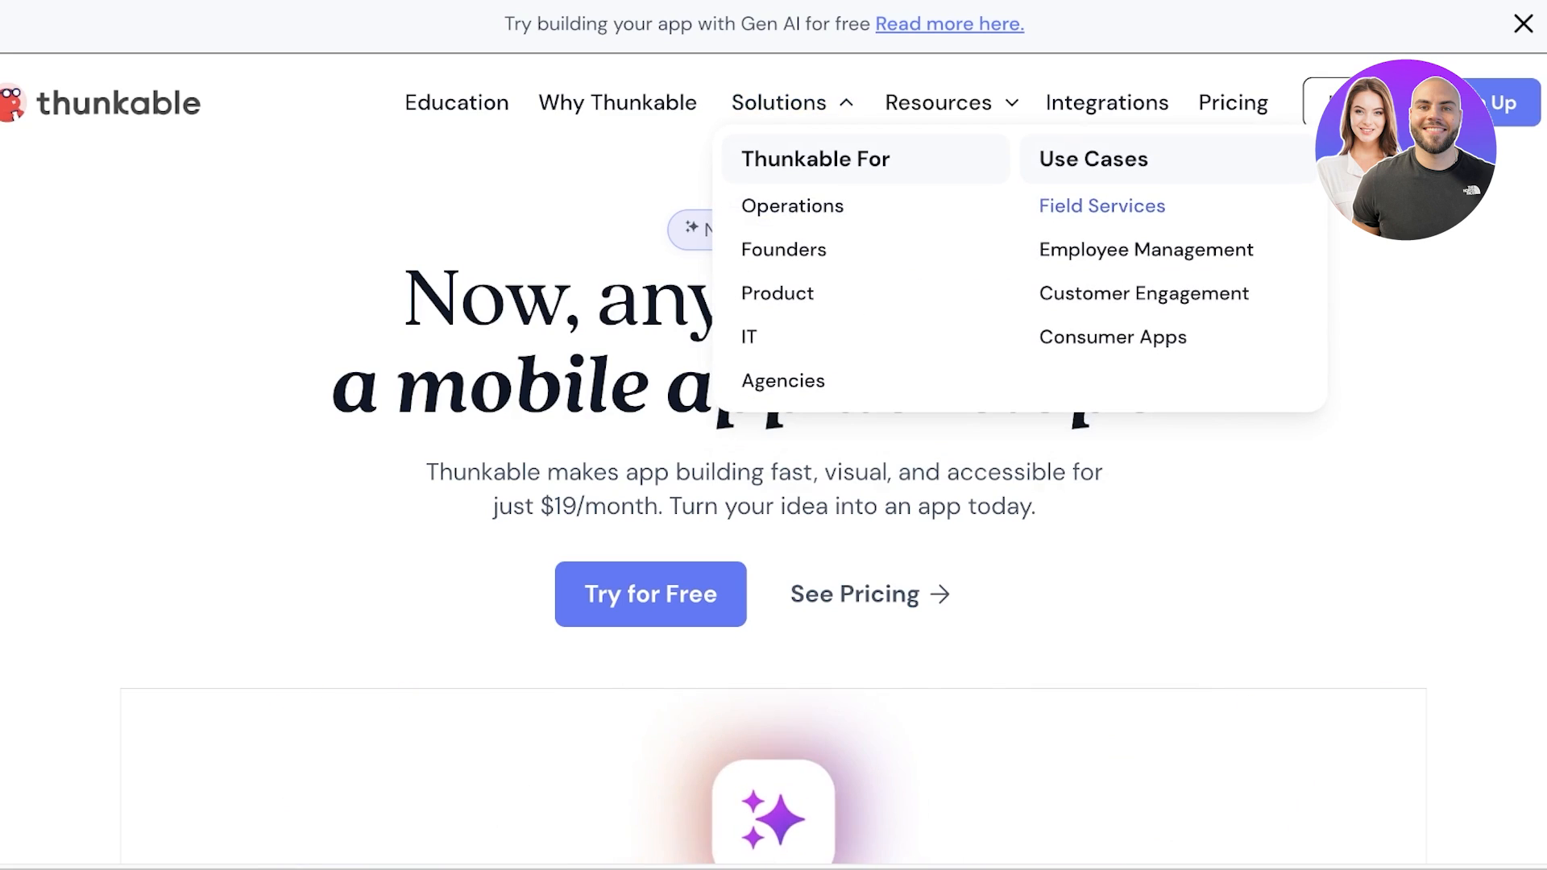
pyautogui.moveTo(1146, 248)
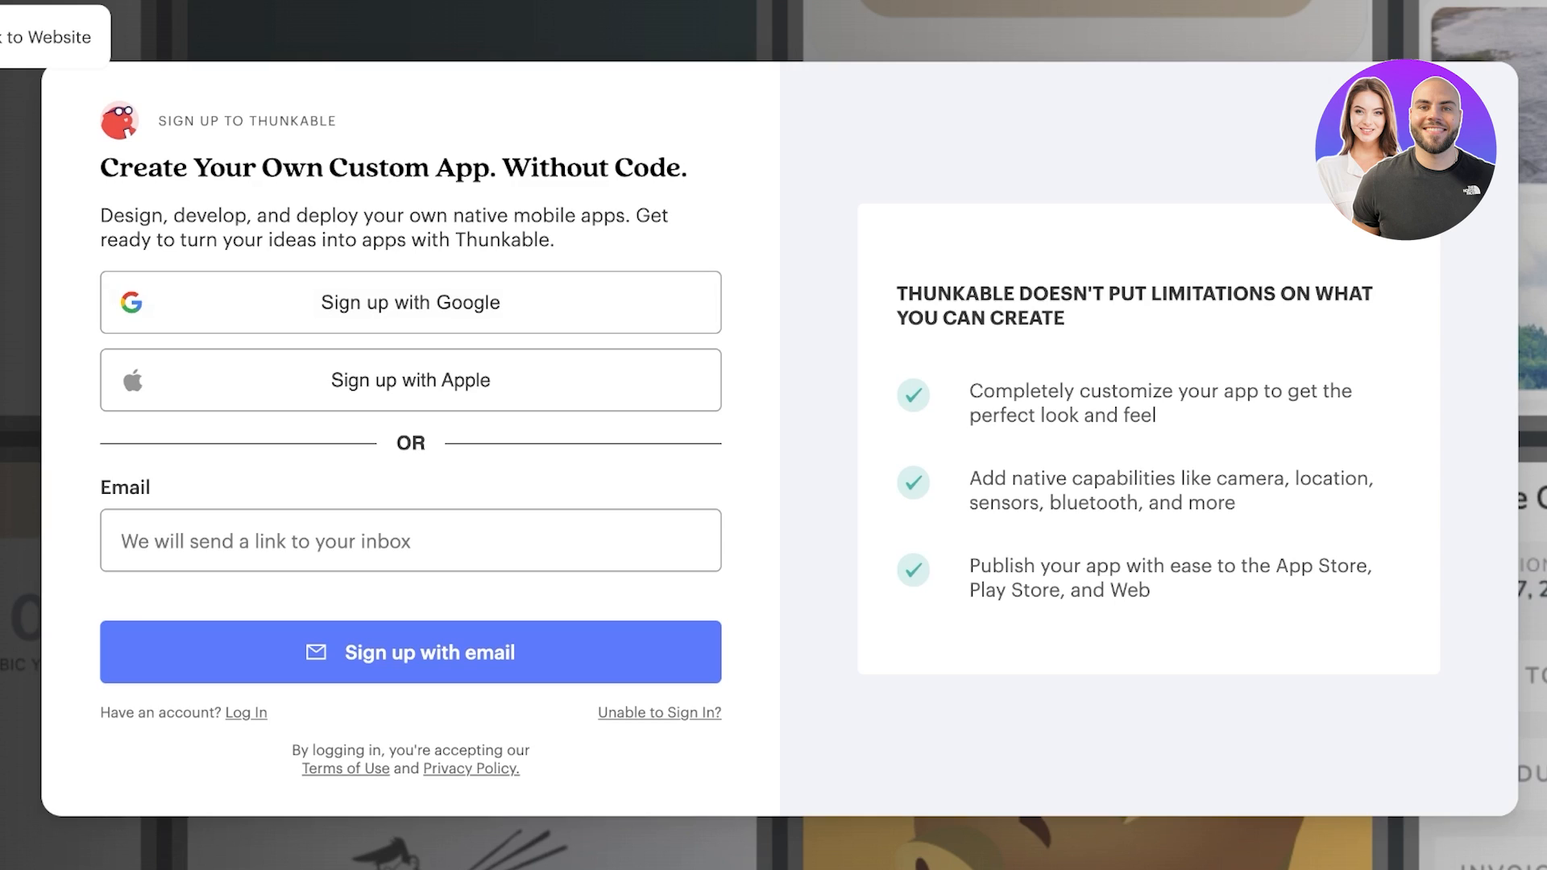
pyautogui.moveTo(408, 301)
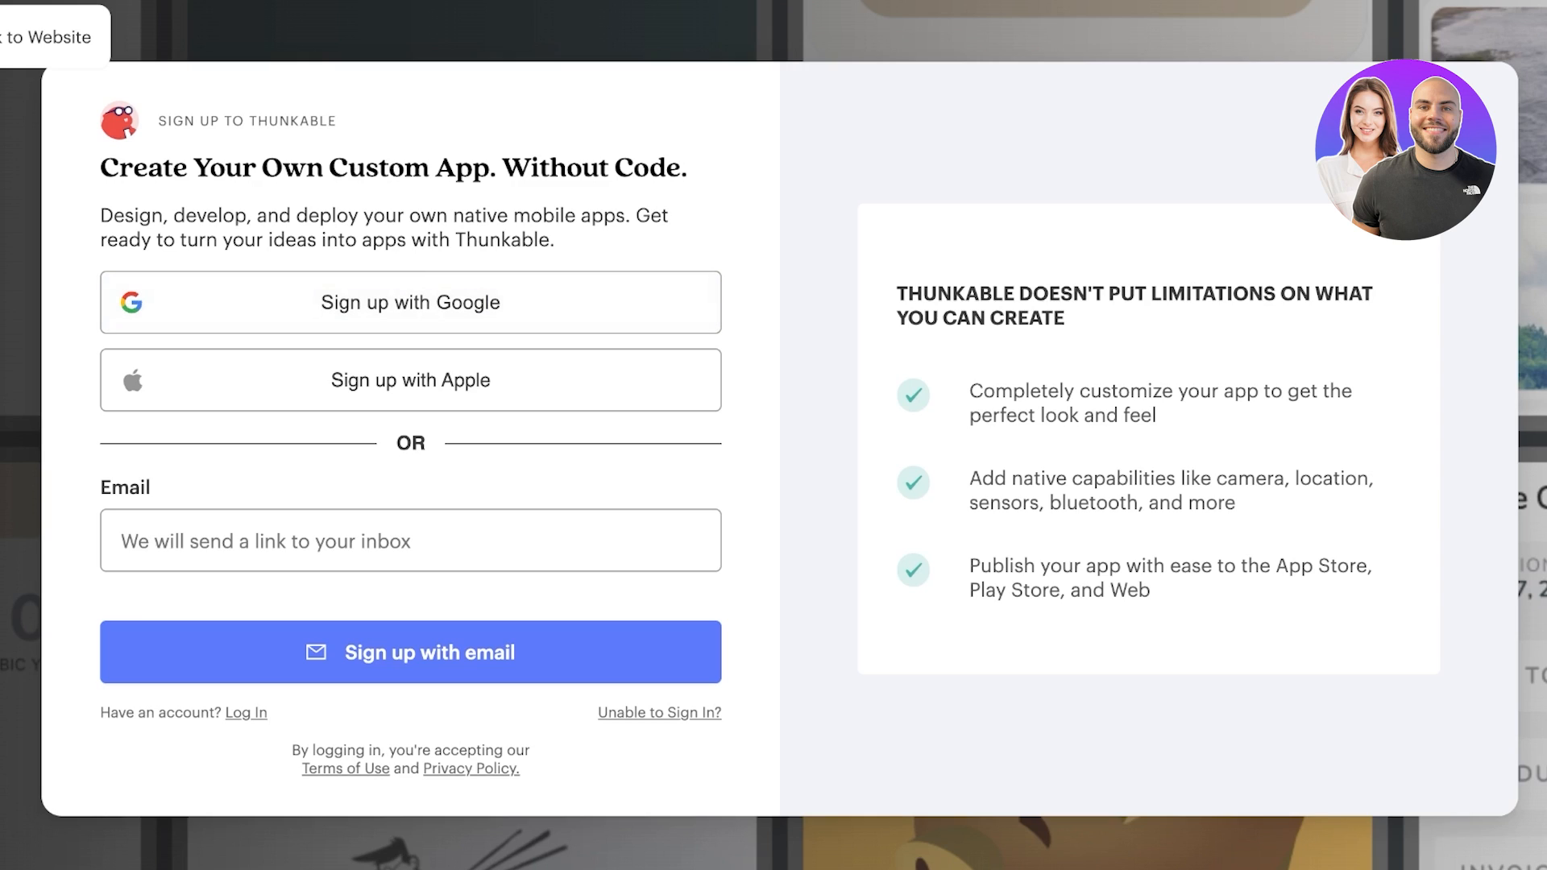
pyautogui.moveTo(409, 302)
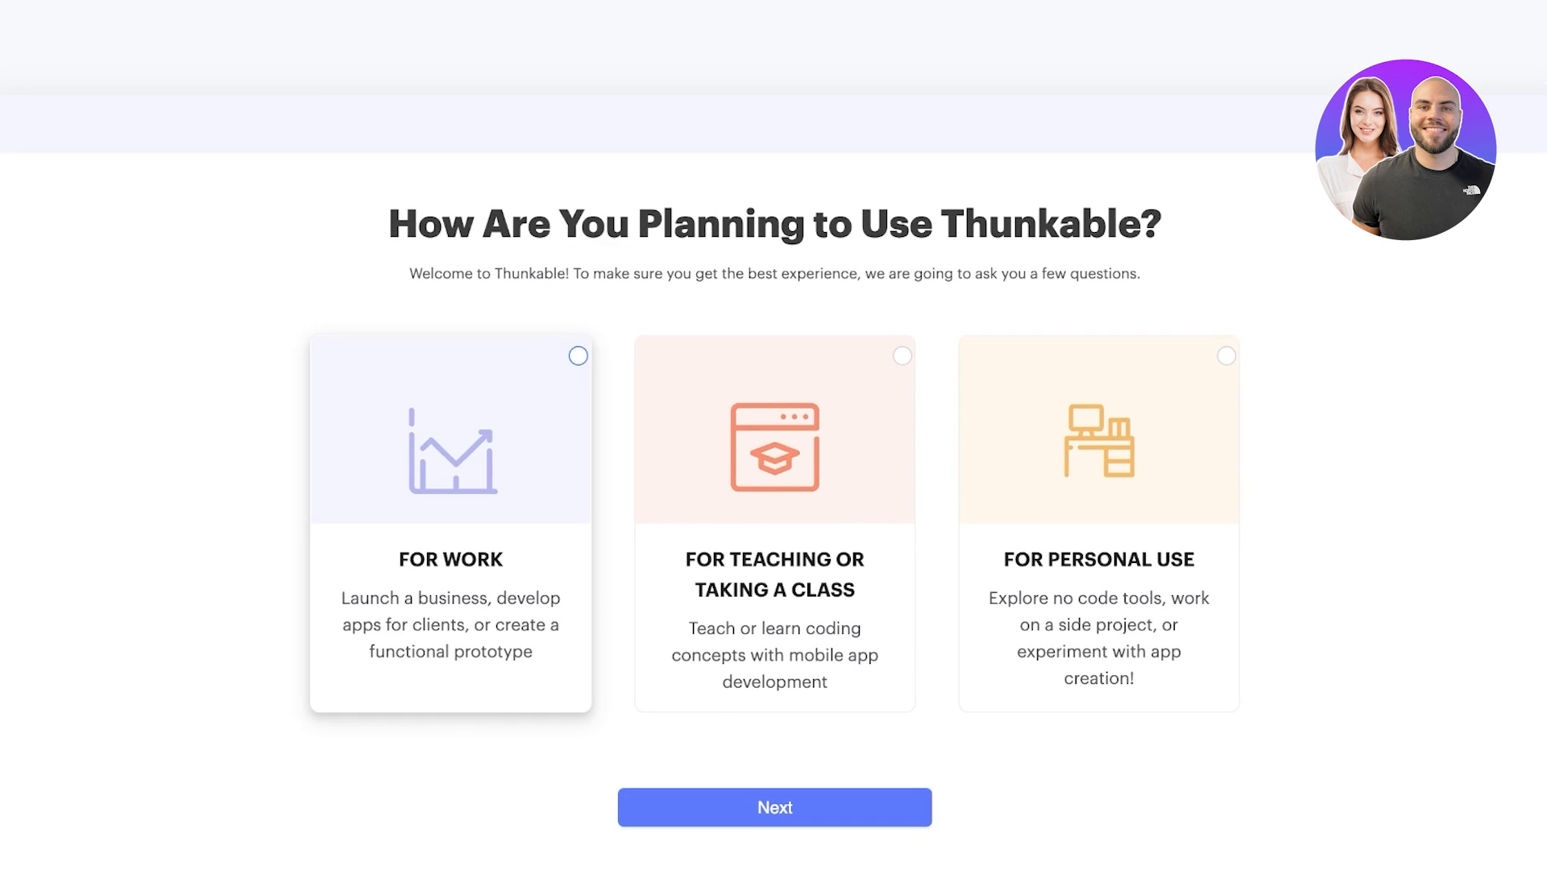
# Answer For Work, a role and No experience to finish onboarding onto My Projects
pyautogui.click(773, 807)
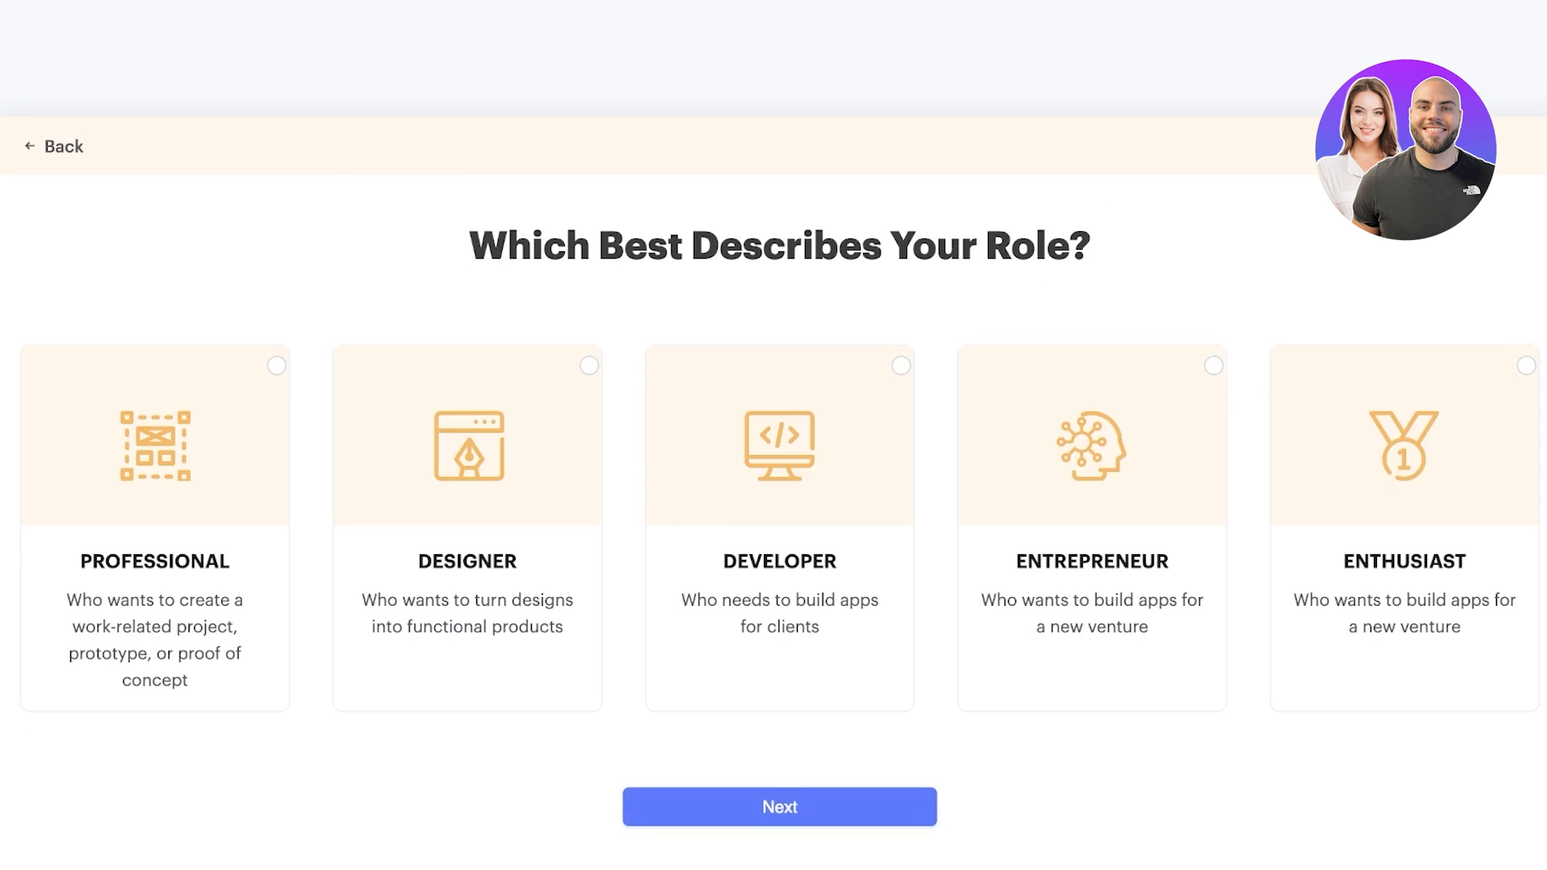
pyautogui.click(778, 806)
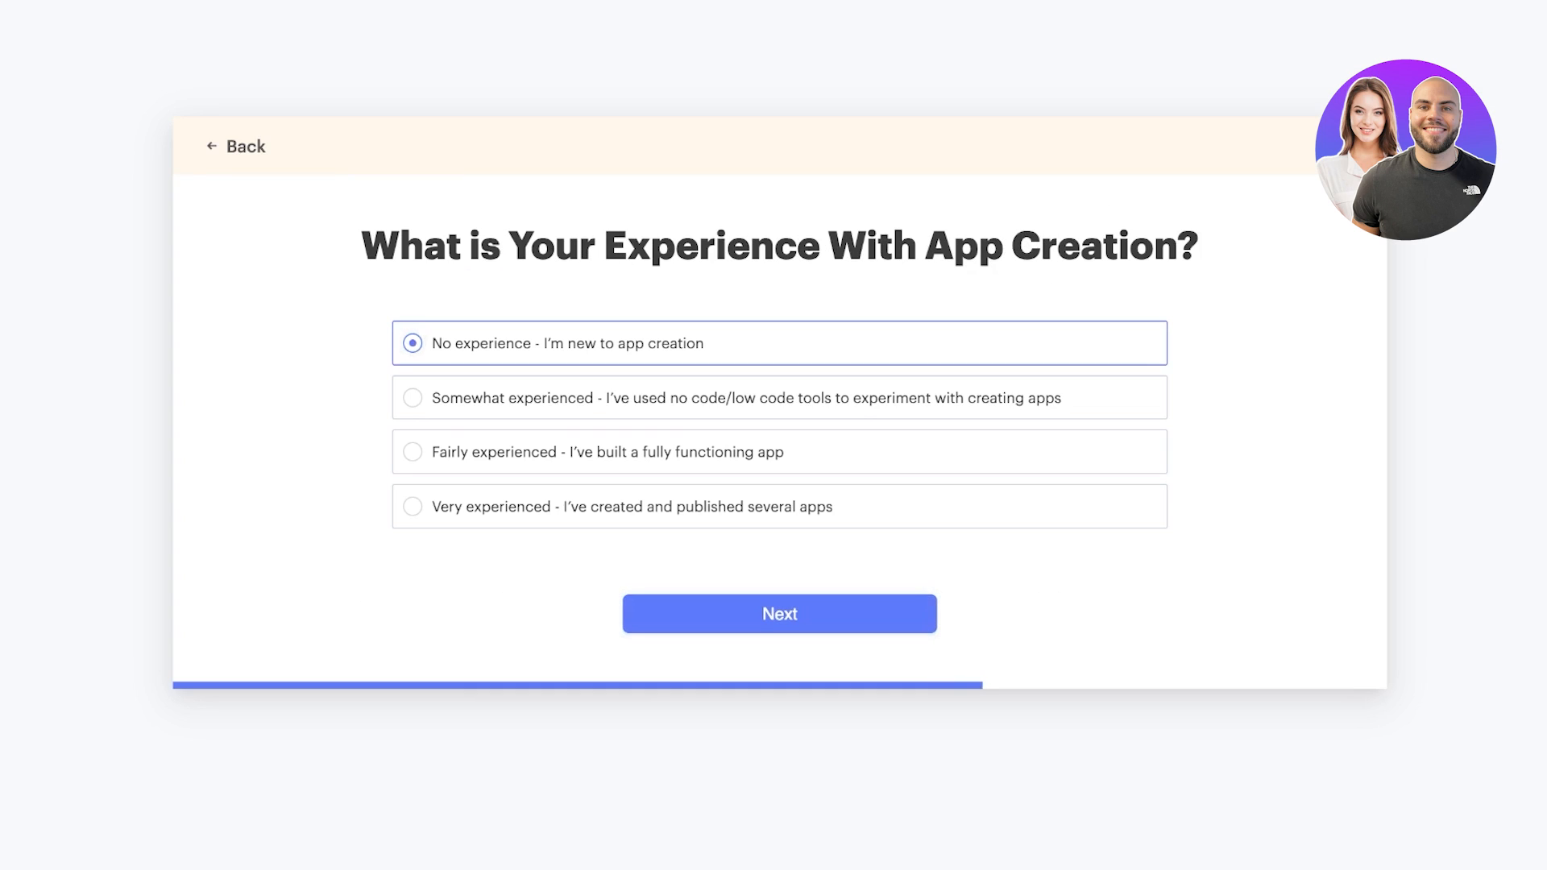
pyautogui.click(778, 612)
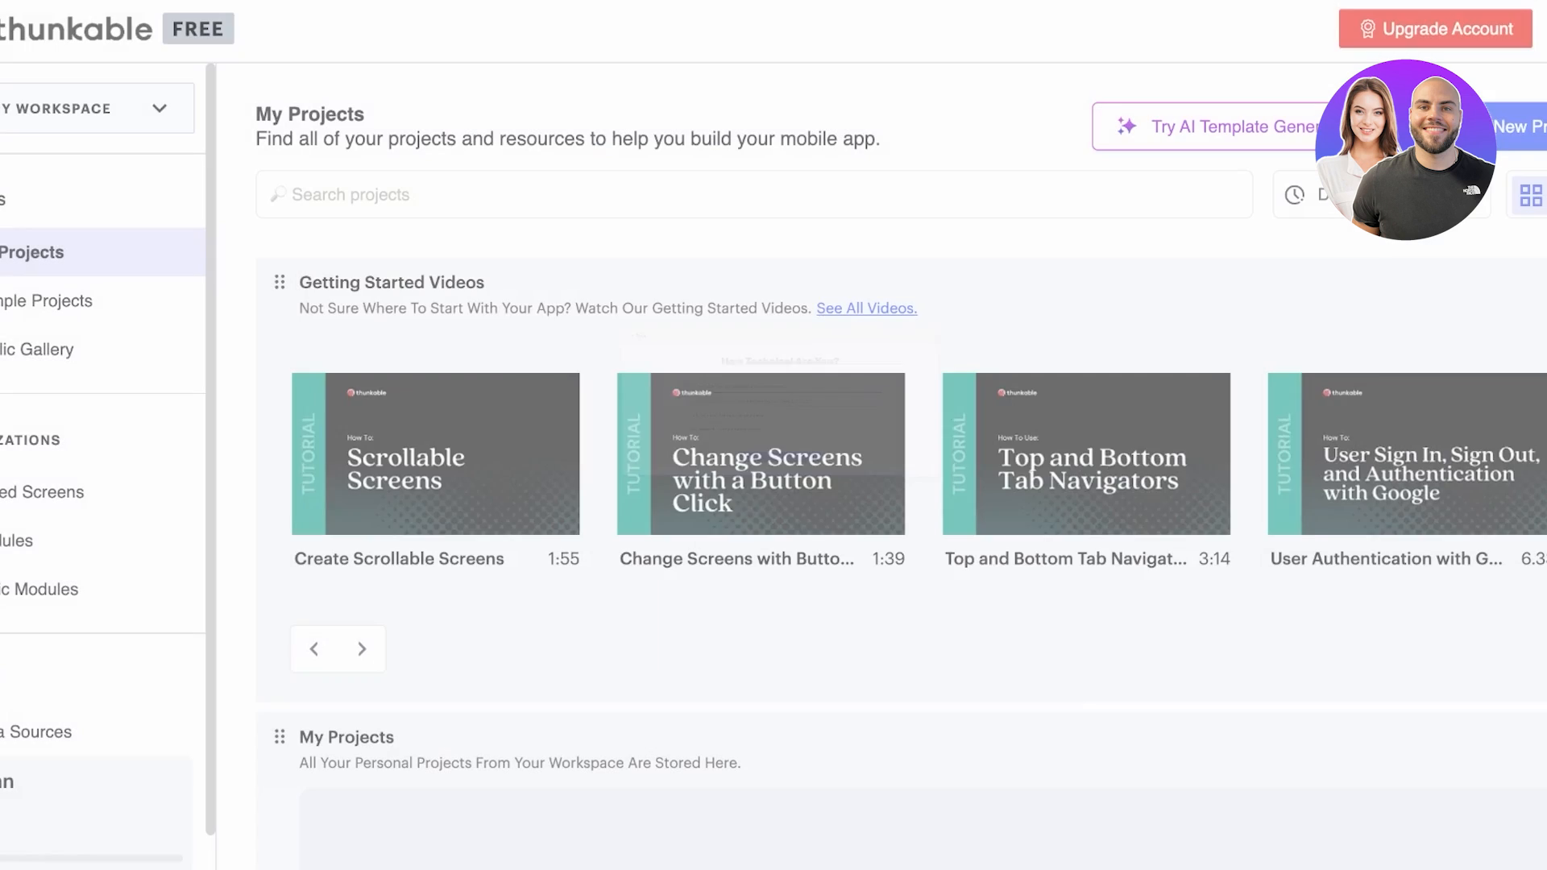
# Dismiss the Builder Plan upgrade offer and scroll through the Sample Projects page
pyautogui.click(1434, 29)
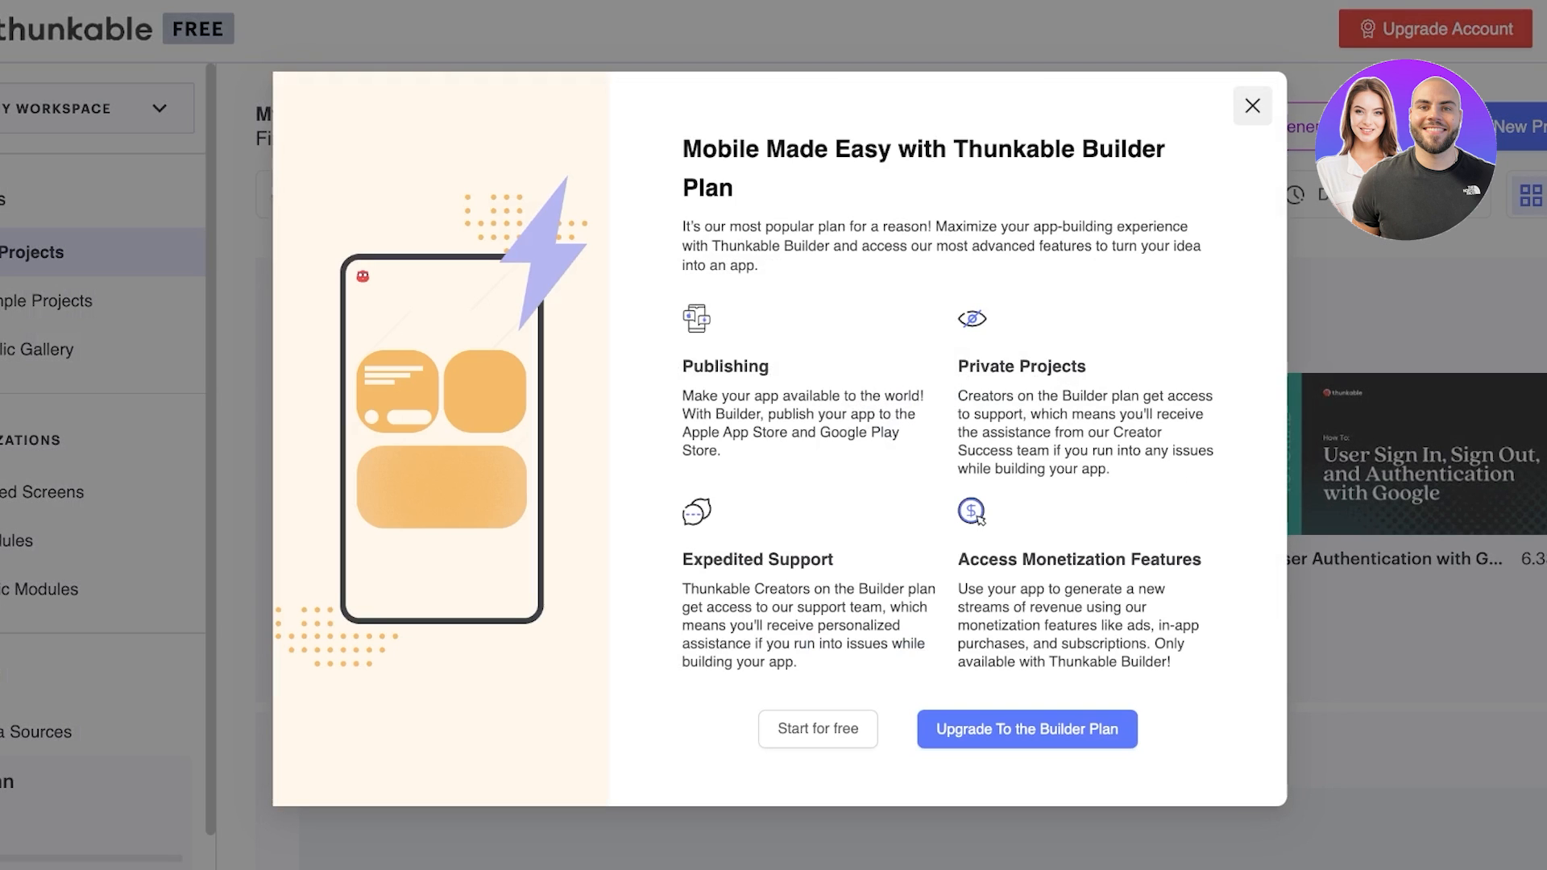
pyautogui.click(1250, 106)
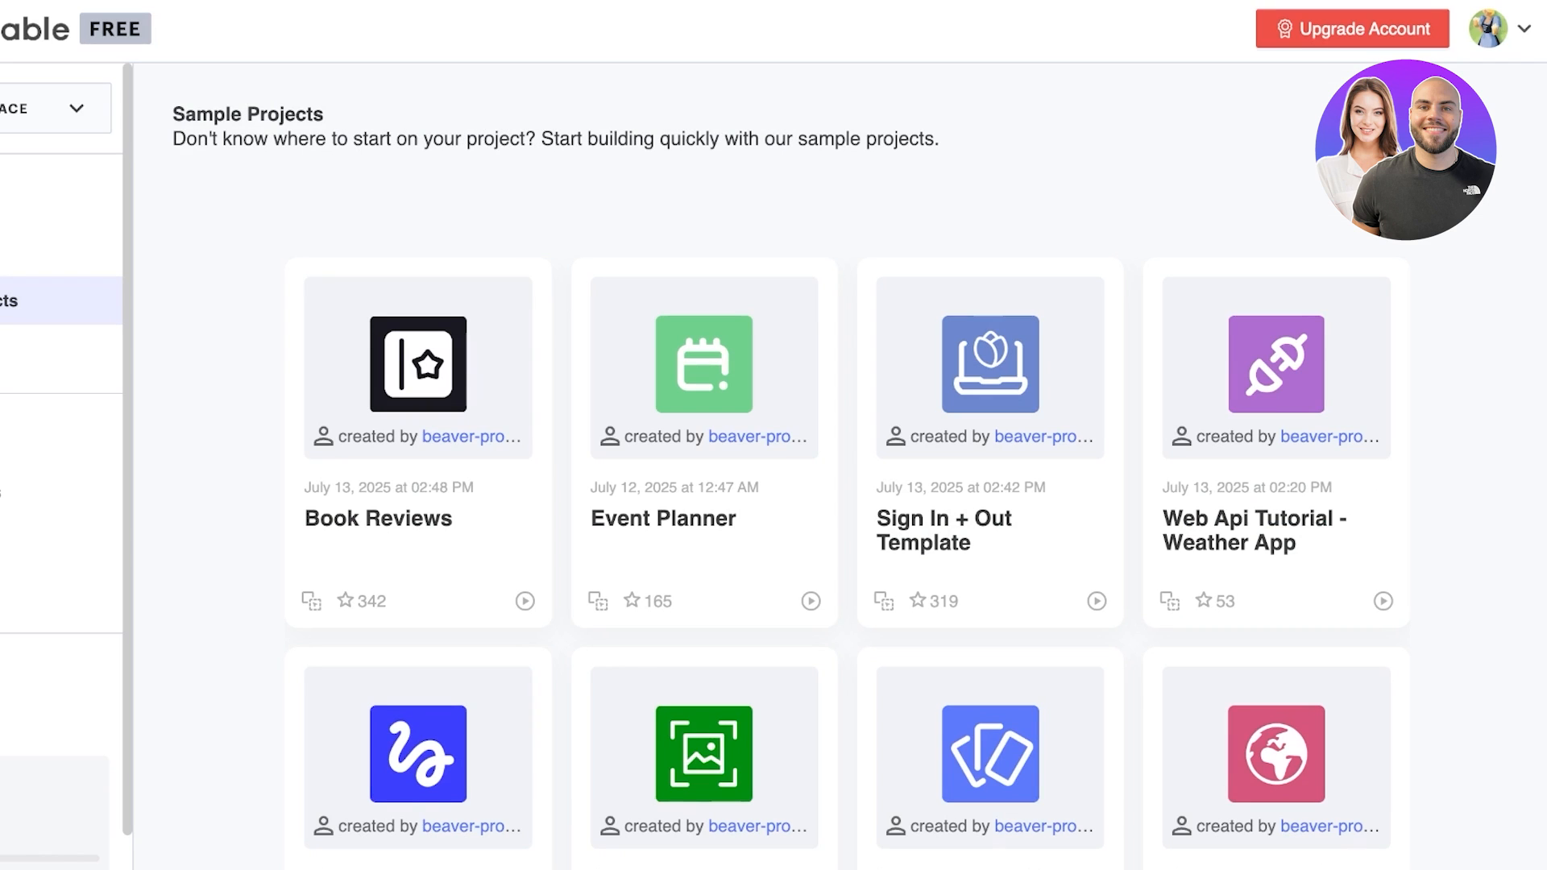
pyautogui.scroll(-3)
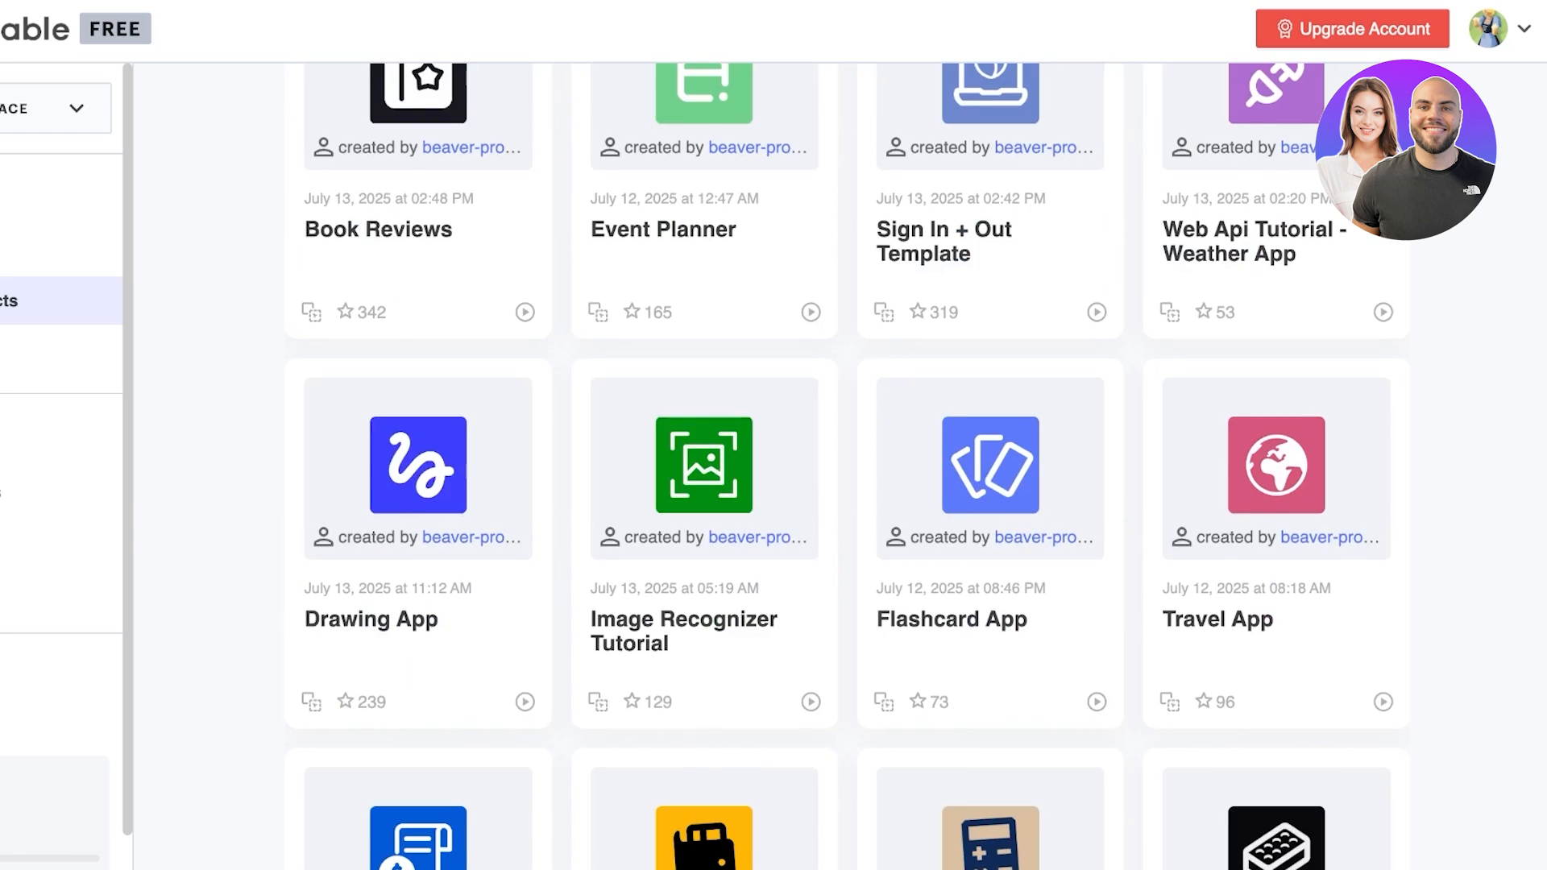
pyautogui.scroll(-3)
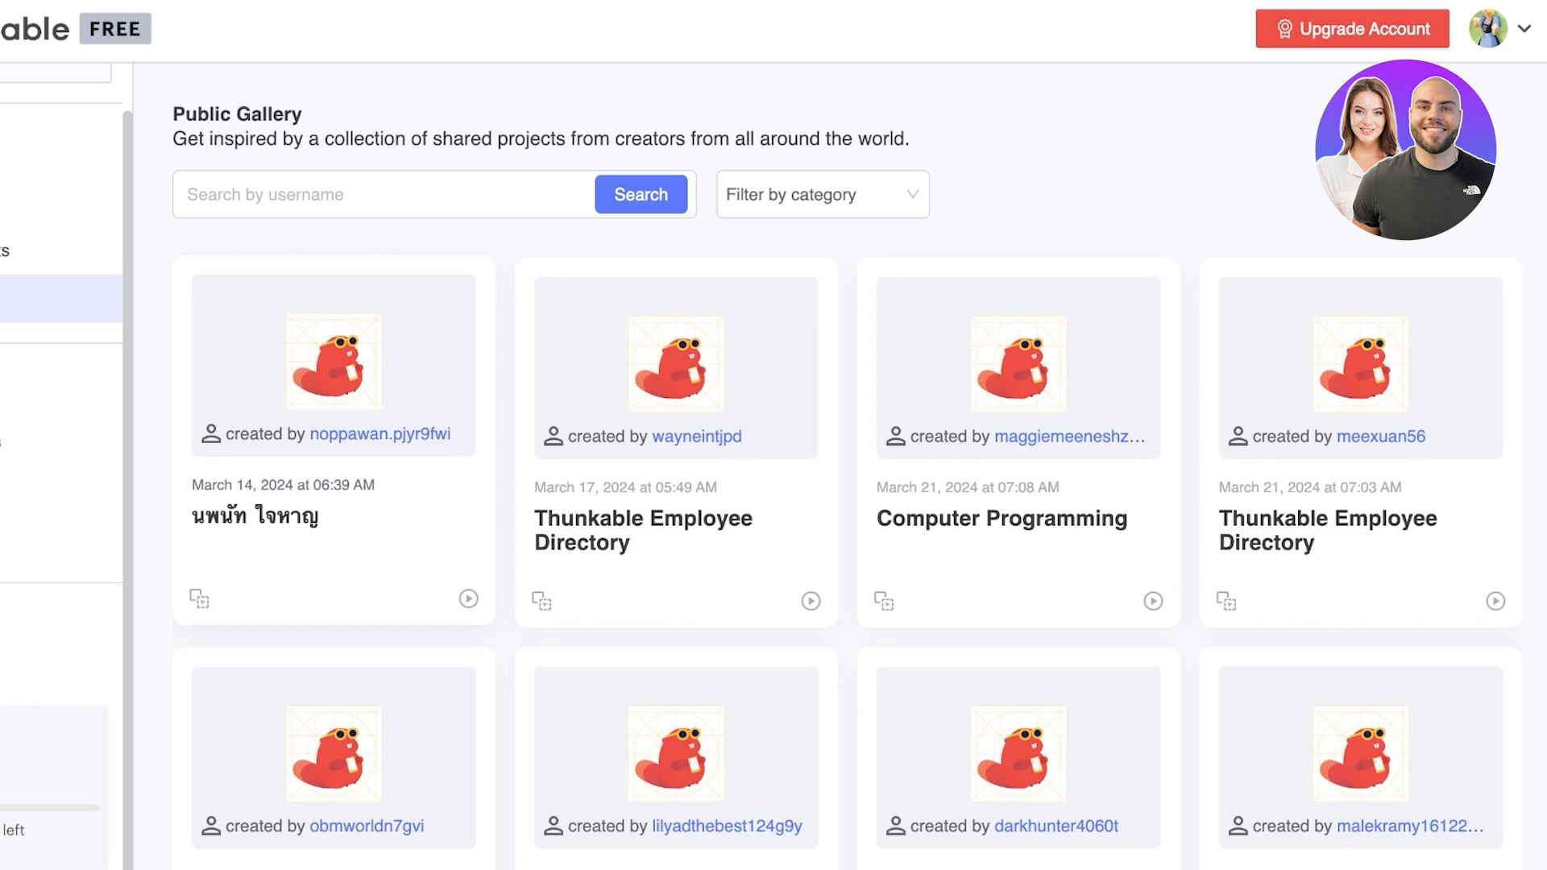
# Return to My Projects and start the AI Template Generator
pyautogui.click(90, 201)
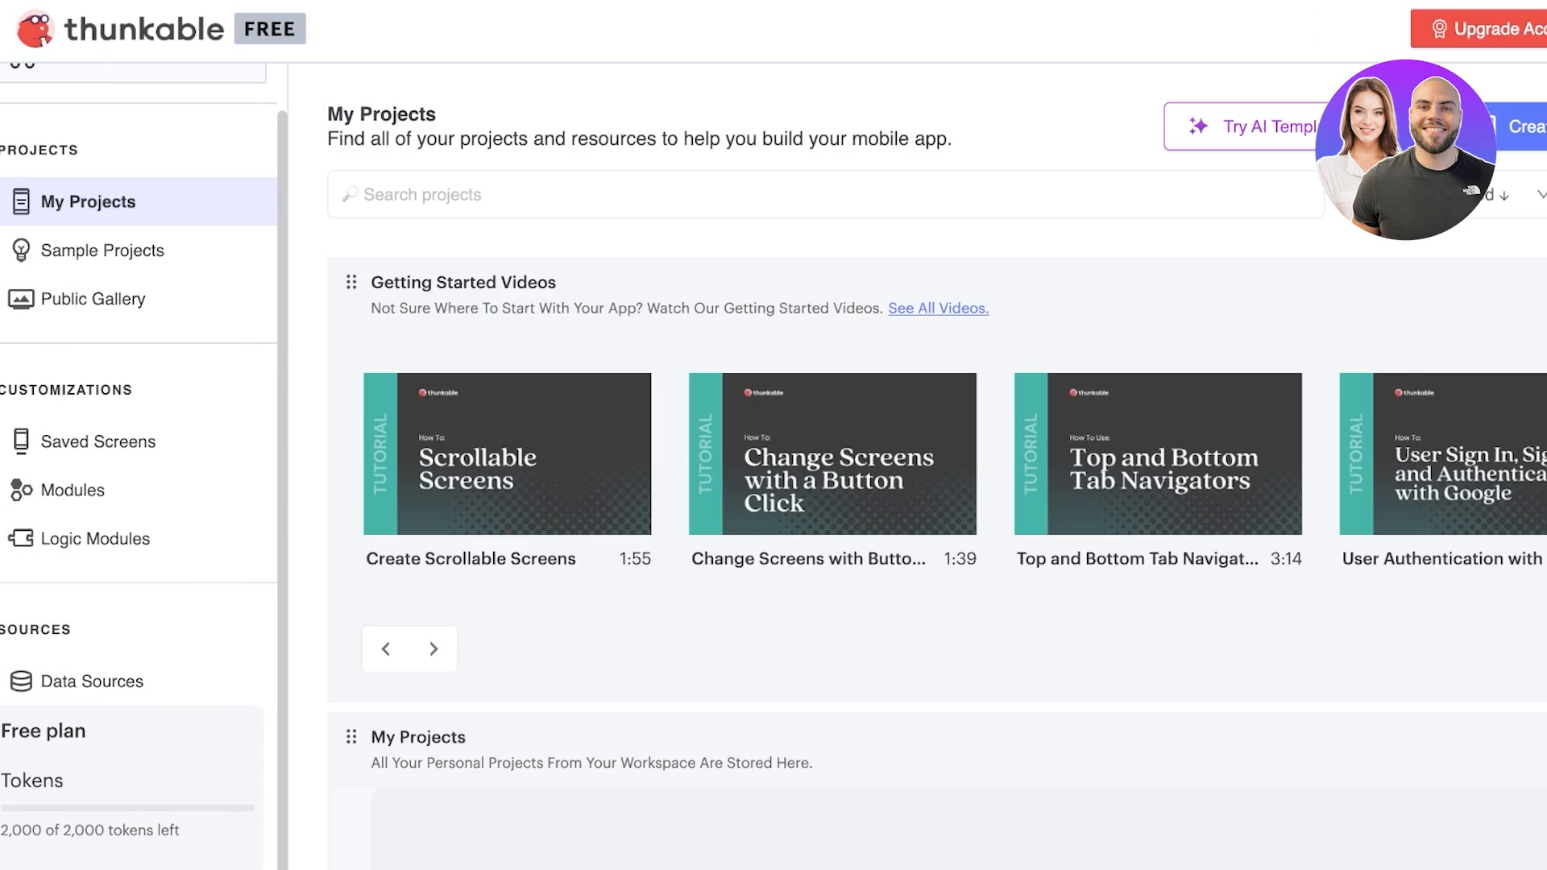
pyautogui.click(1246, 126)
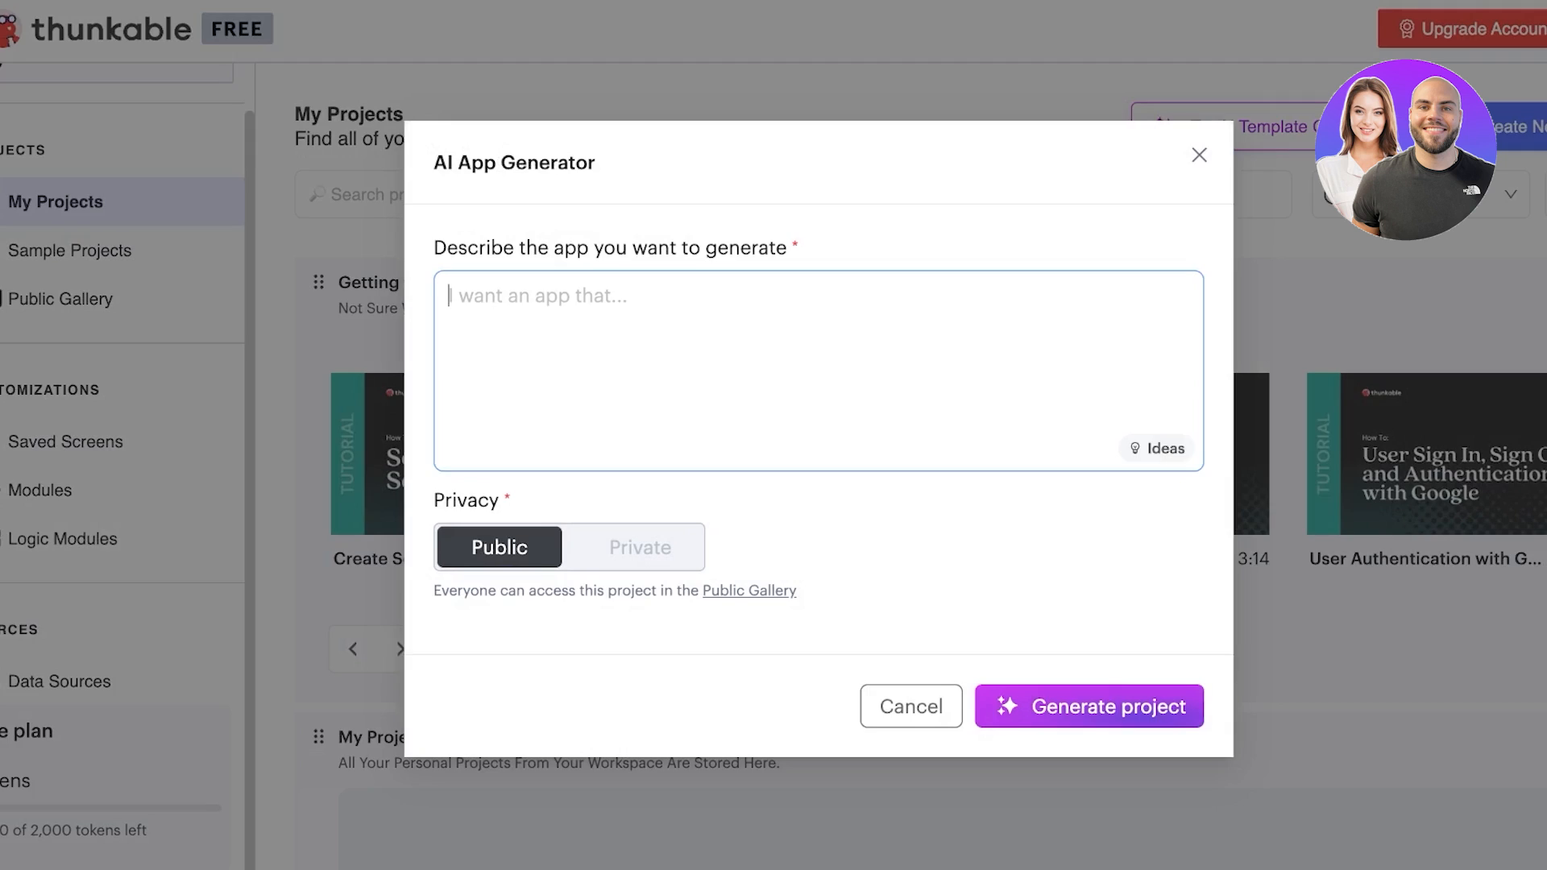
# Describe an app for employee timeclocks and shift management and generate the project
pyautogui.write('S')
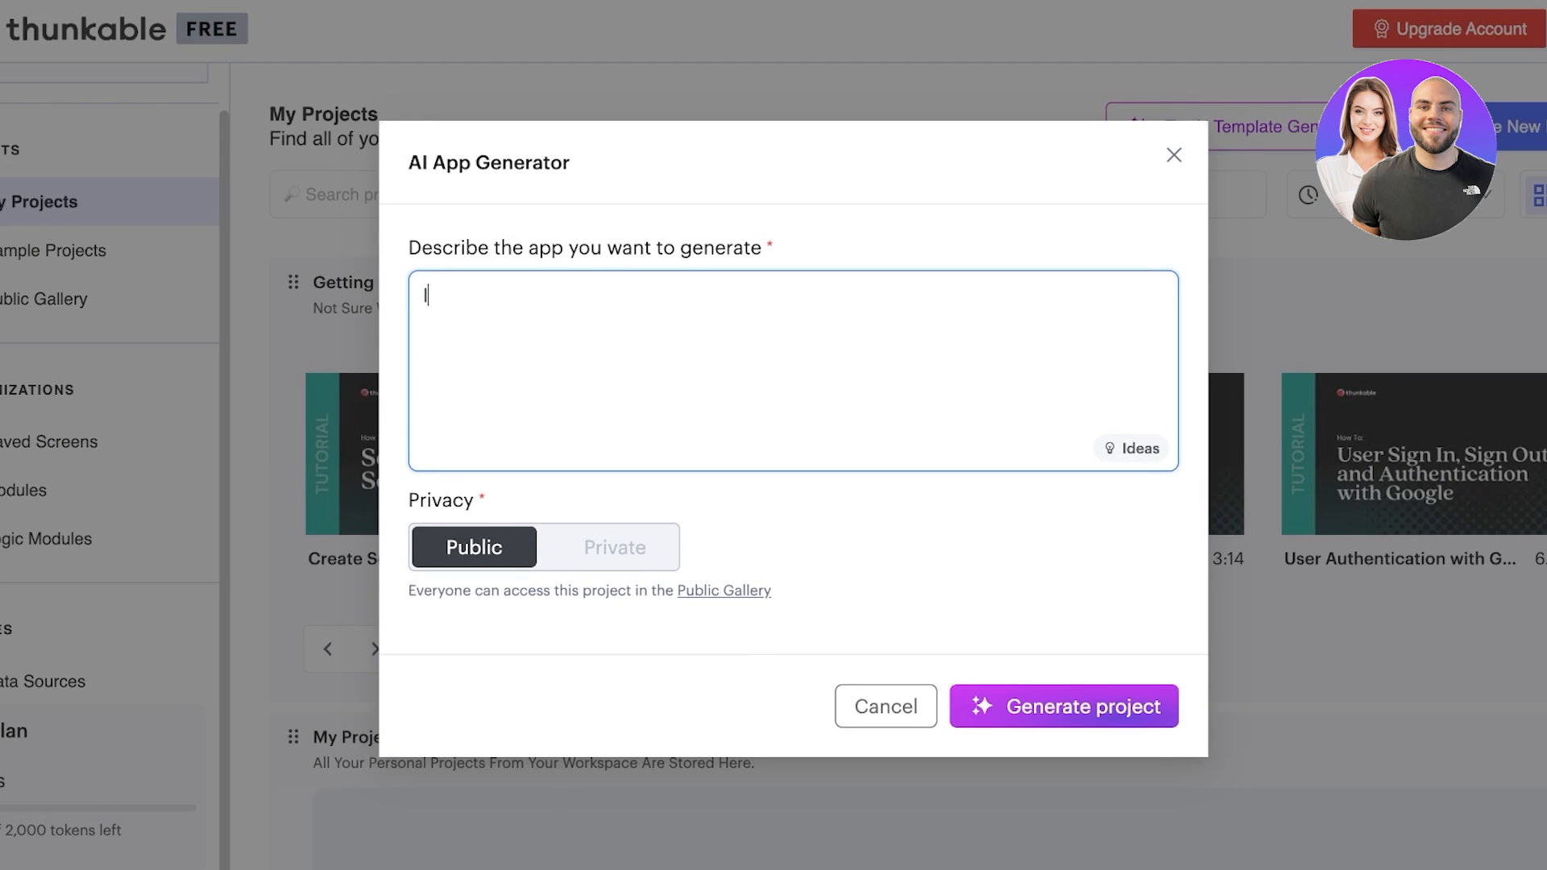
pyautogui.write('I want an app th')
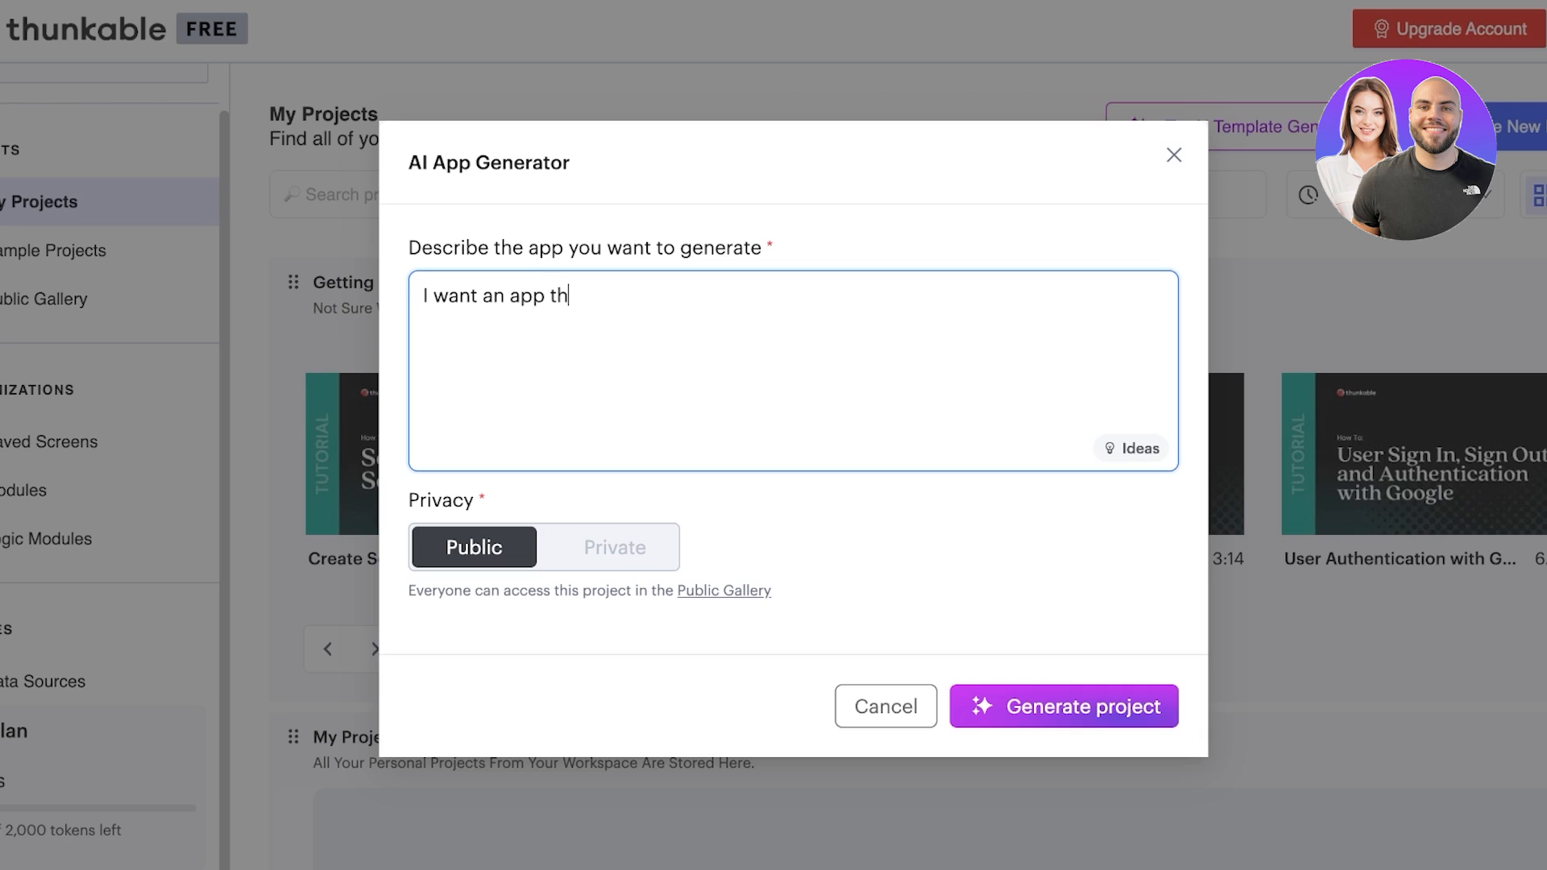
pyautogui.write('at can be used')
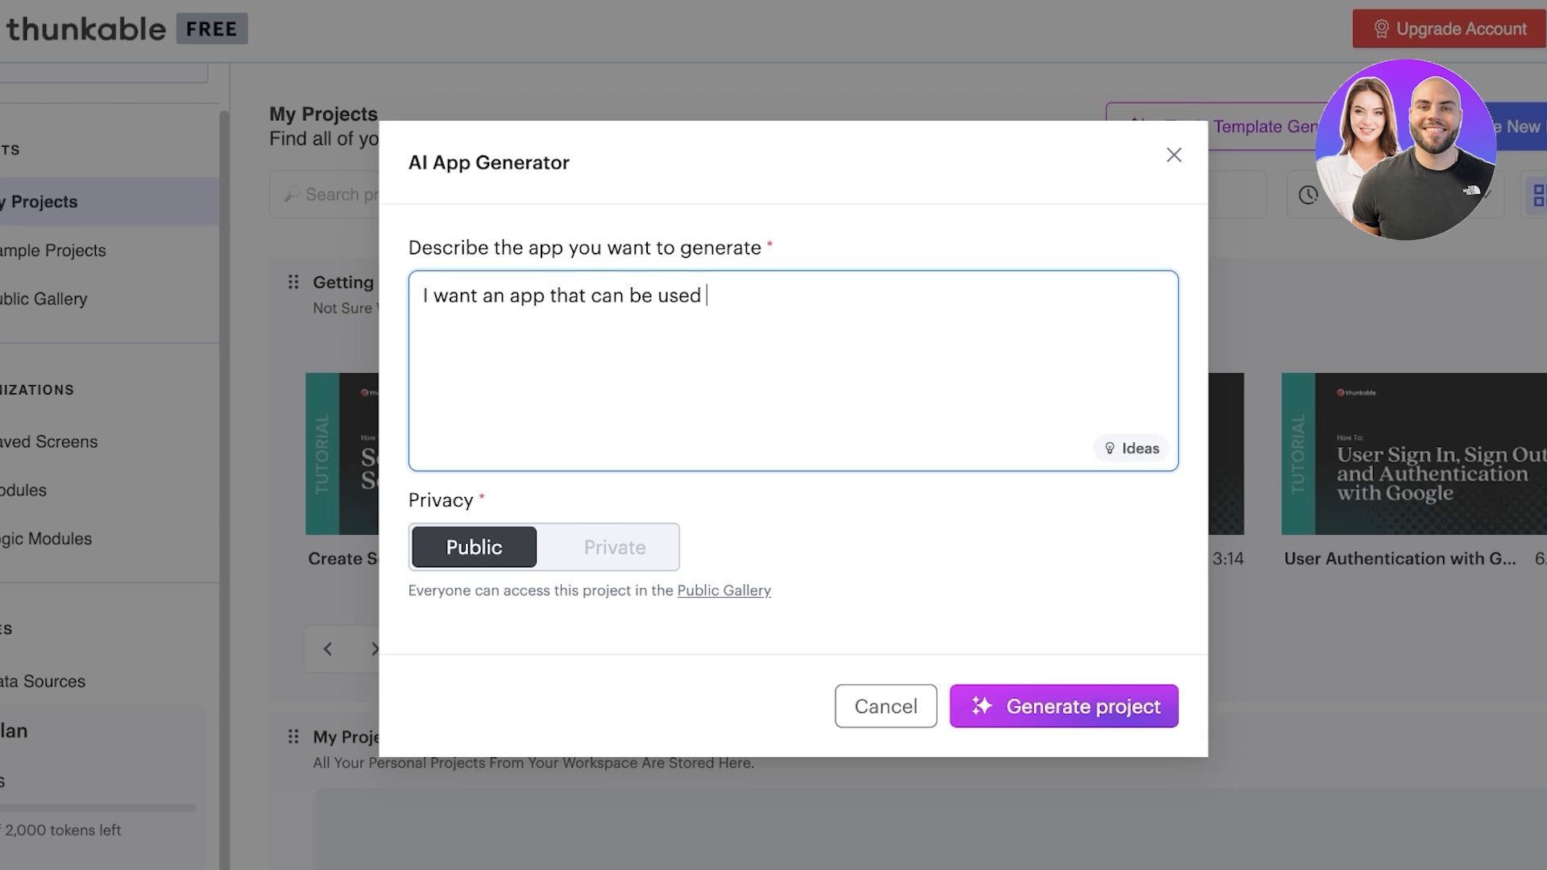
pyautogui.write('for employyee management and')
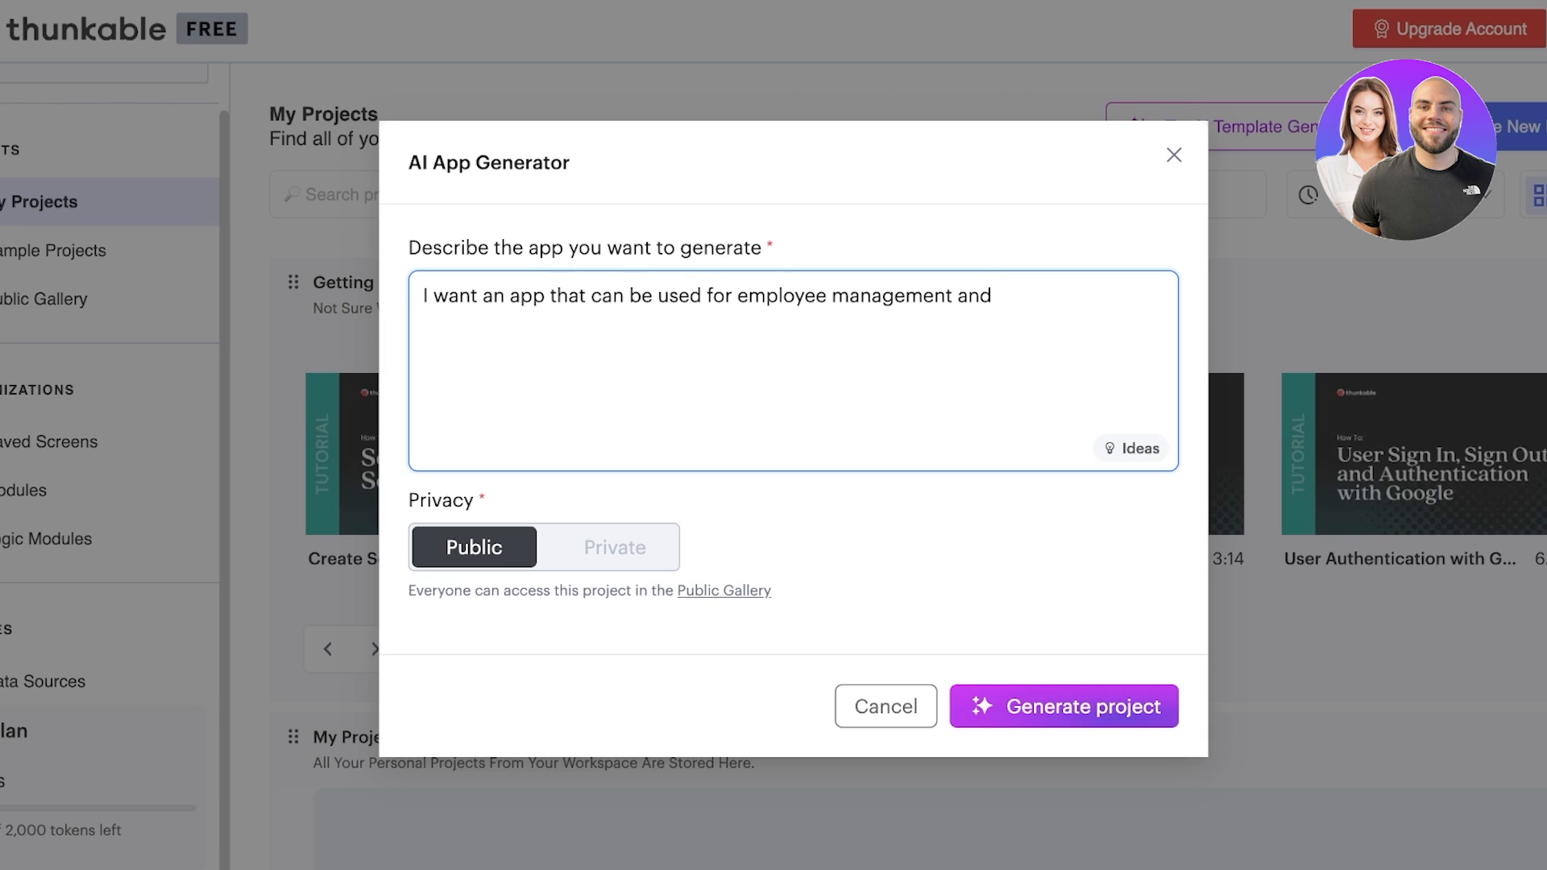
pyautogui.write('timeclocks, shift management')
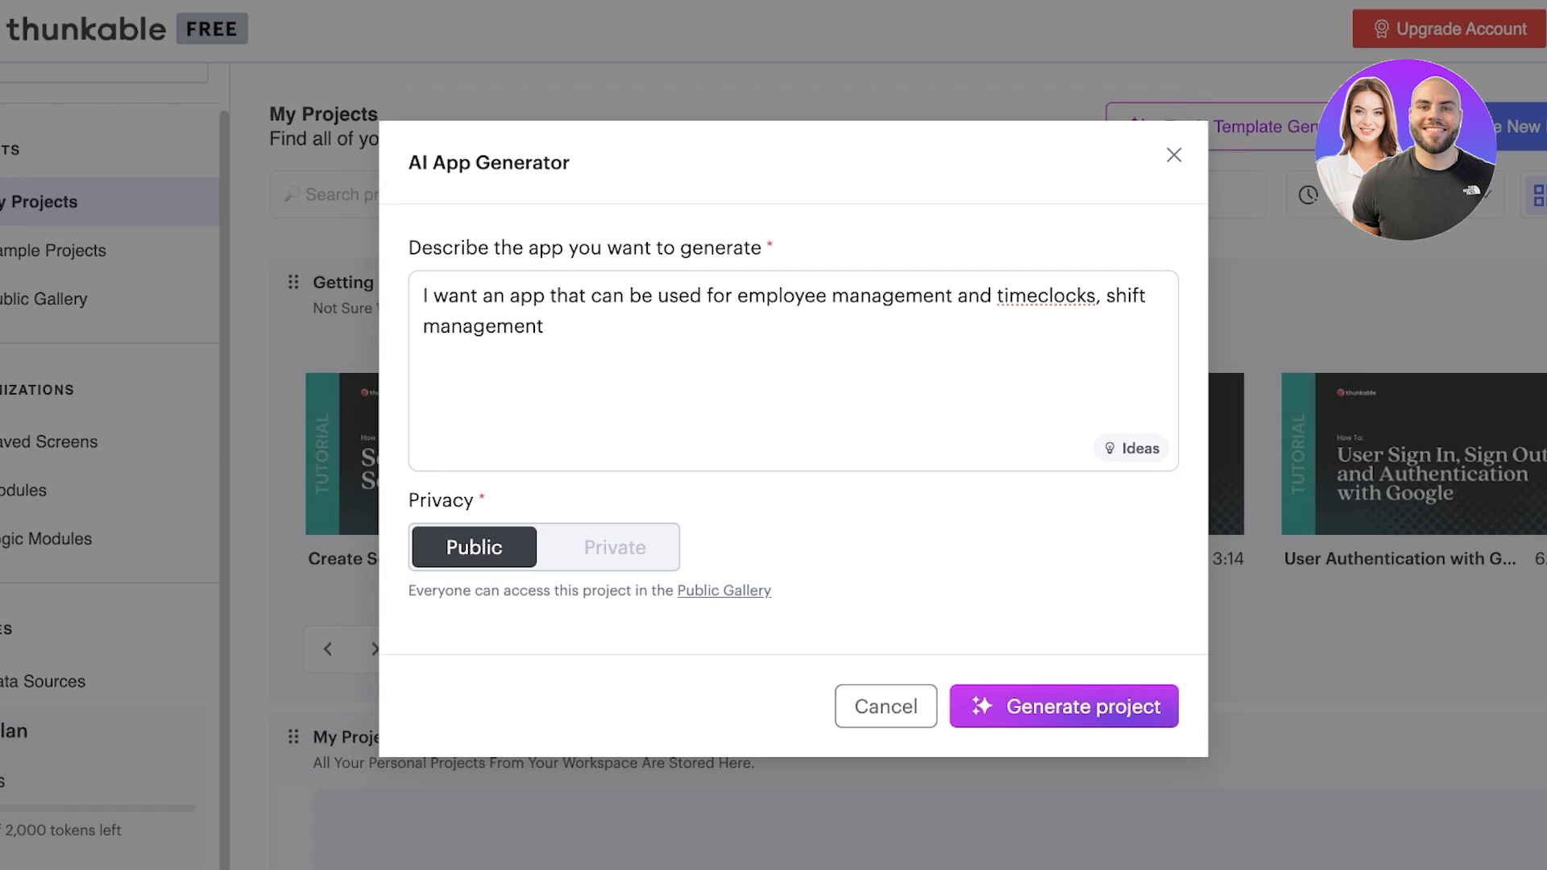
pyautogui.click(1062, 706)
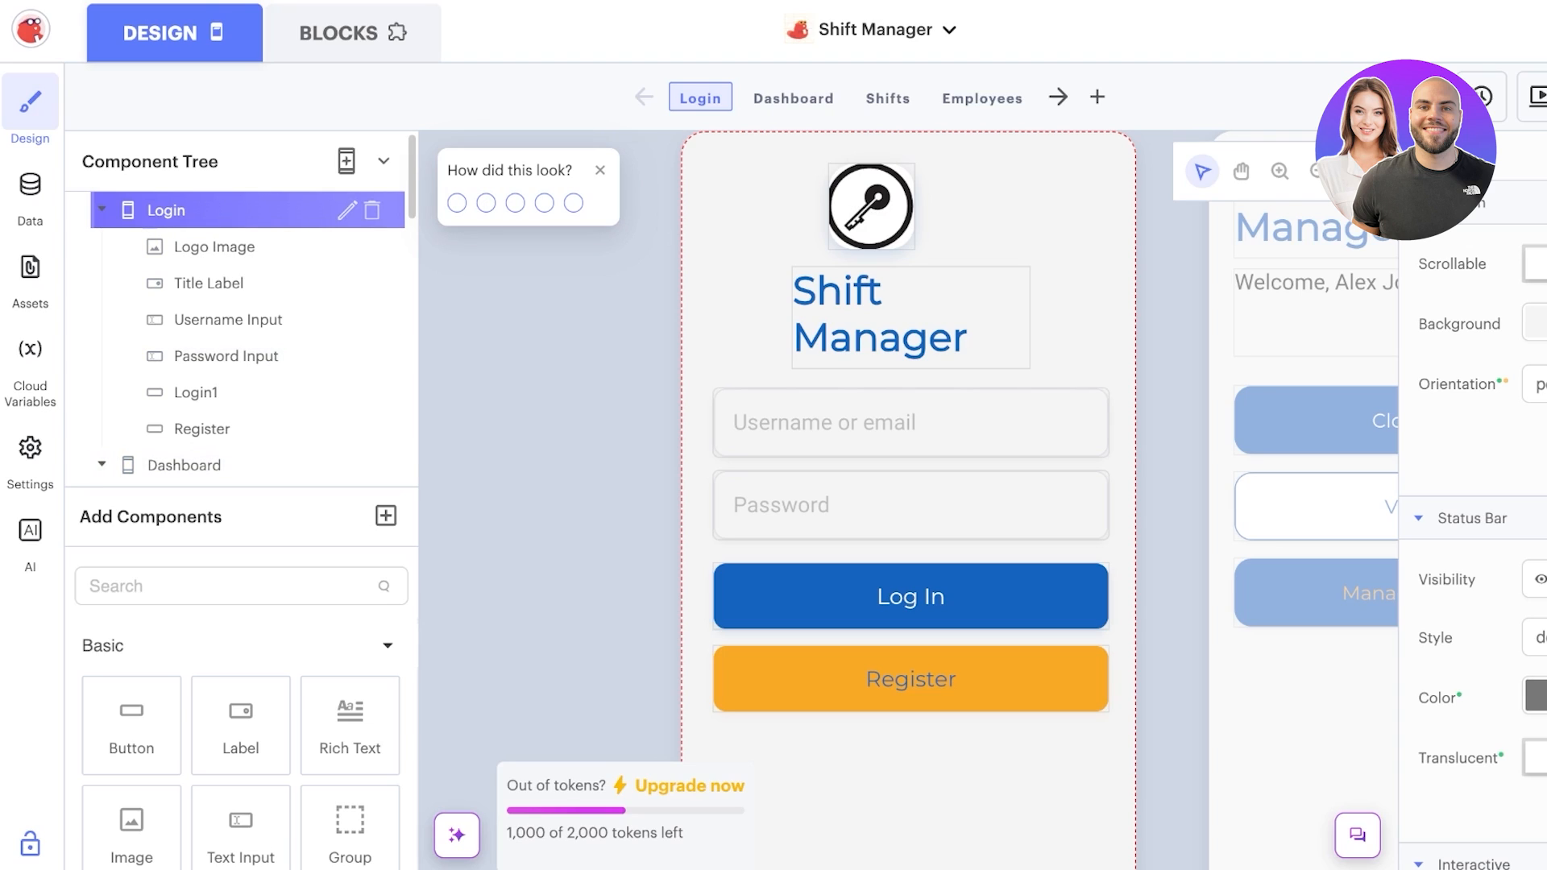
# Set the Dashboard's empty App Name Label text to Hi
pyautogui.click(209, 247)
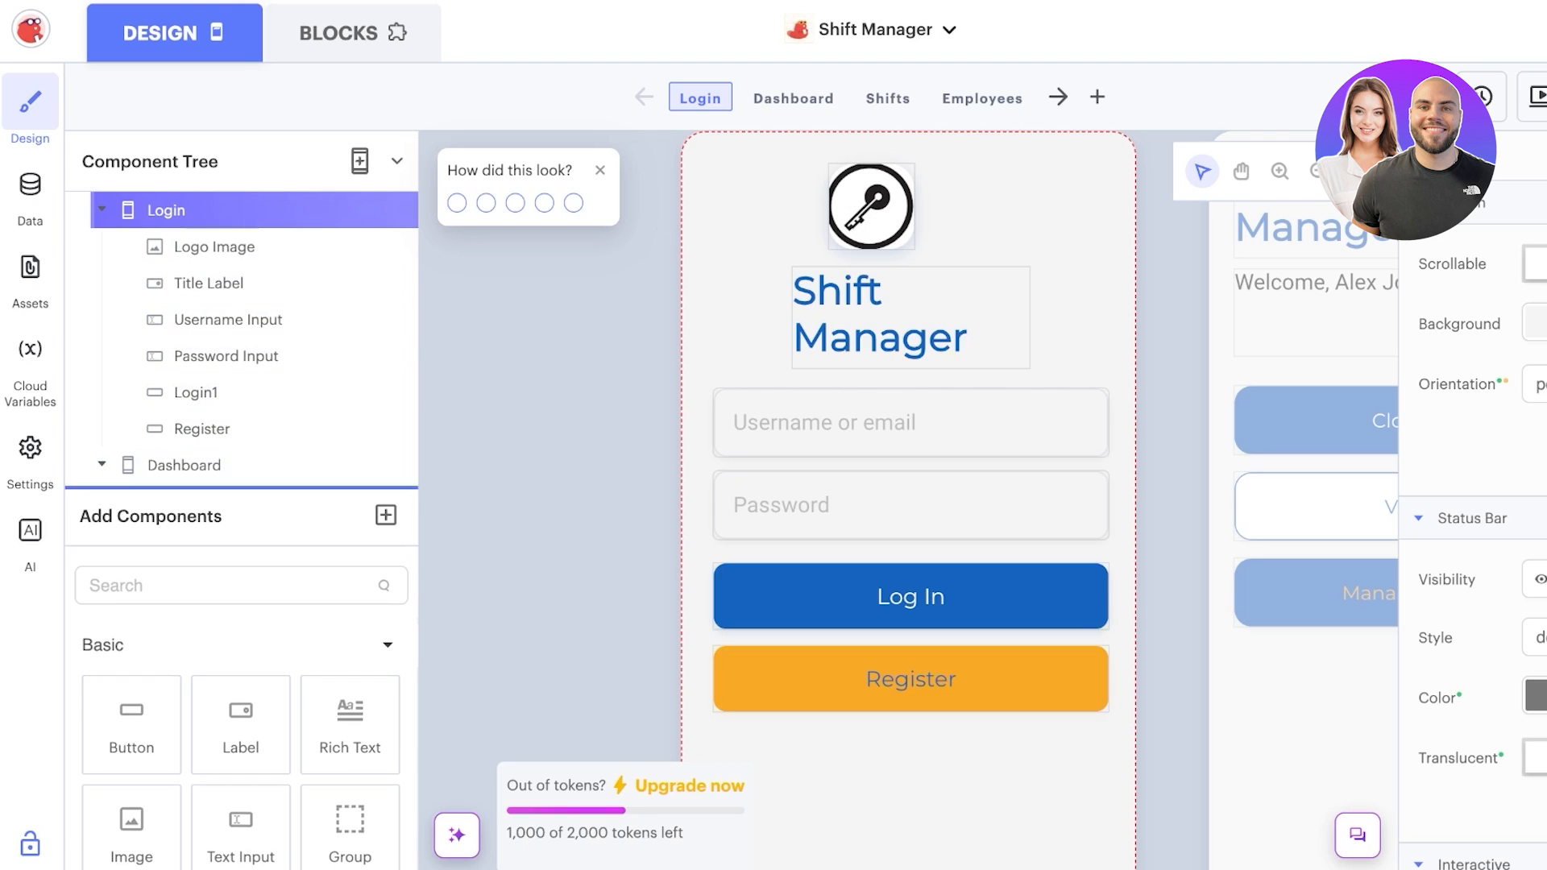
pyautogui.click(793, 96)
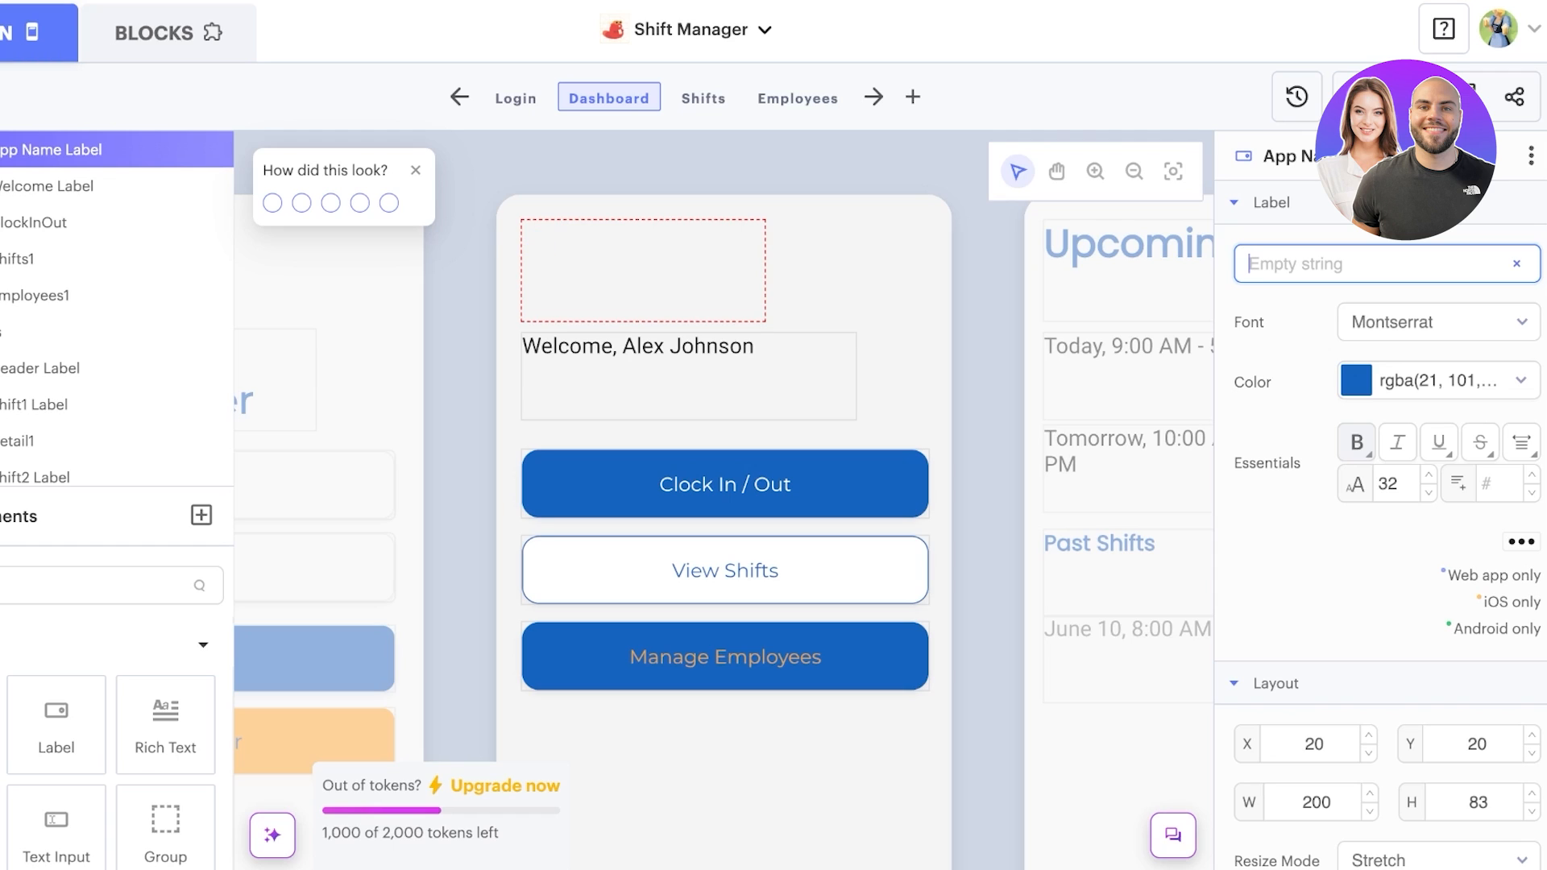
pyautogui.write('Hi,')
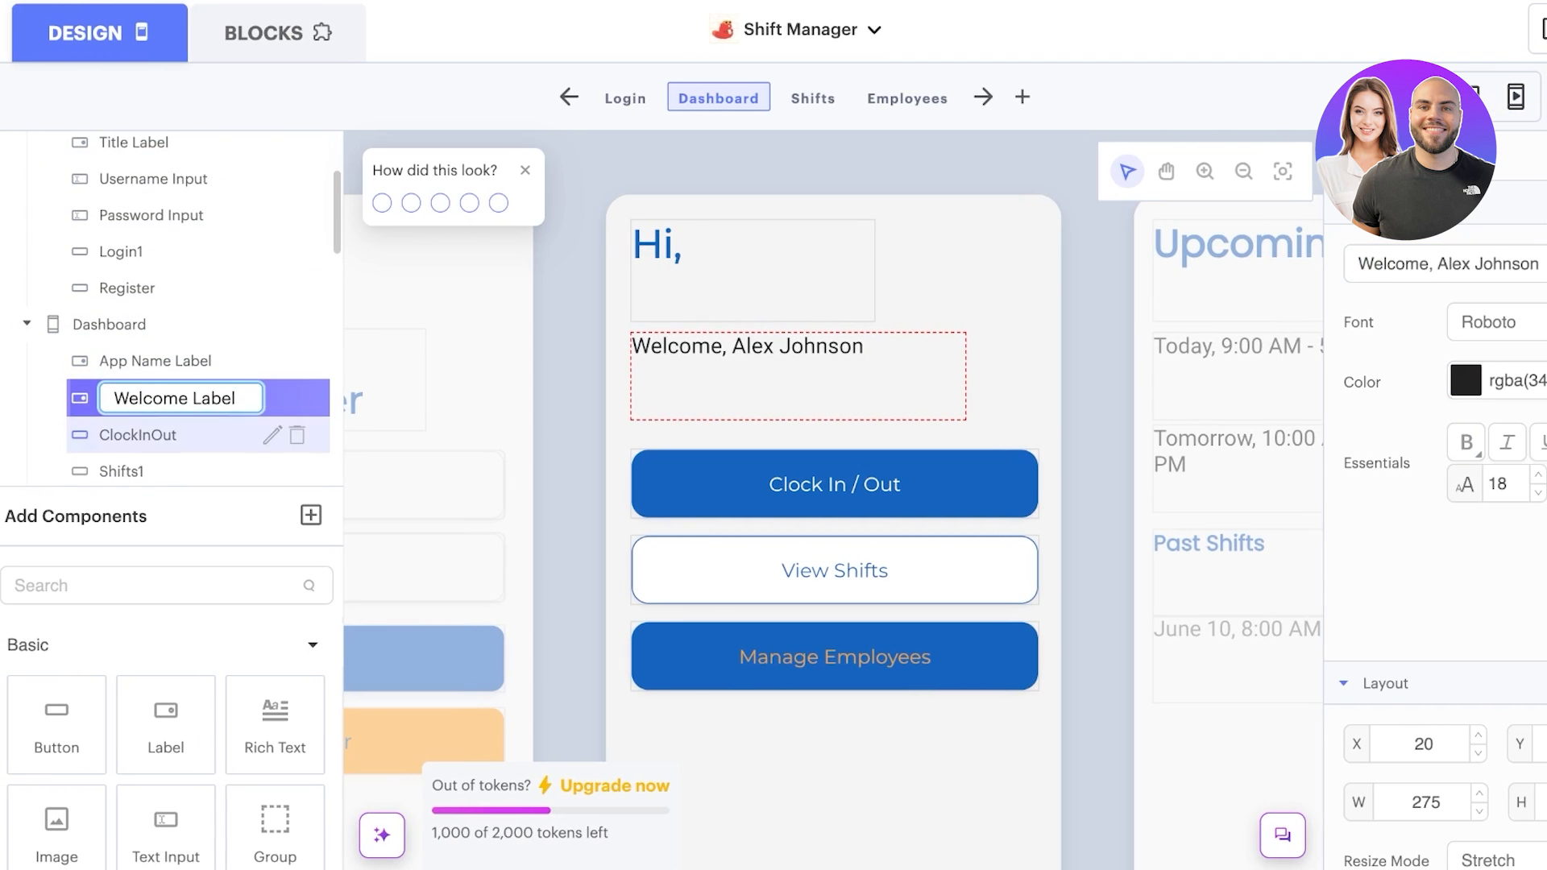
# Inspect the Clock In / Out button settings and move to the Shifts screen
pyautogui.click(135, 350)
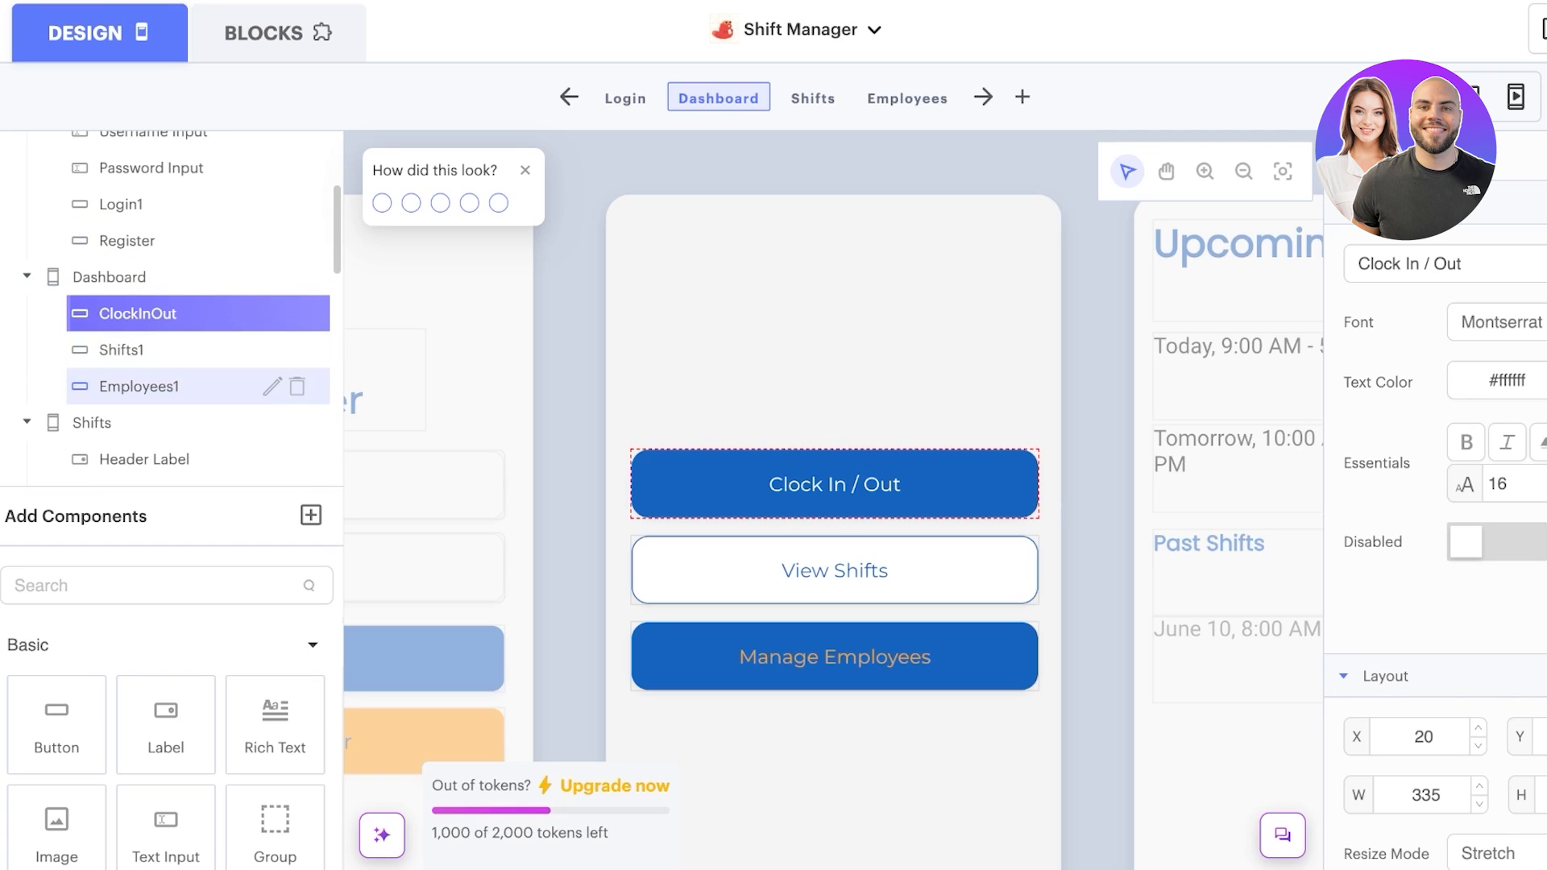
pyautogui.click(812, 96)
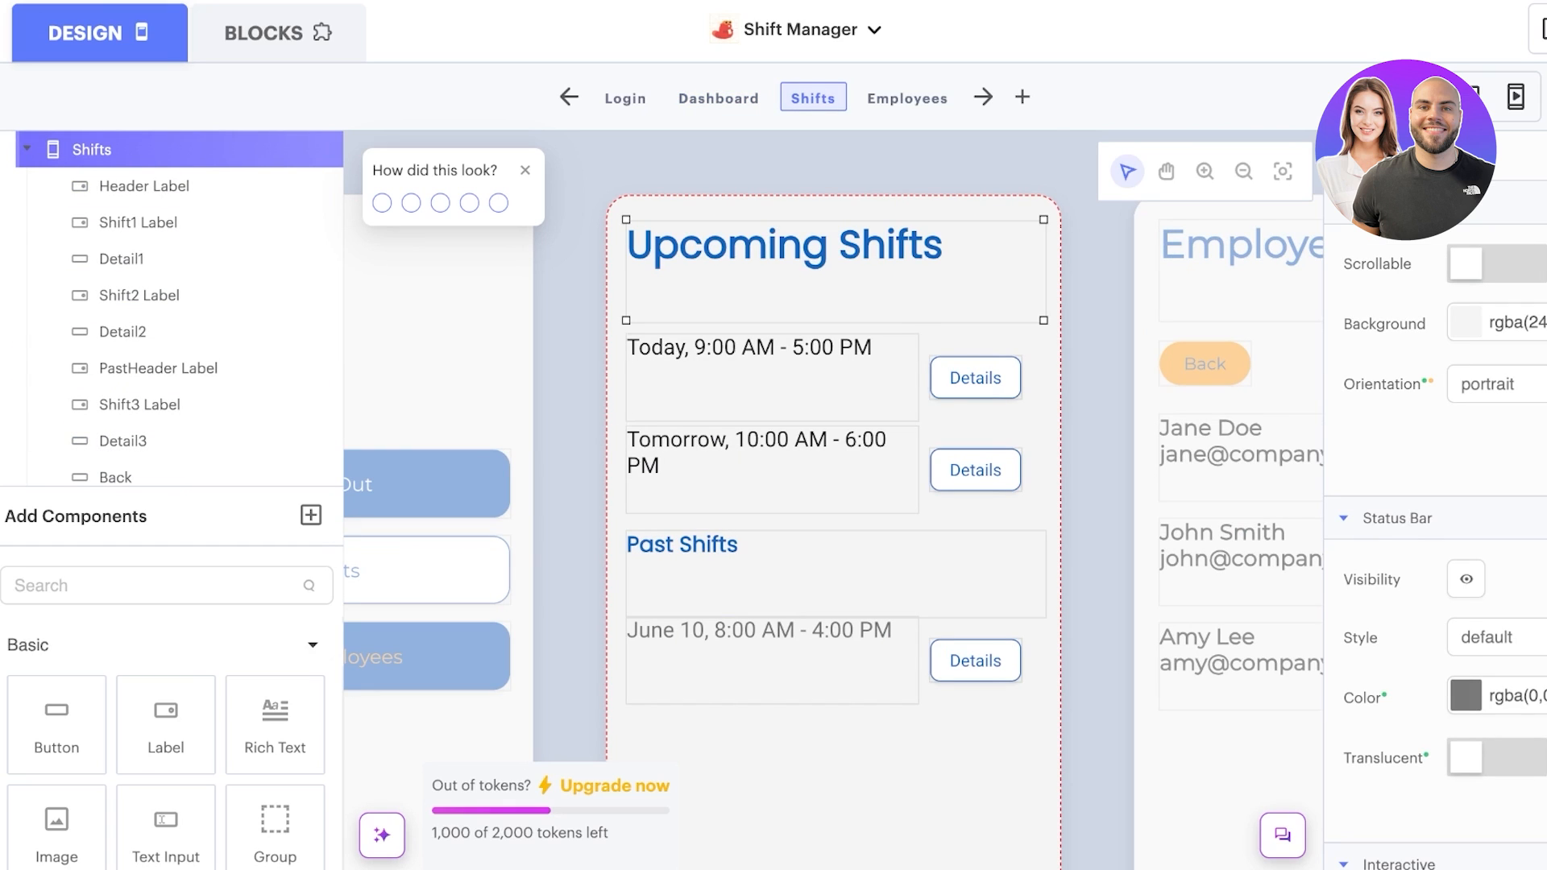
# Scroll the Shifts screen, review the Employees screen, then add a new blank Screen1
pyautogui.scroll(-3)
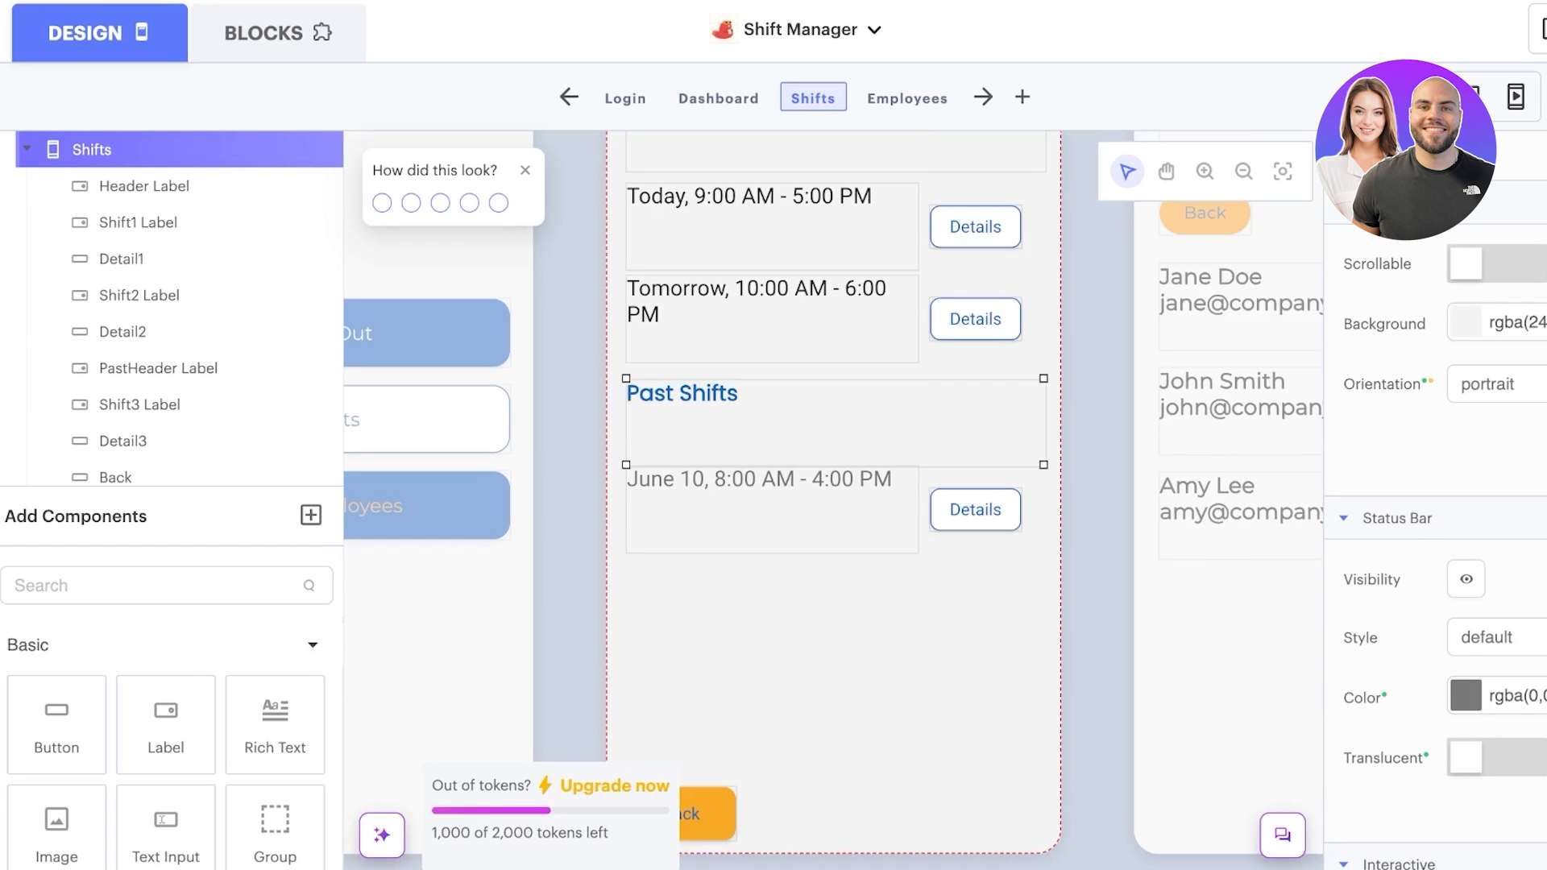
pyautogui.click(905, 97)
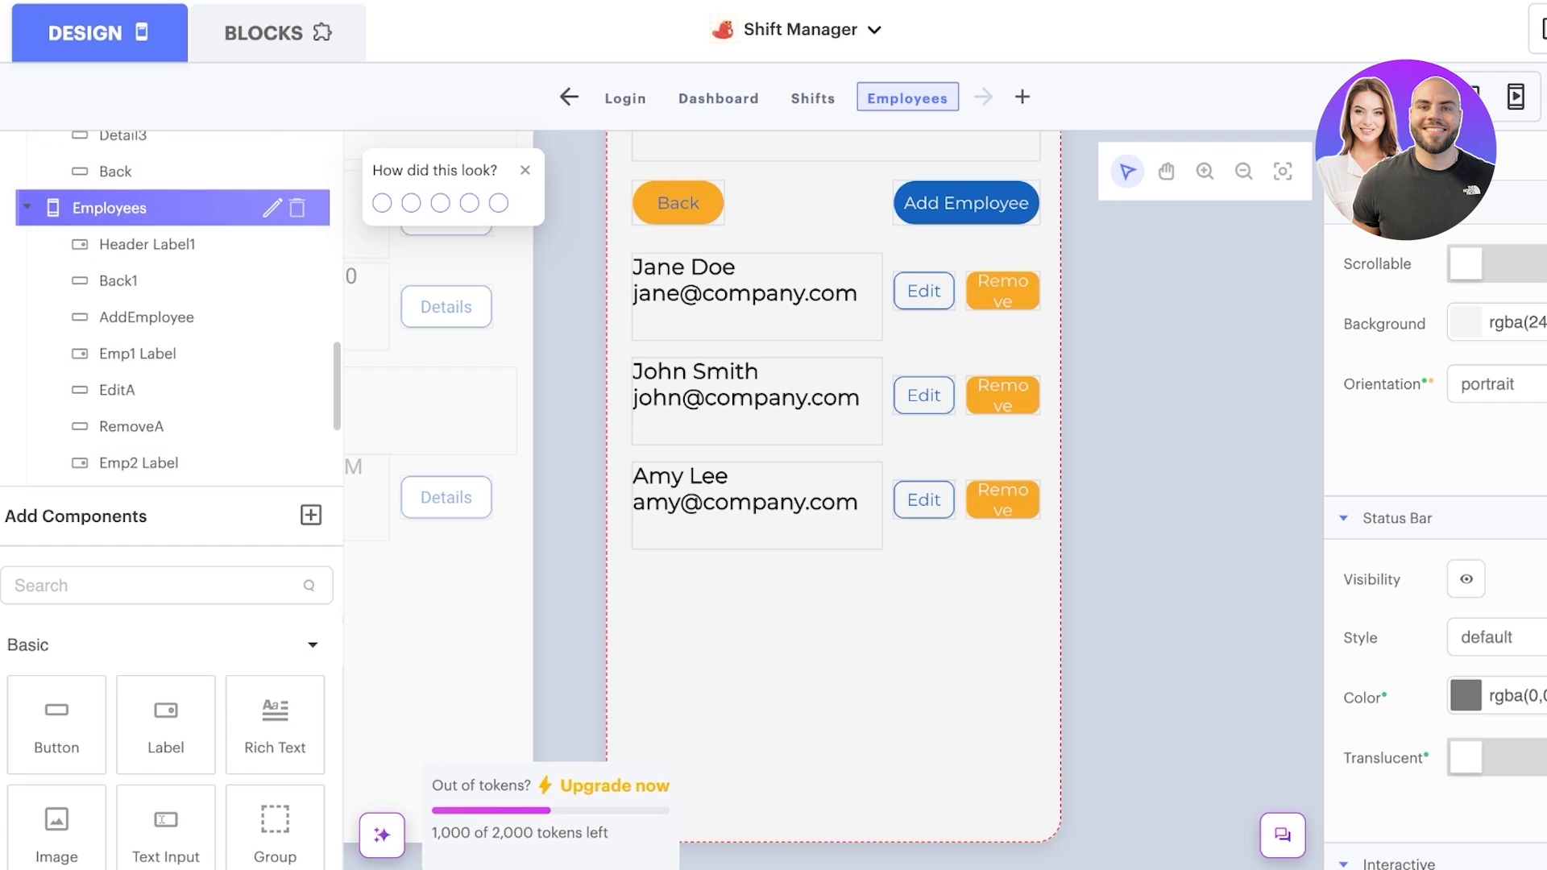
pyautogui.doubleClick(129, 208)
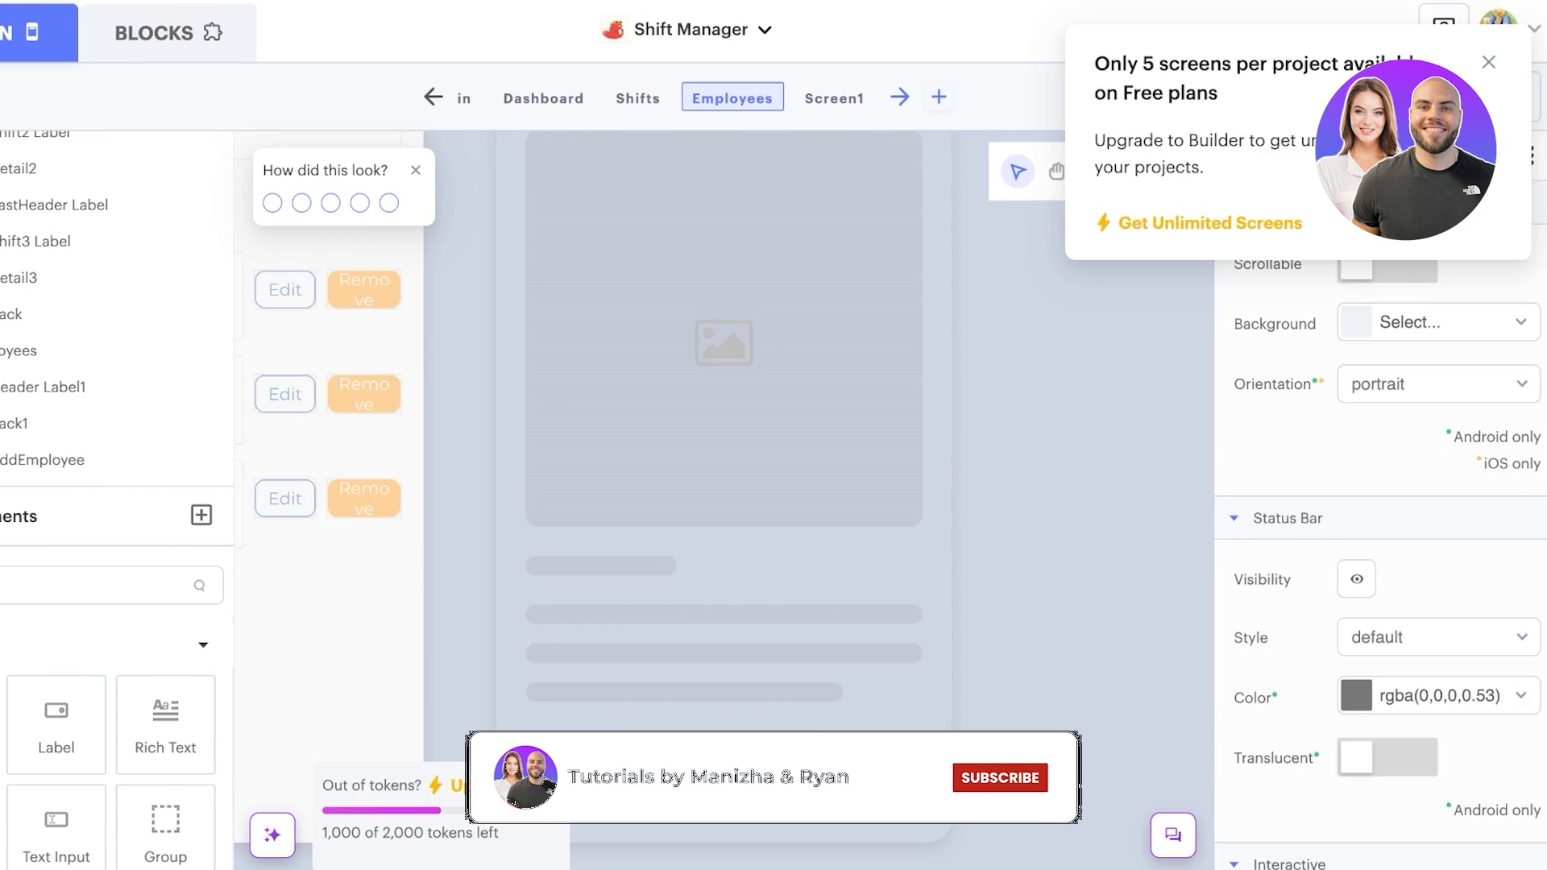
pyautogui.click(833, 99)
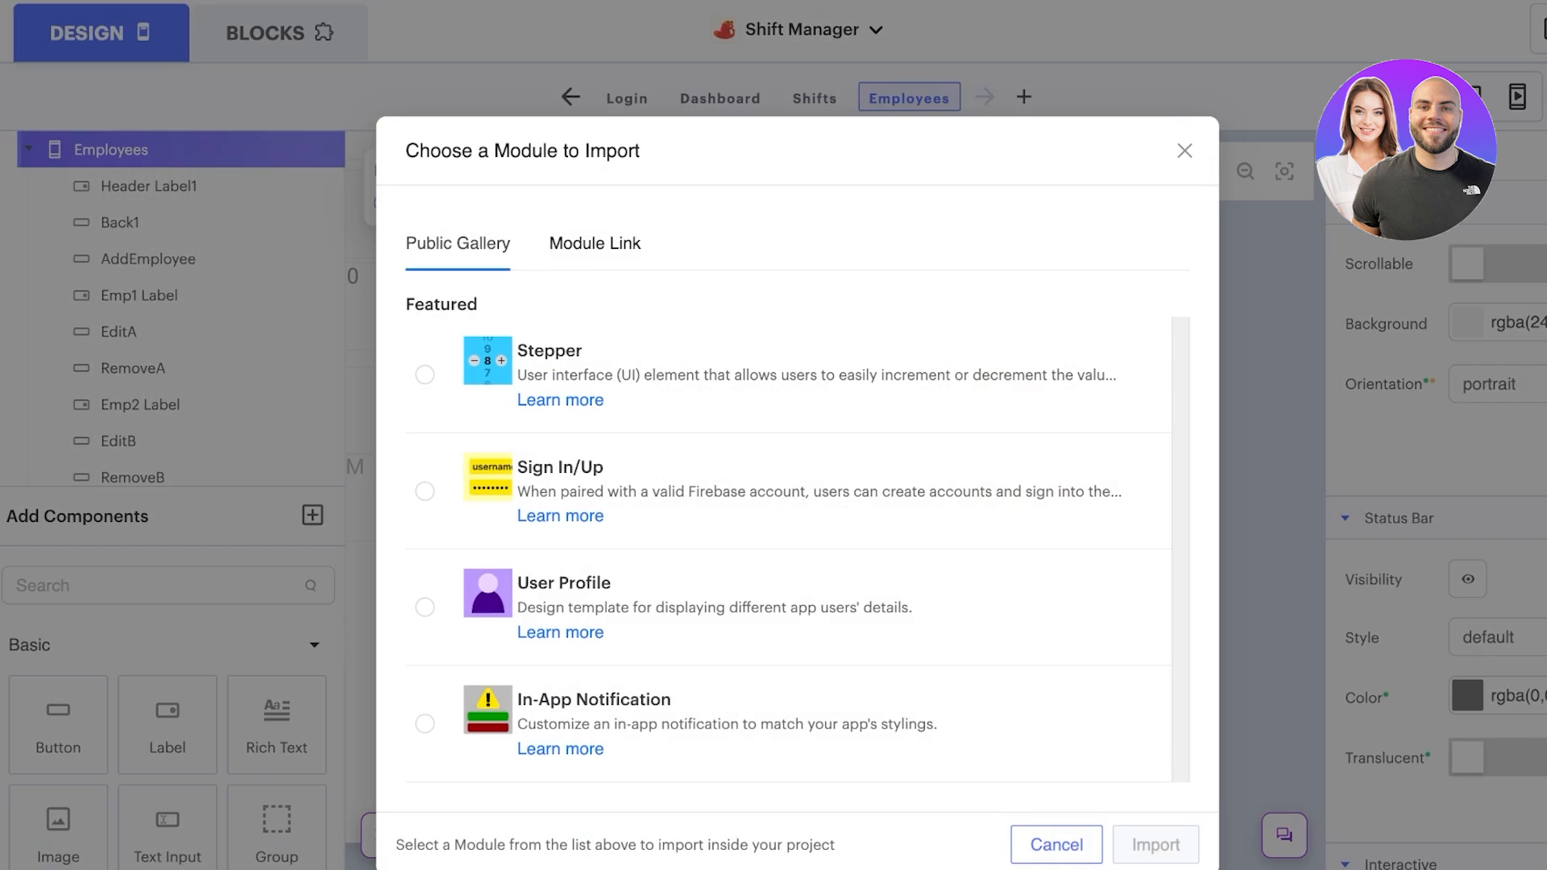
pyautogui.click(1054, 845)
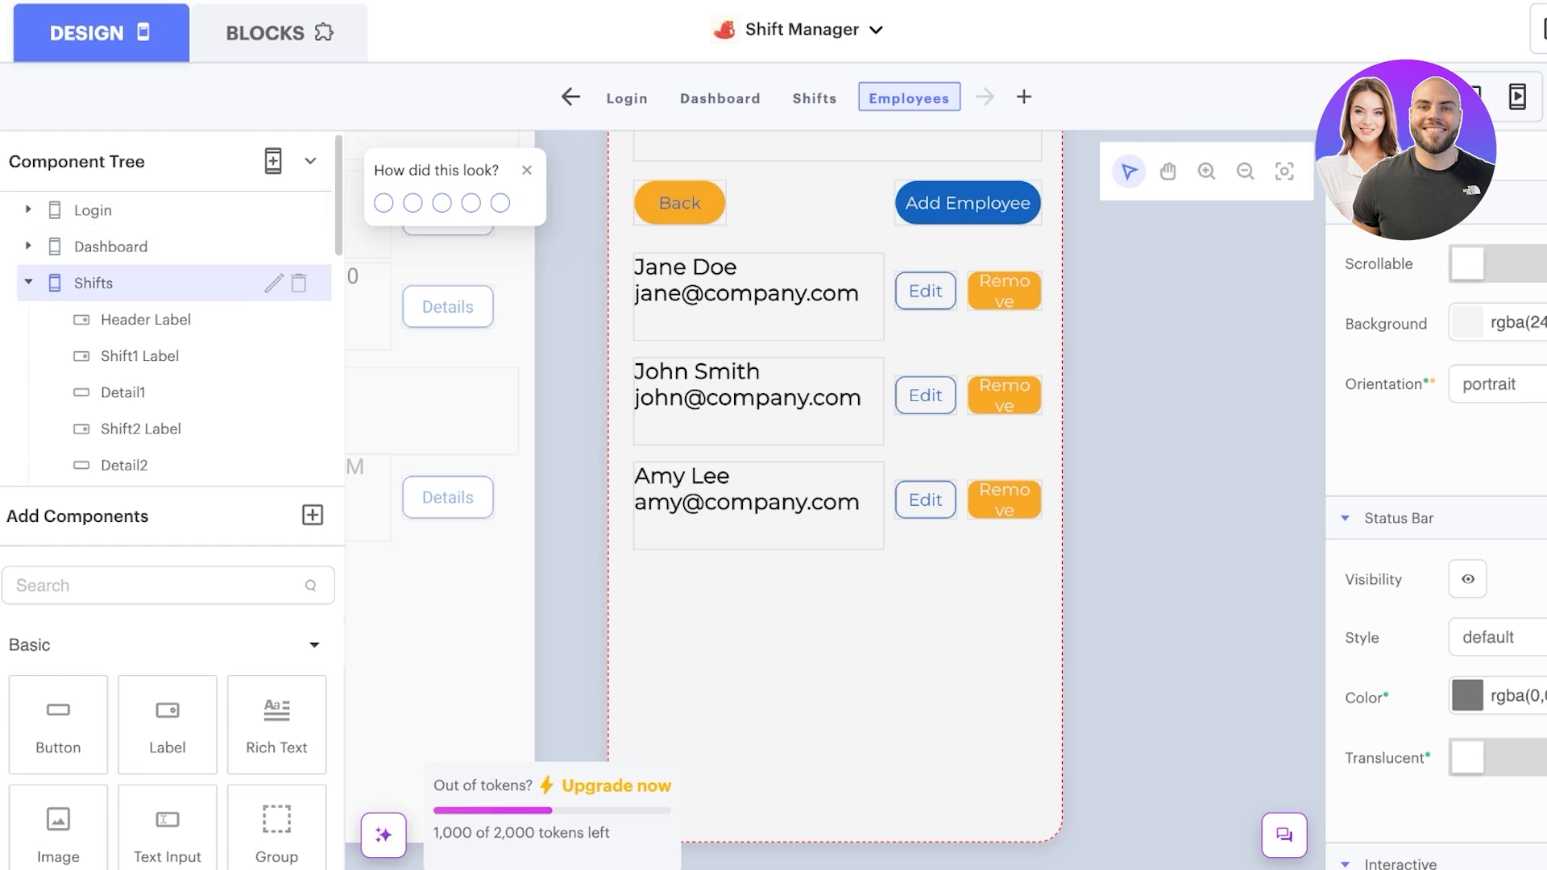
pyautogui.click(112, 319)
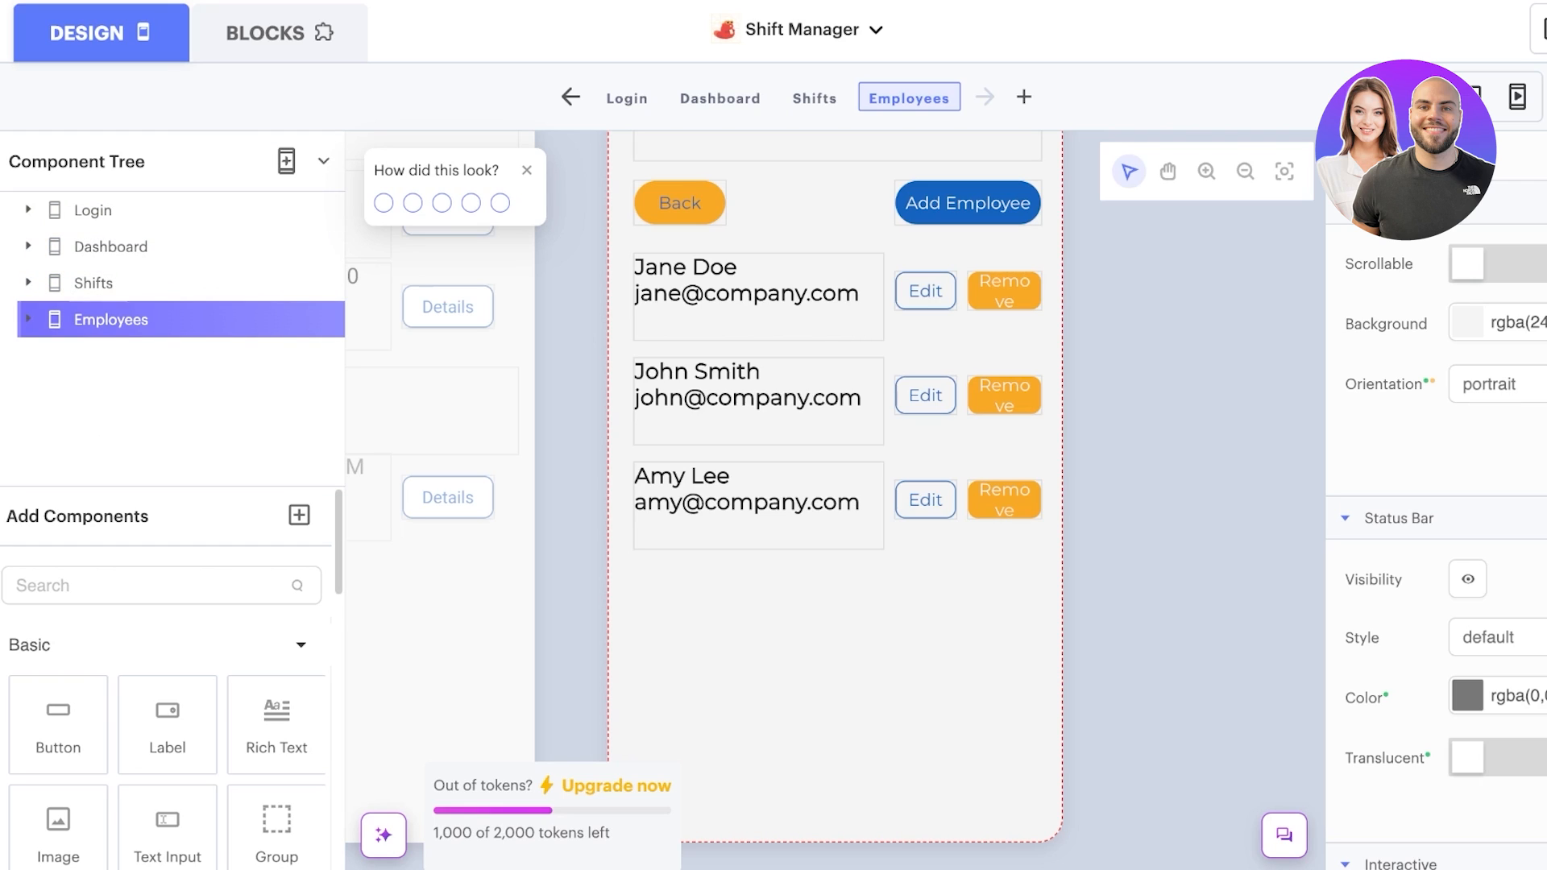
# Browse the Add Components categories, then switch to the Data Sources panel
pyautogui.scroll(-3)
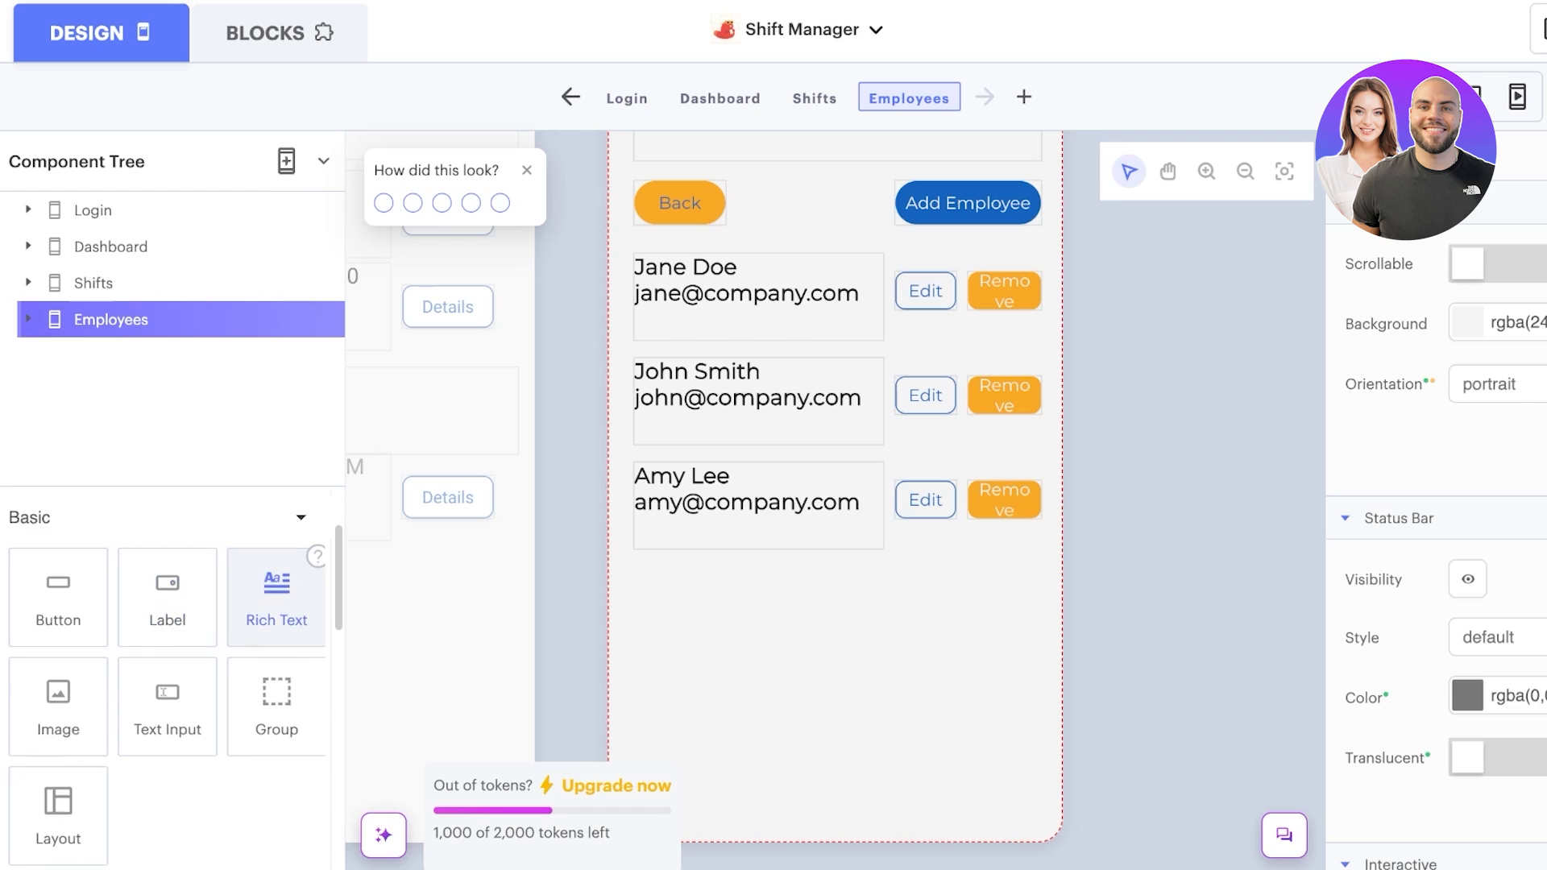
pyautogui.scroll(-3)
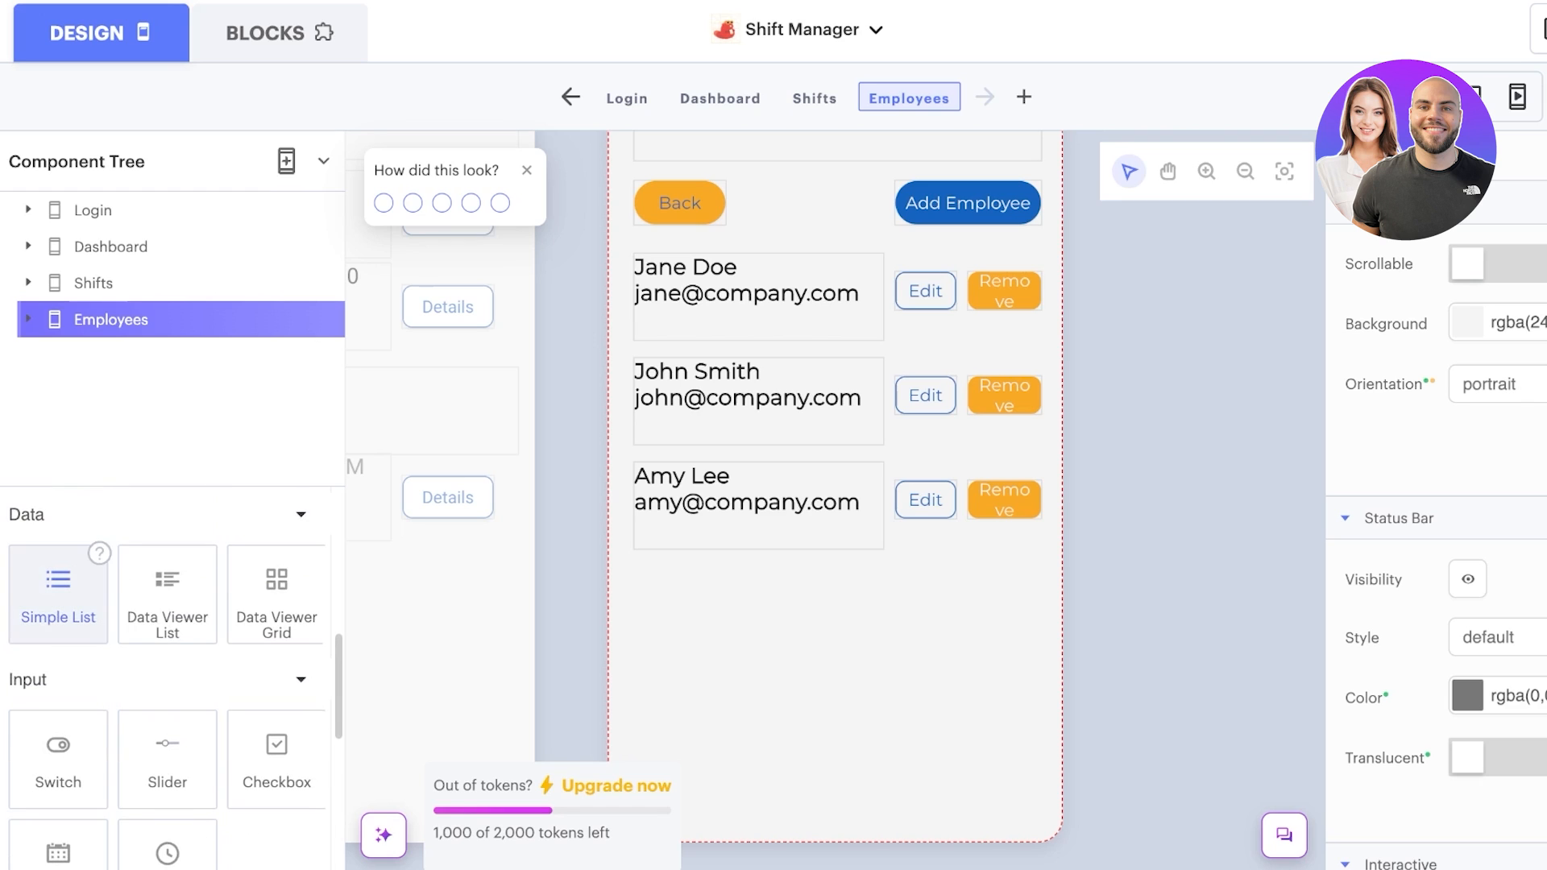
pyautogui.click(27, 187)
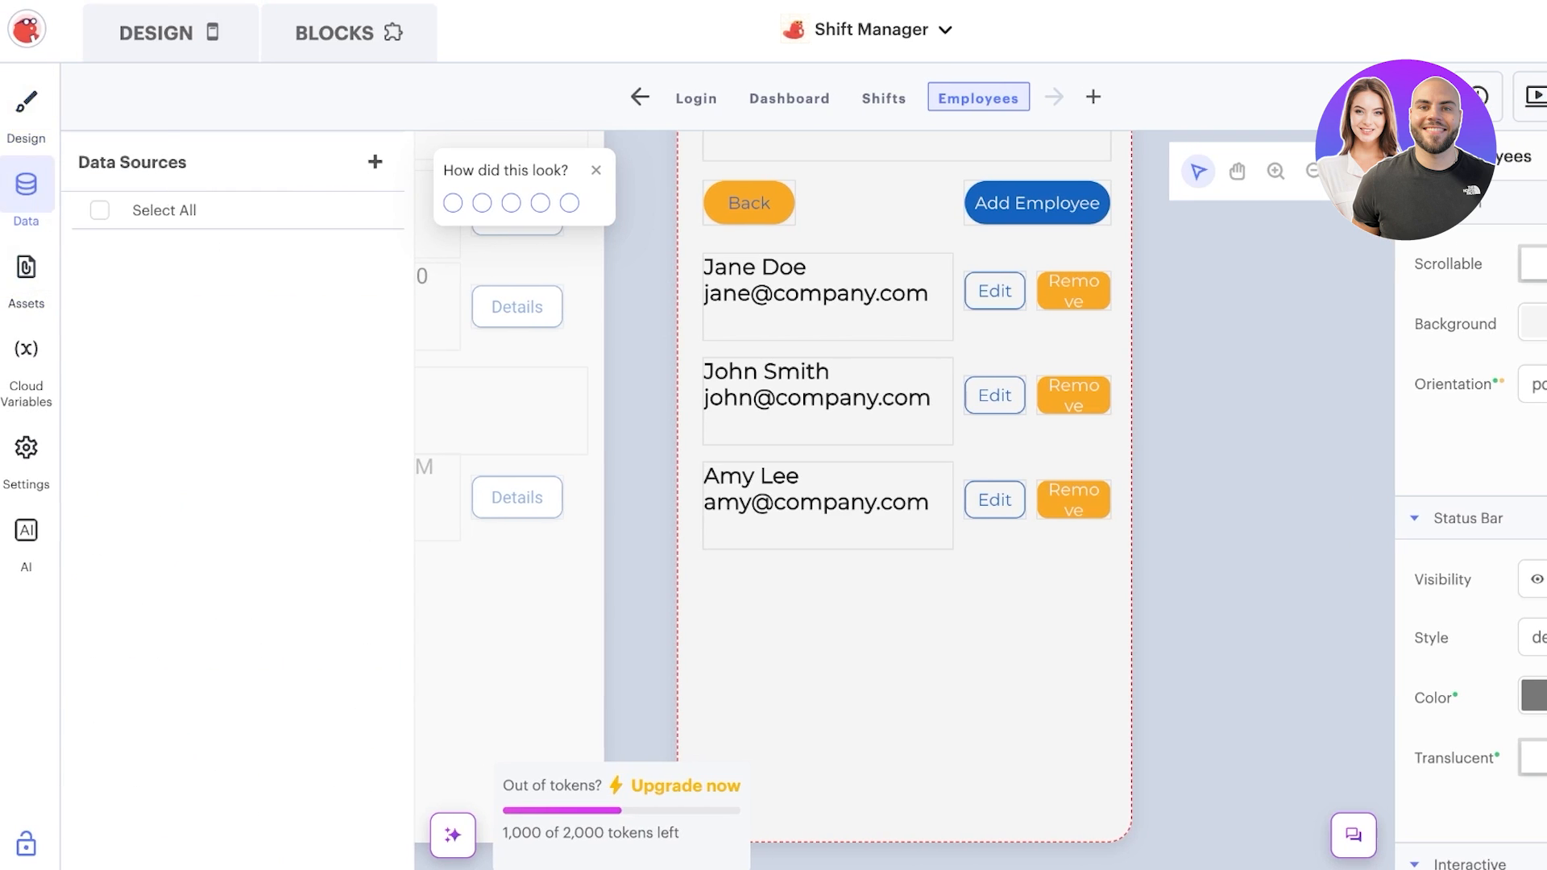
pyautogui.click(154, 32)
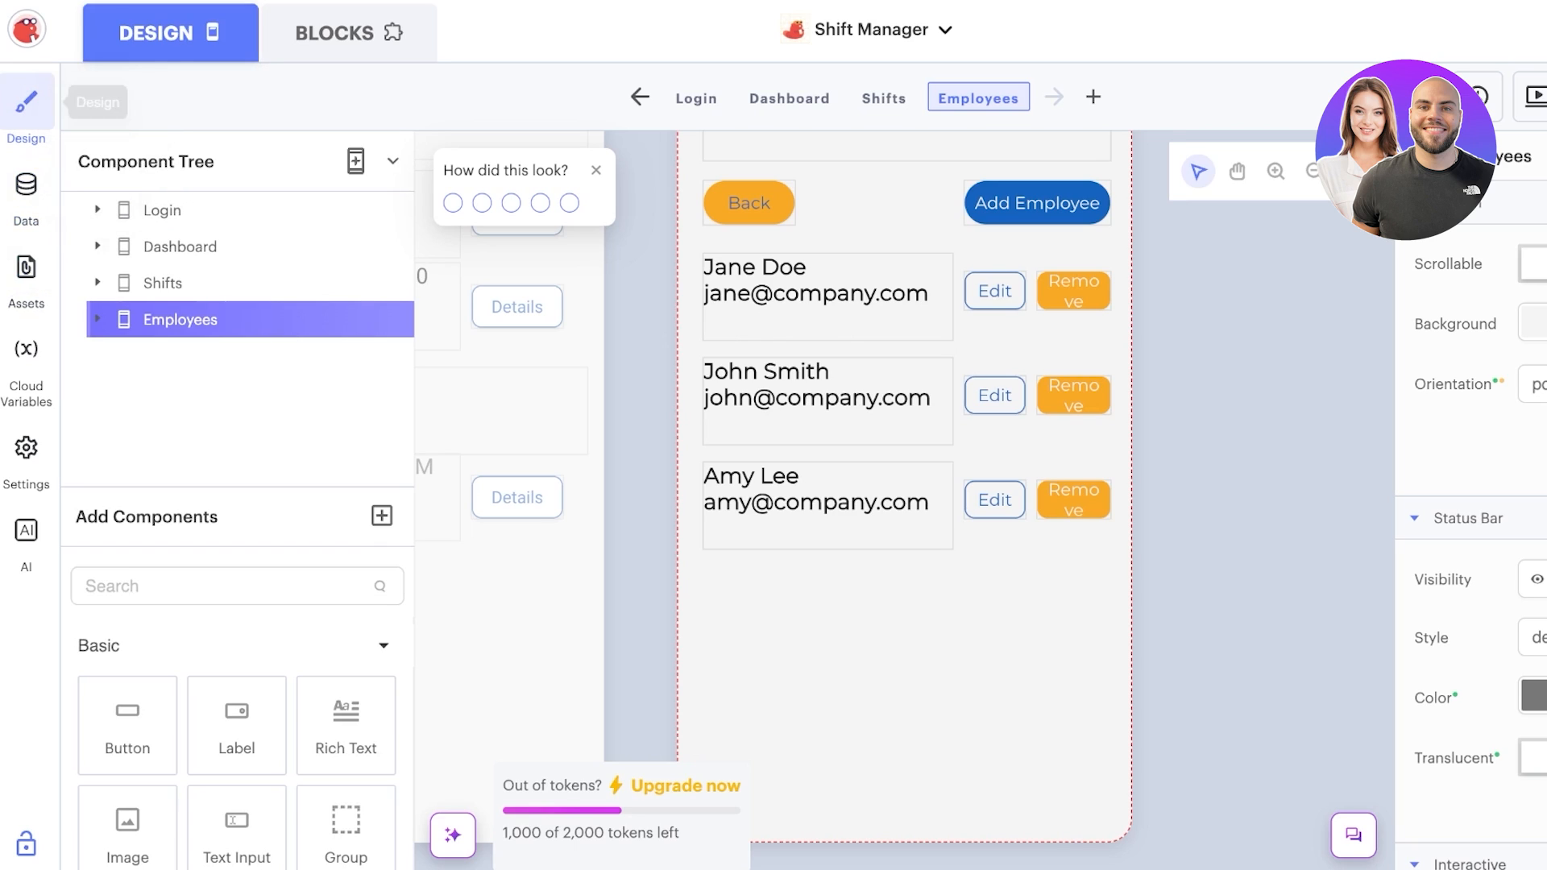
pyautogui.click(27, 195)
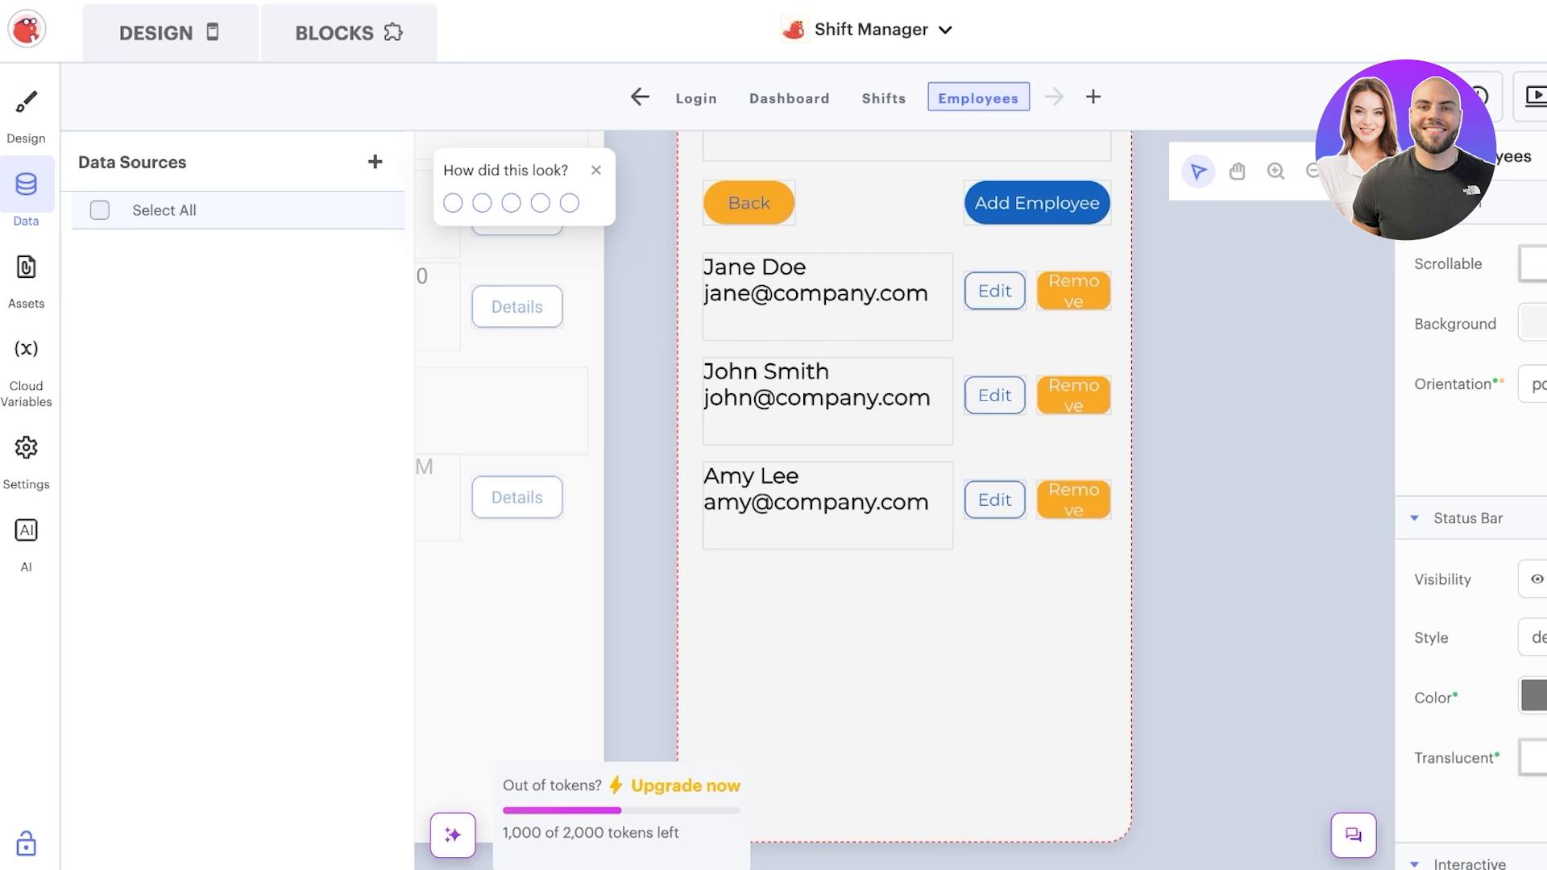
pyautogui.click(374, 161)
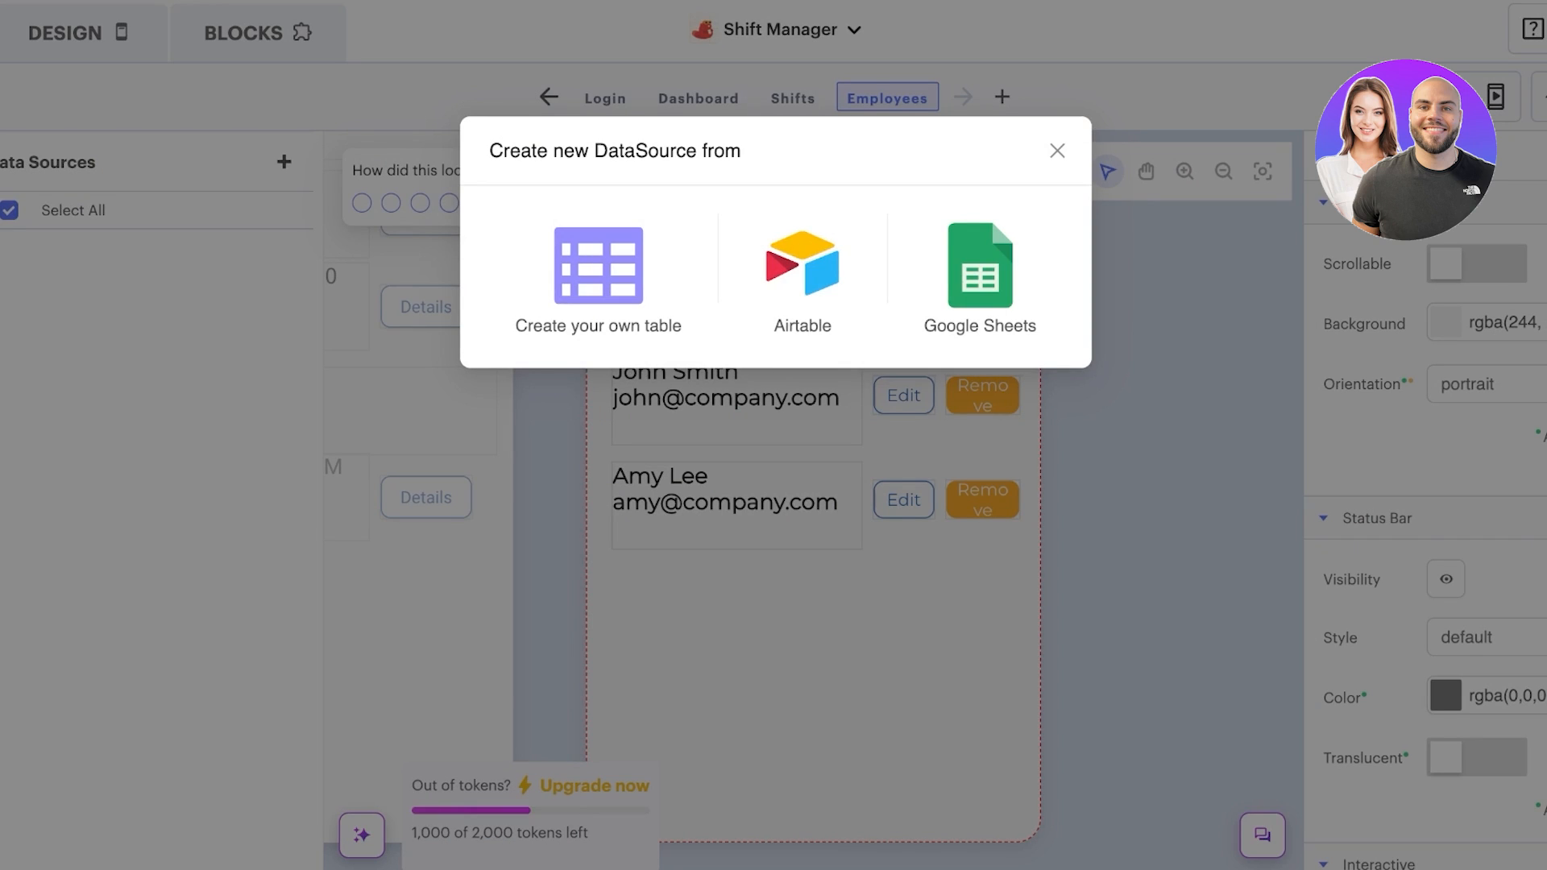
pyautogui.click(1057, 151)
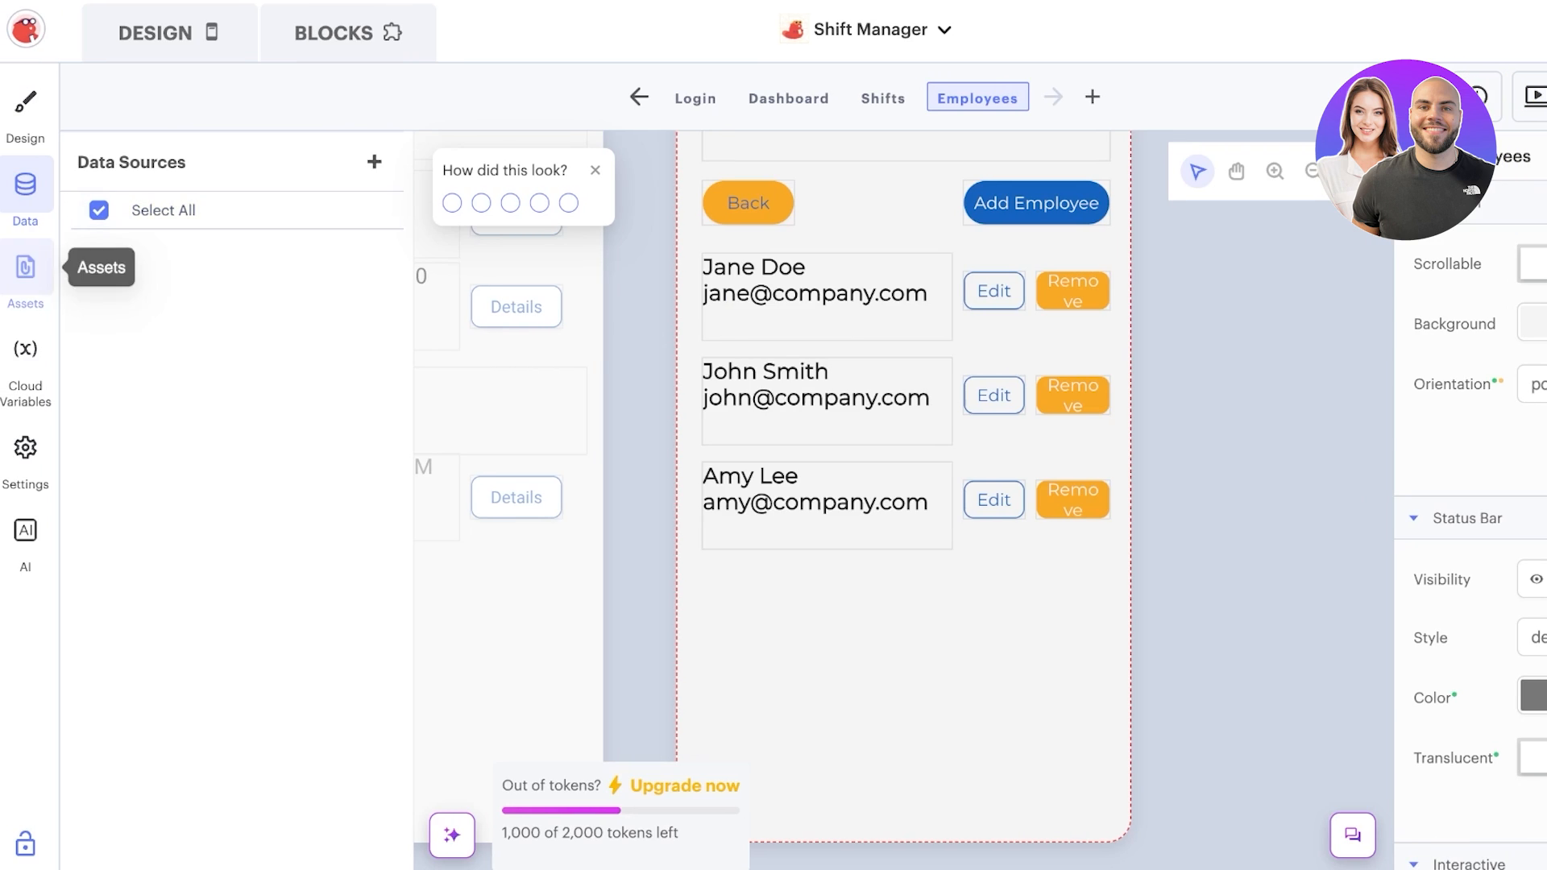
# Look over the Assets panel and the App Settings with its description field
pyautogui.click(24, 274)
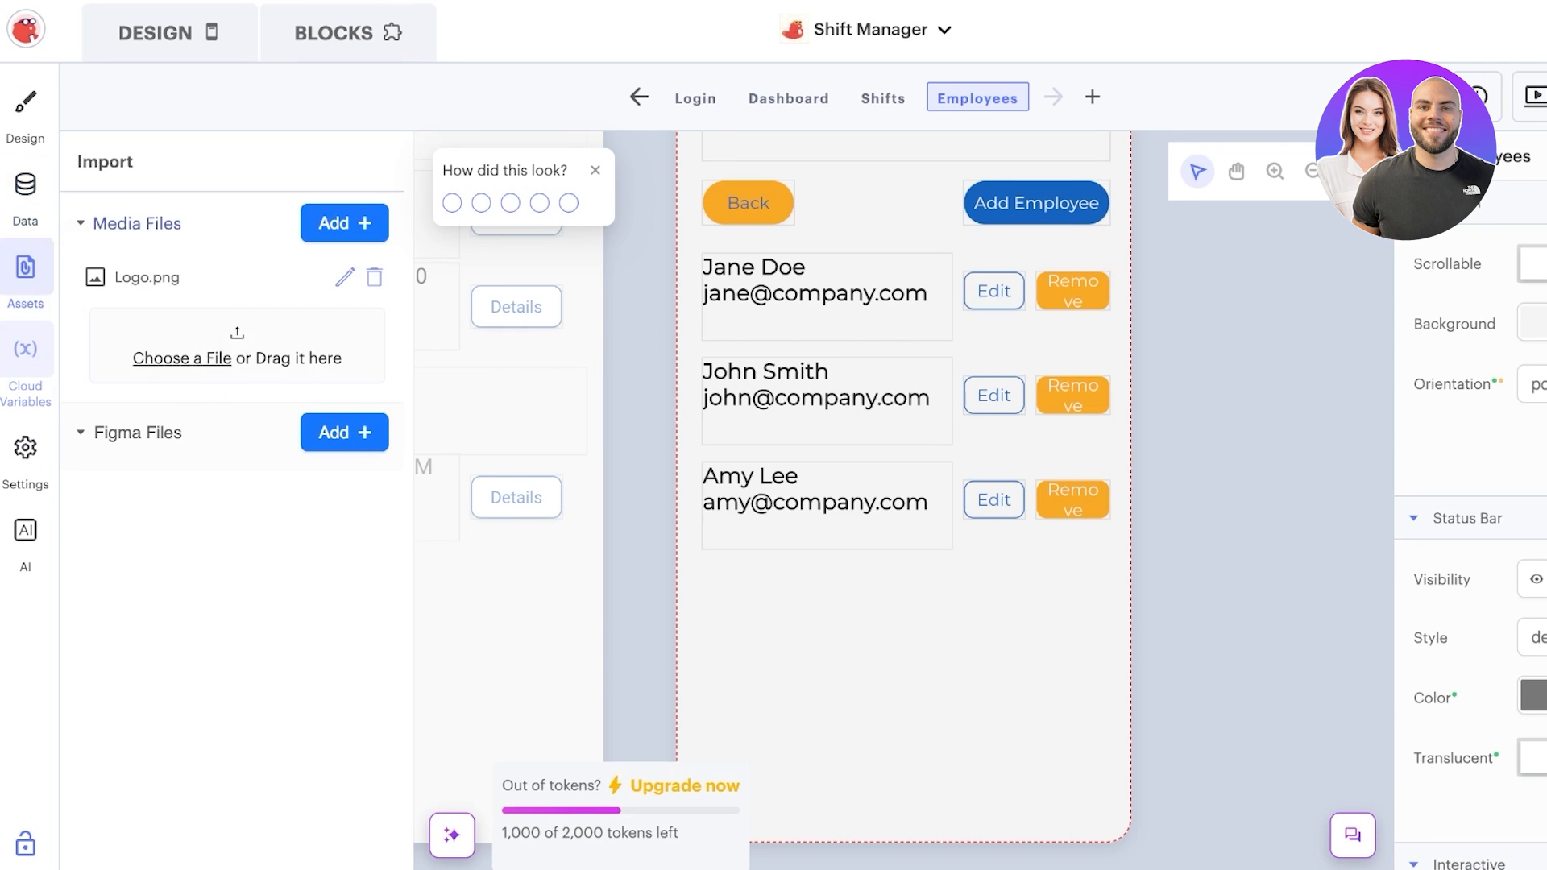
pyautogui.click(24, 454)
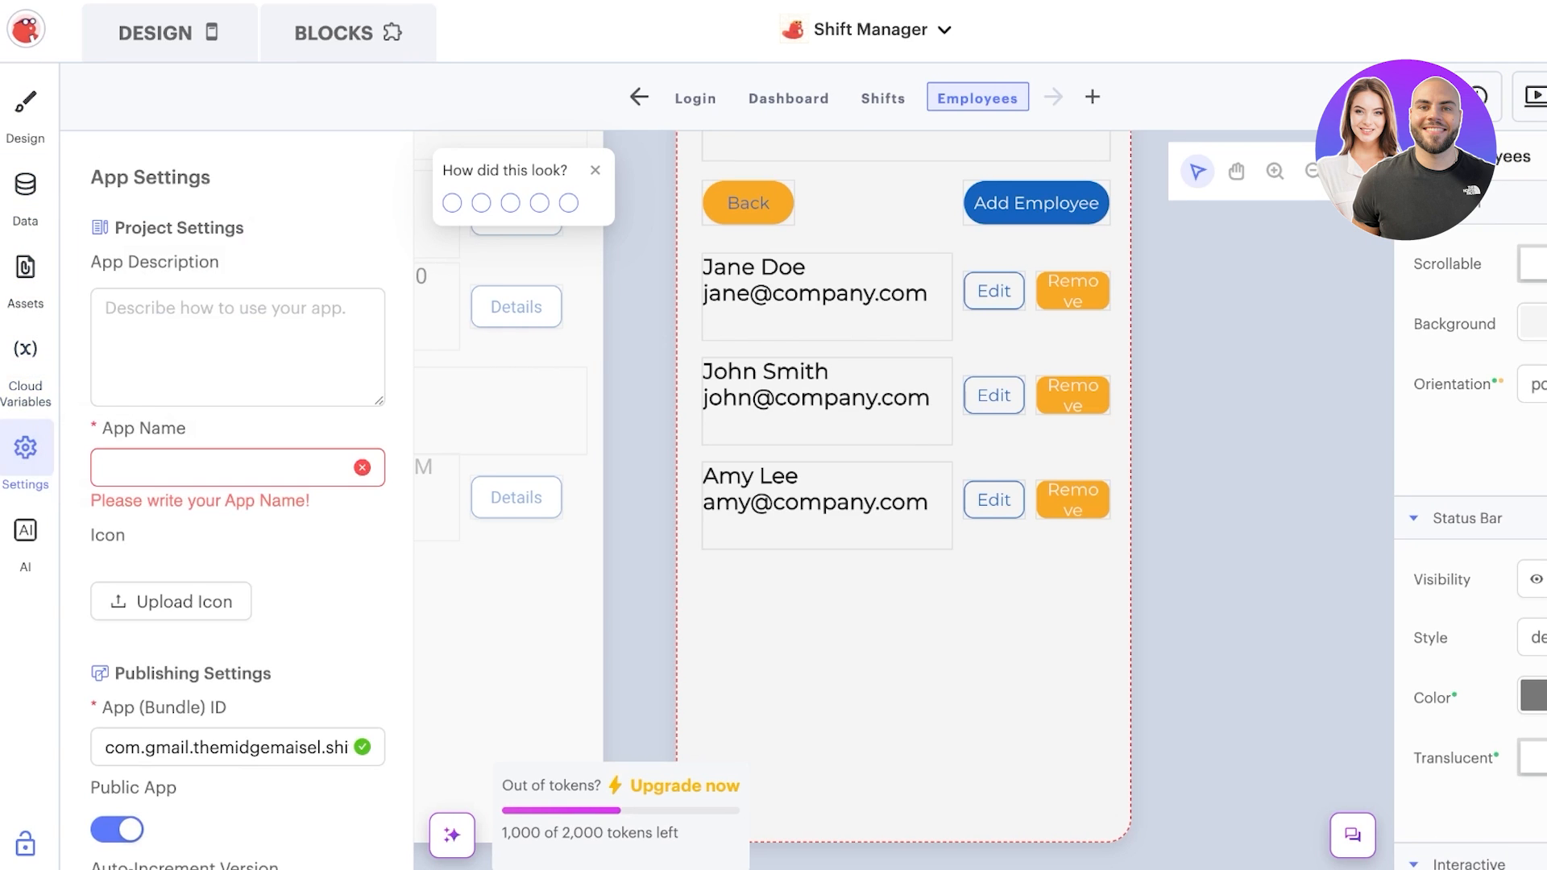
pyautogui.click(237, 348)
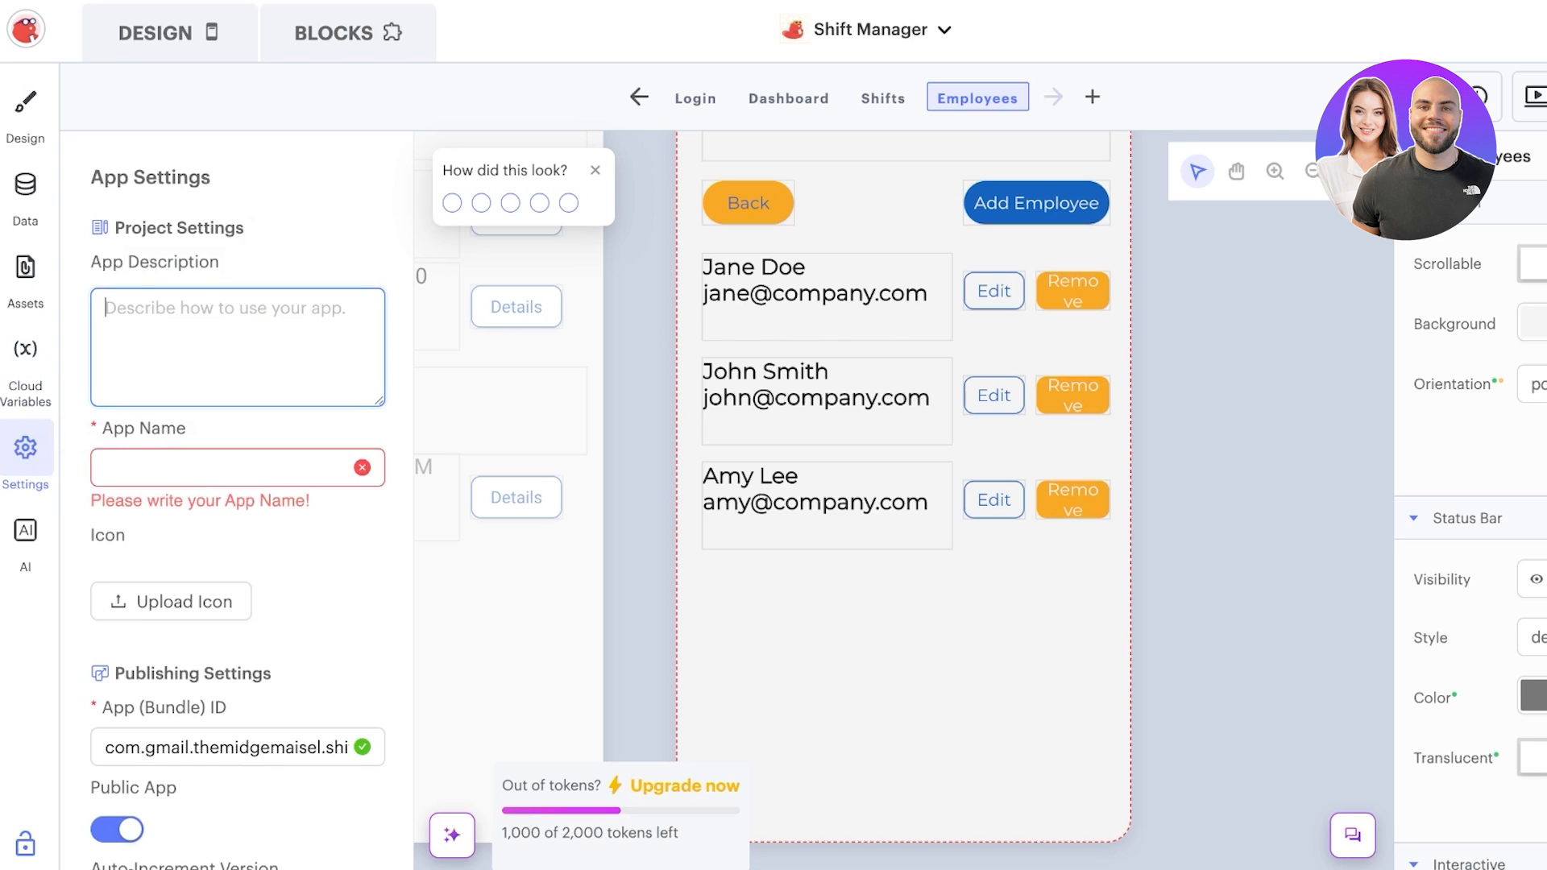
pyautogui.scroll(-3)
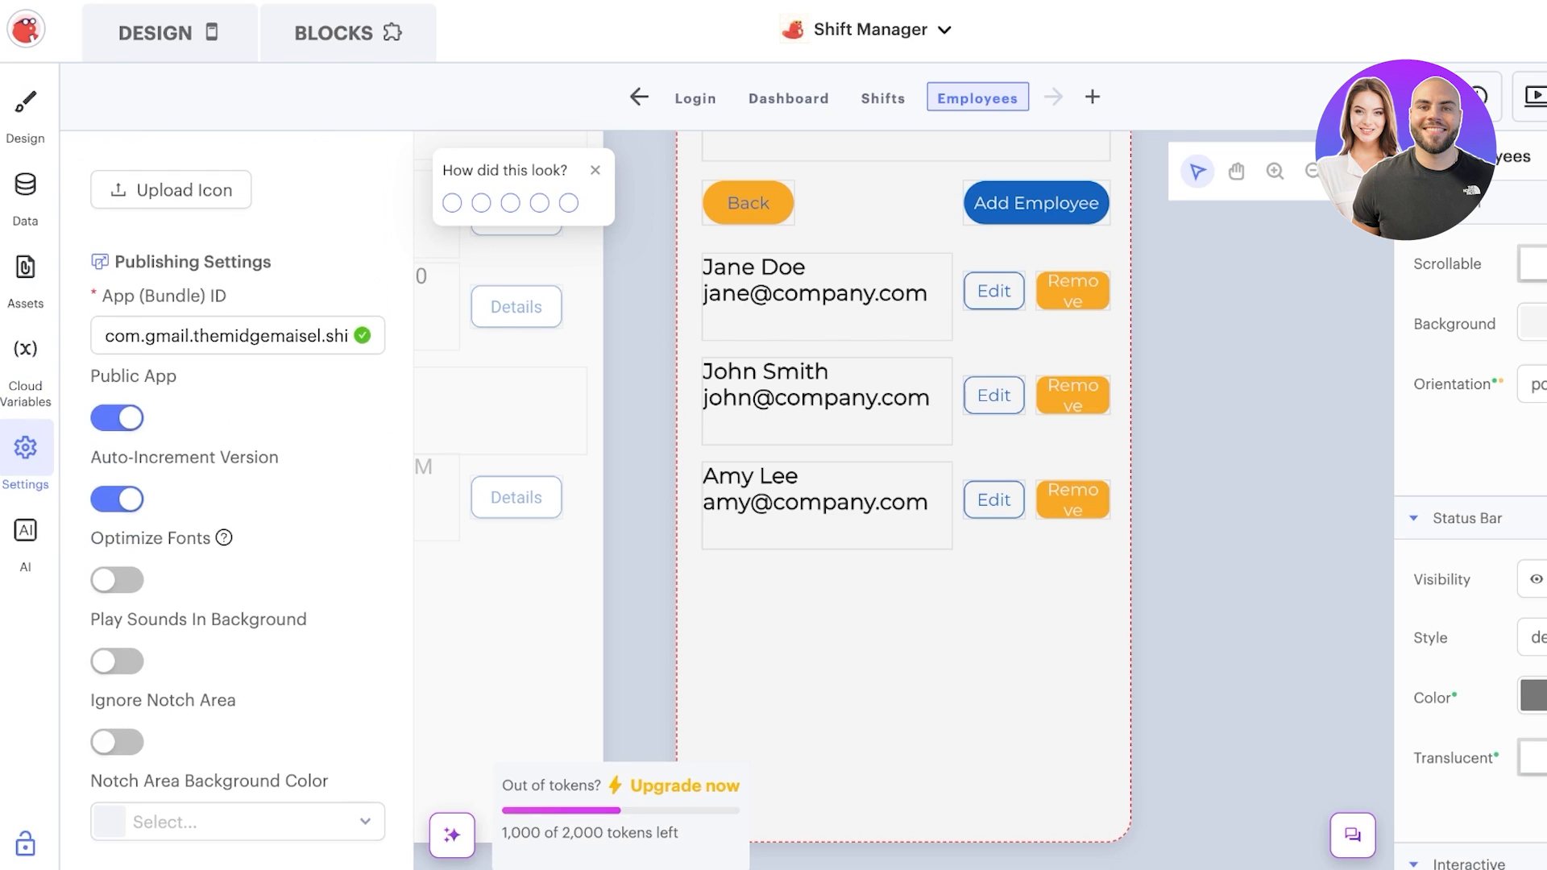
# Review the AI tools panel's inline assistant and text generator, then return to design view
pyautogui.click(24, 530)
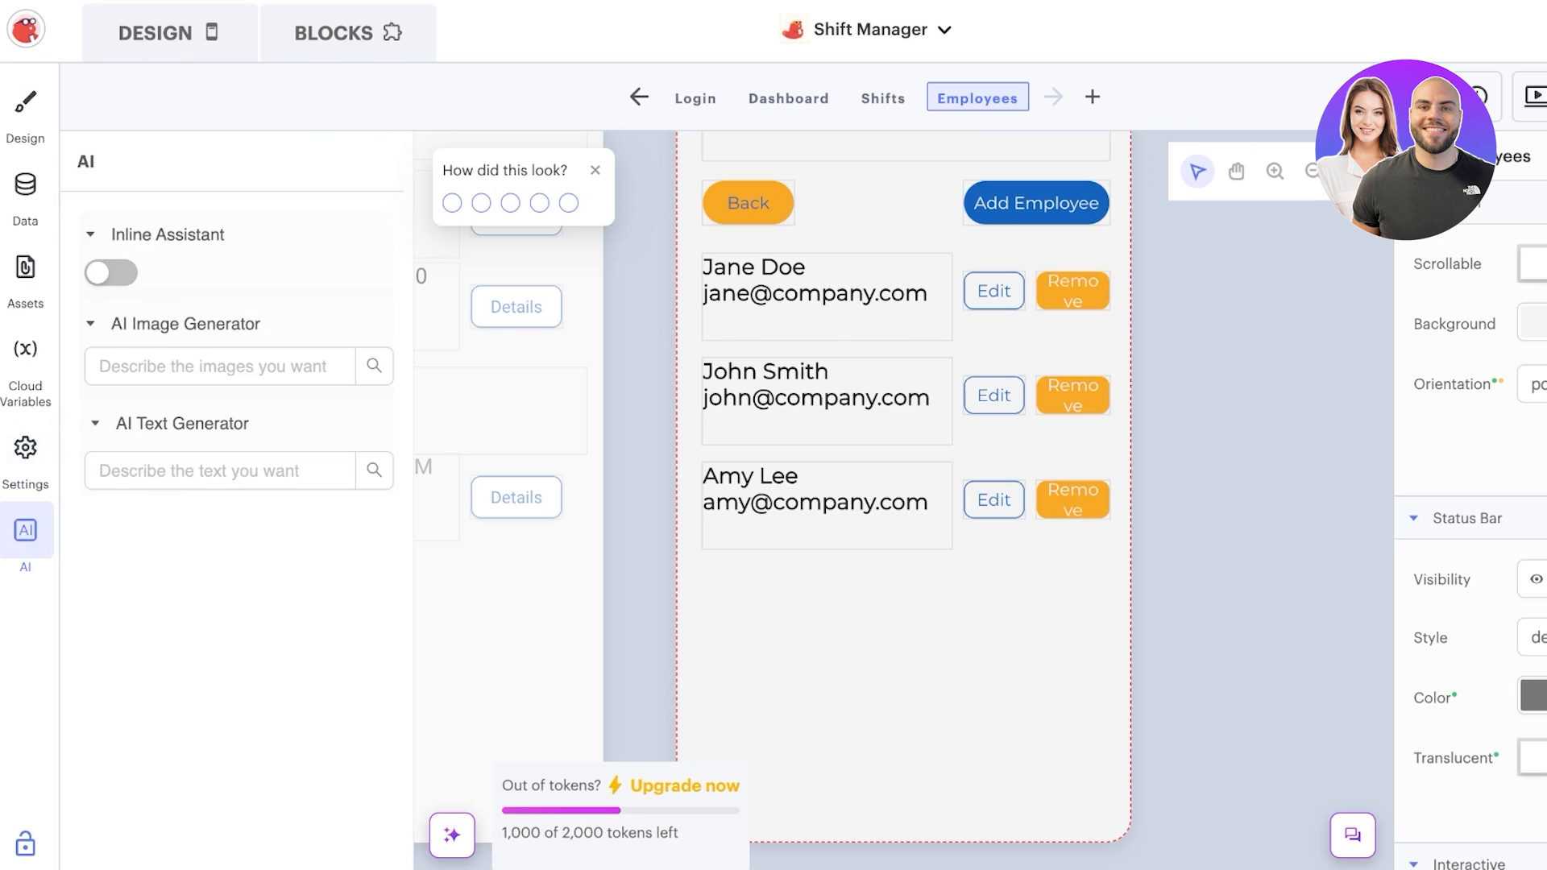
pyautogui.doubleClick(128, 235)
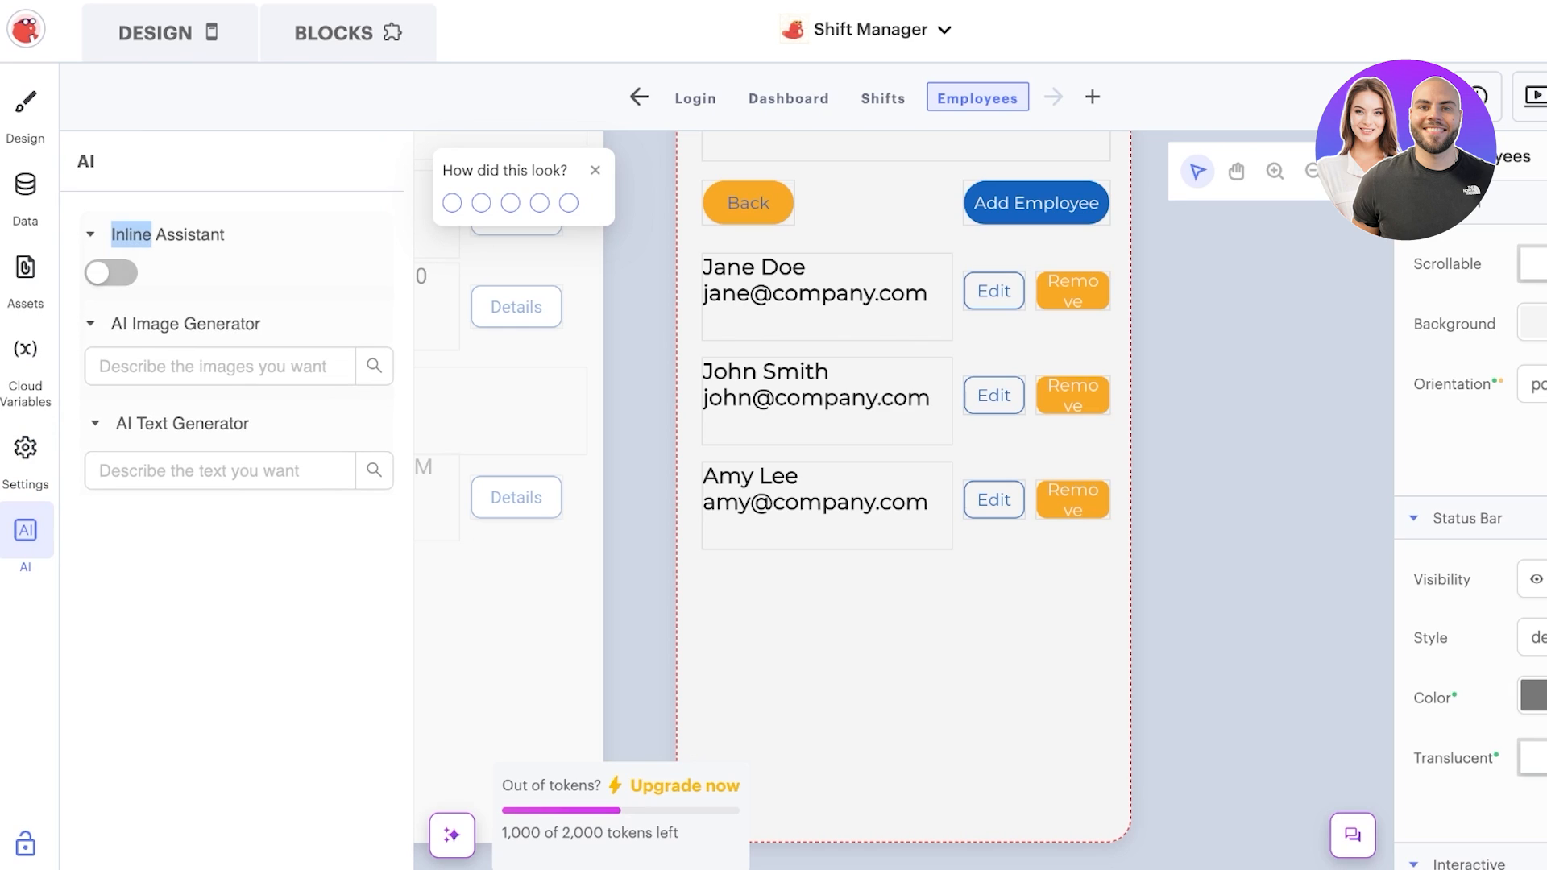
pyautogui.click(218, 366)
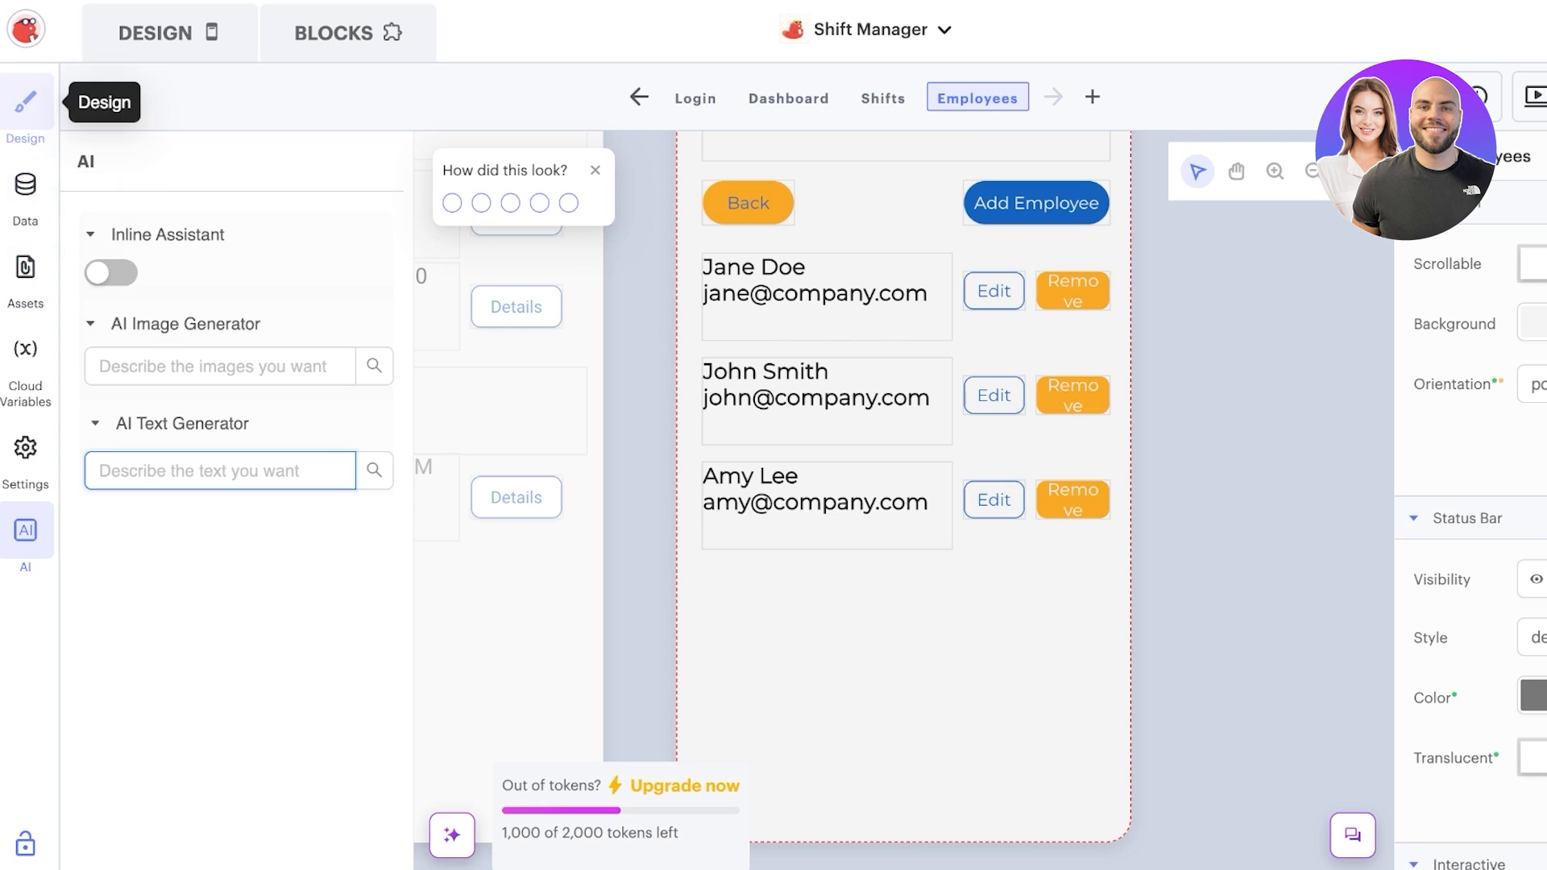
pyautogui.click(167, 33)
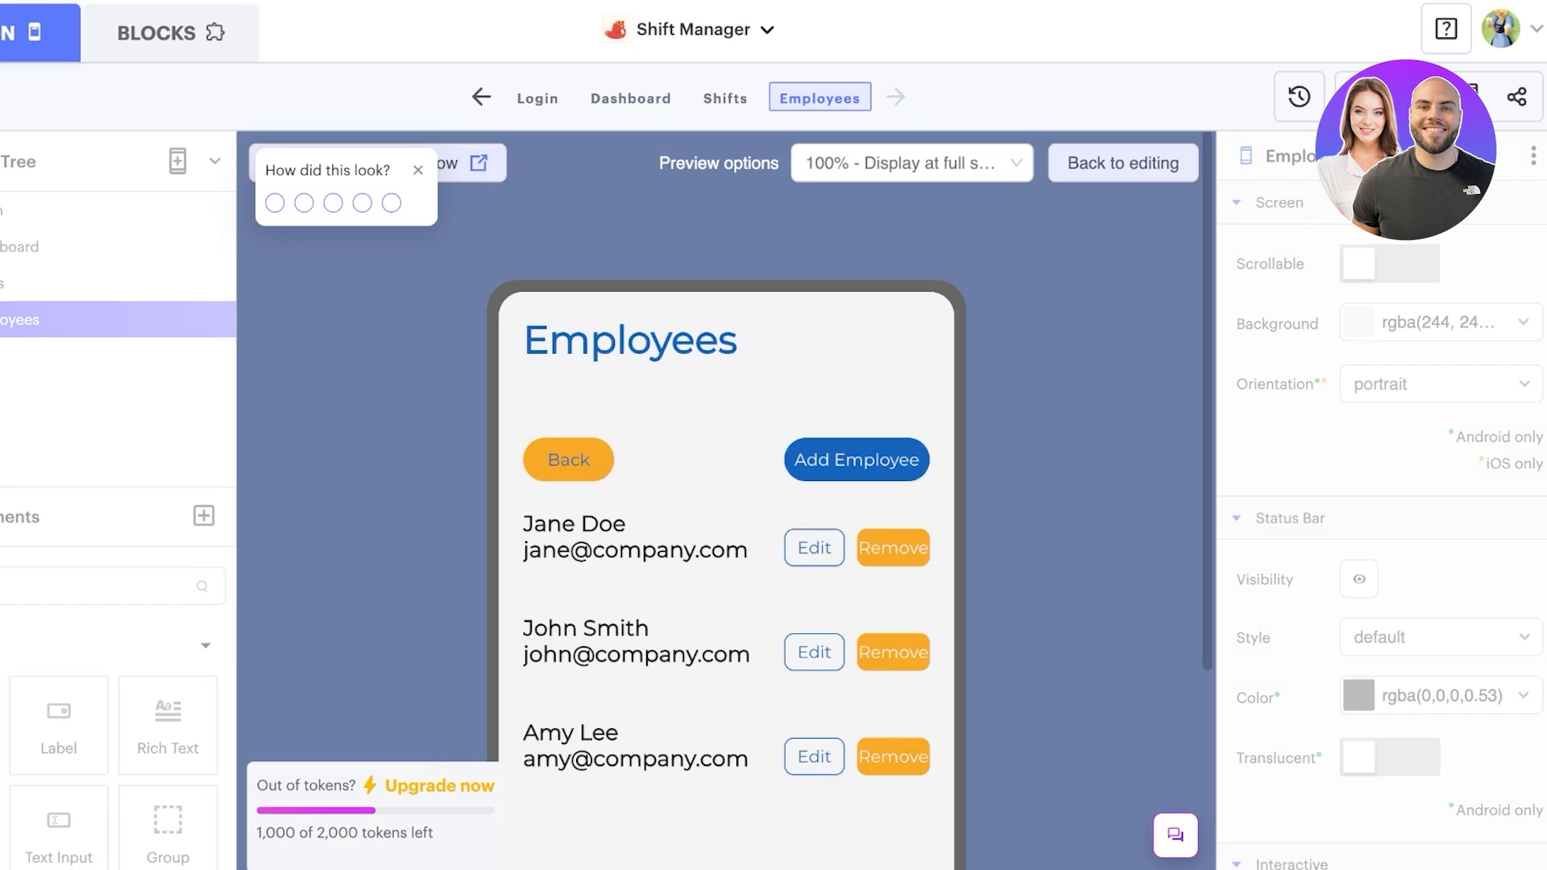
# Run the Employees screen in the web preview
pyautogui.click(419, 169)
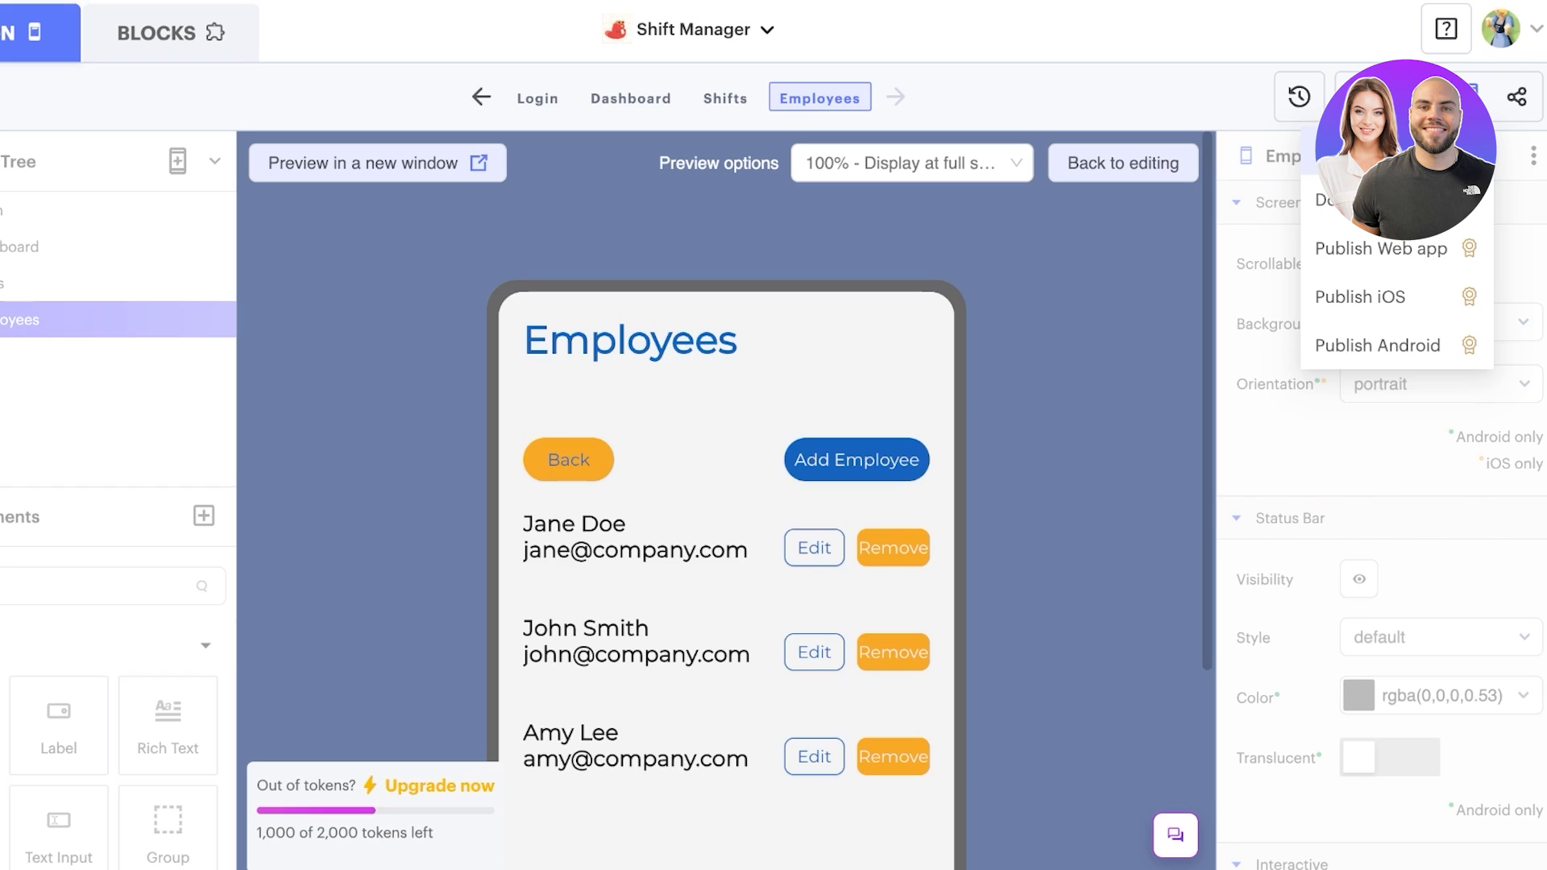
pyautogui.moveTo(1518, 97)
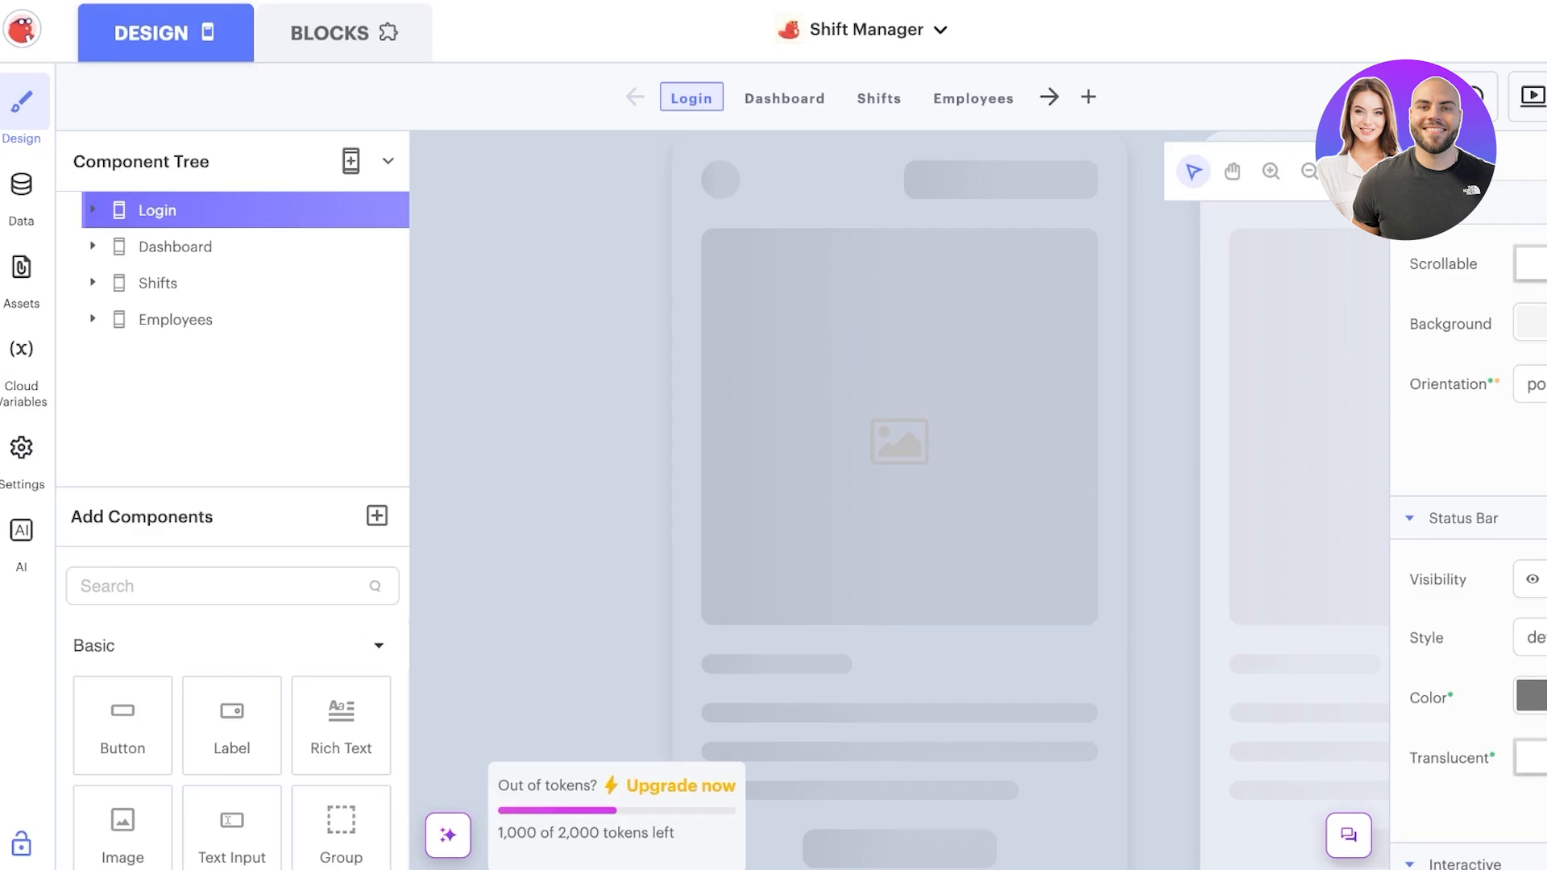
# Glance at the Login screen's Blocks editor and leave the project for My Projects
pyautogui.click(343, 32)
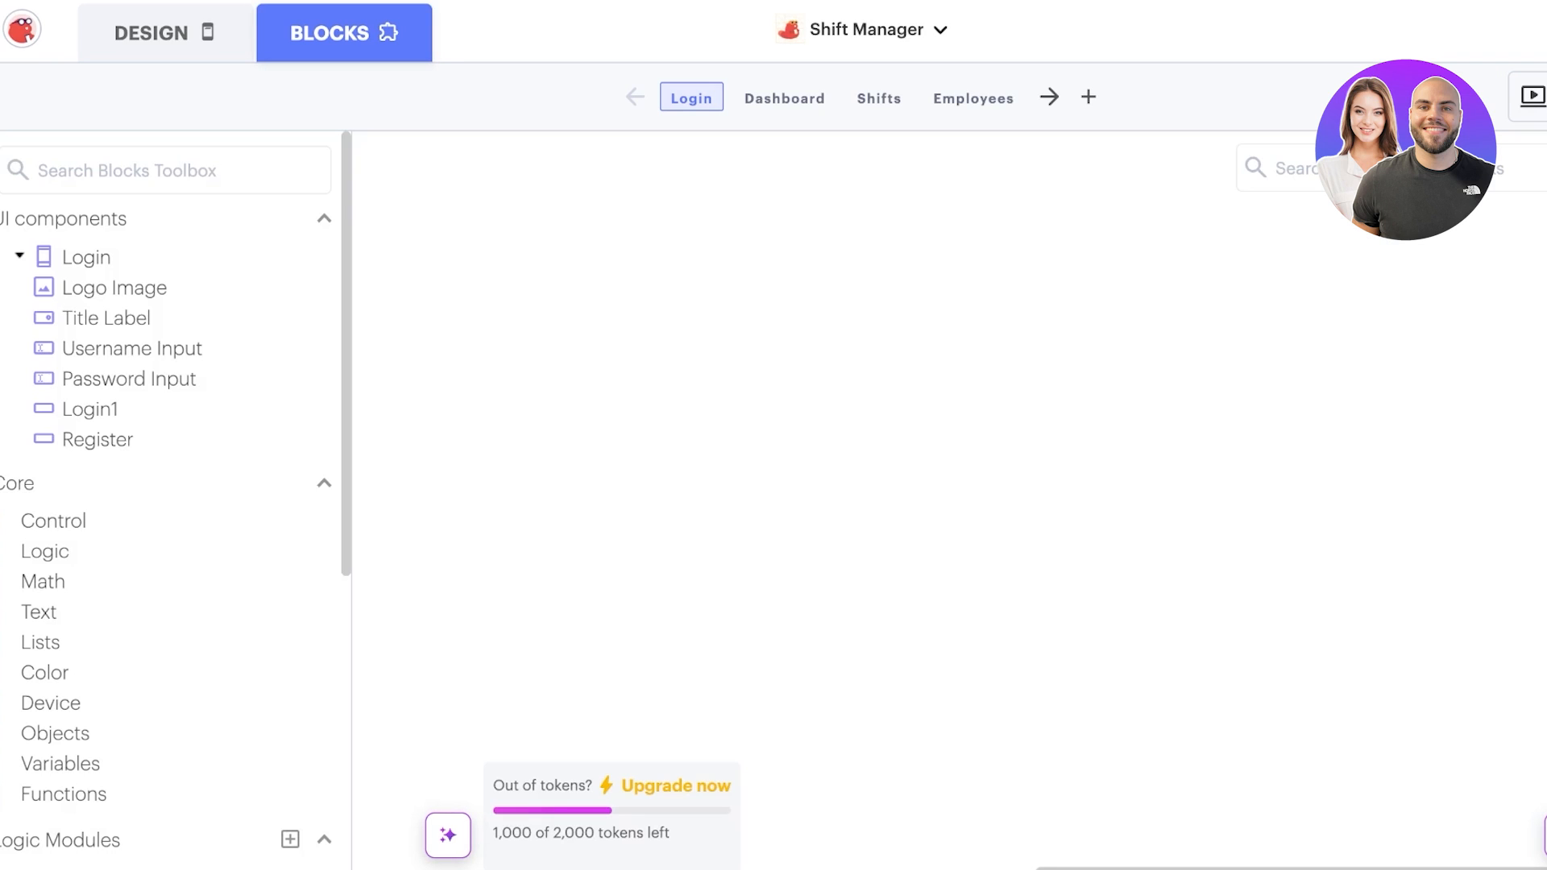
pyautogui.click(151, 32)
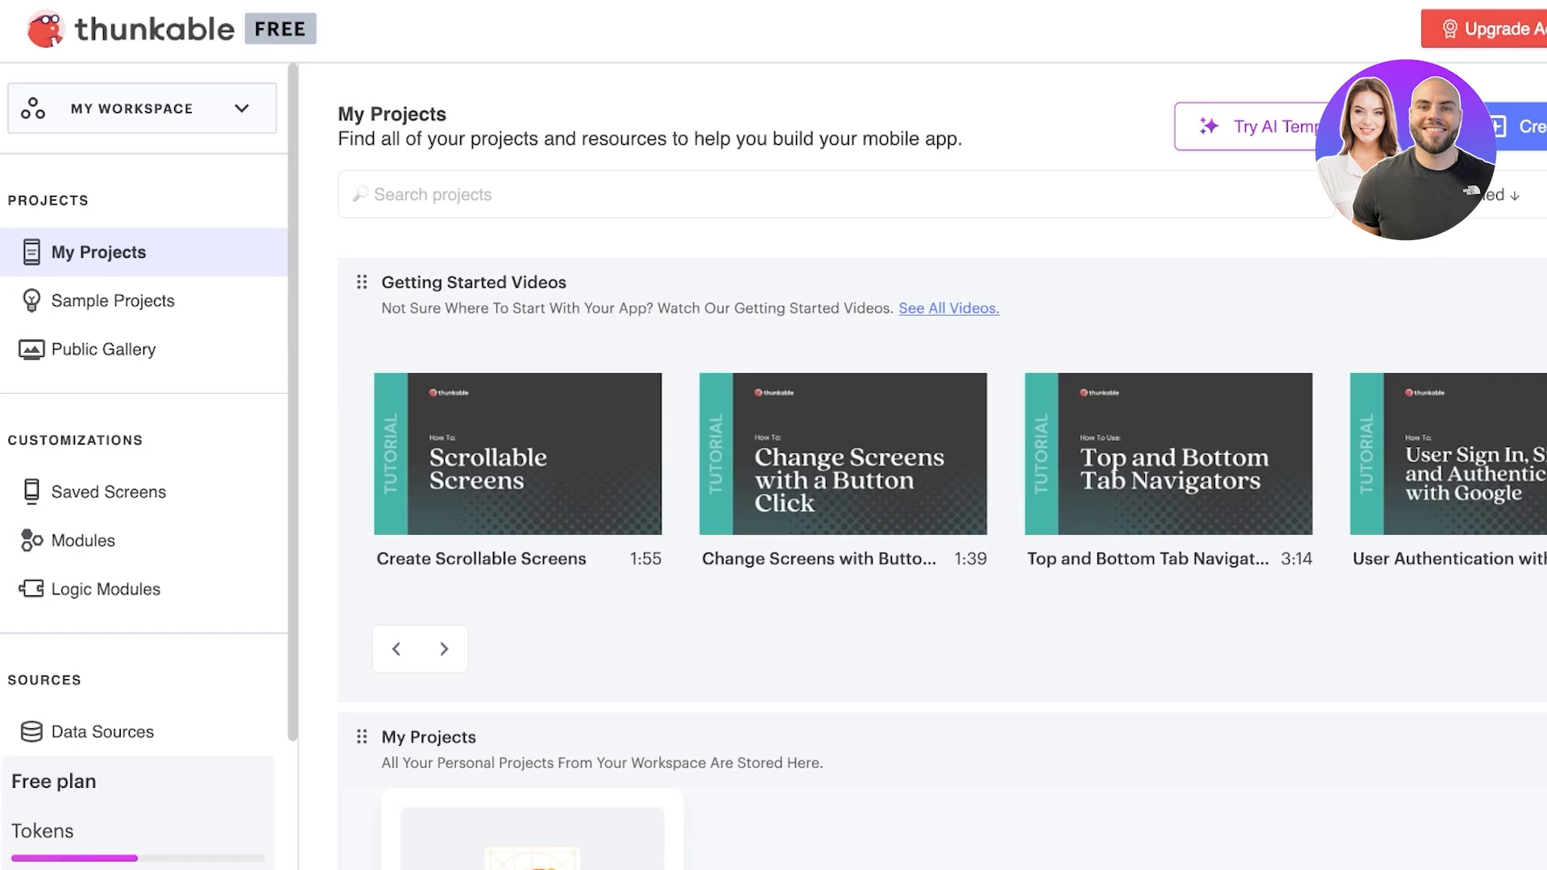
# Browse the Public Gallery, then the Logic Modules and Modules pages from the dashboard sidebar
pyautogui.scroll(-3)
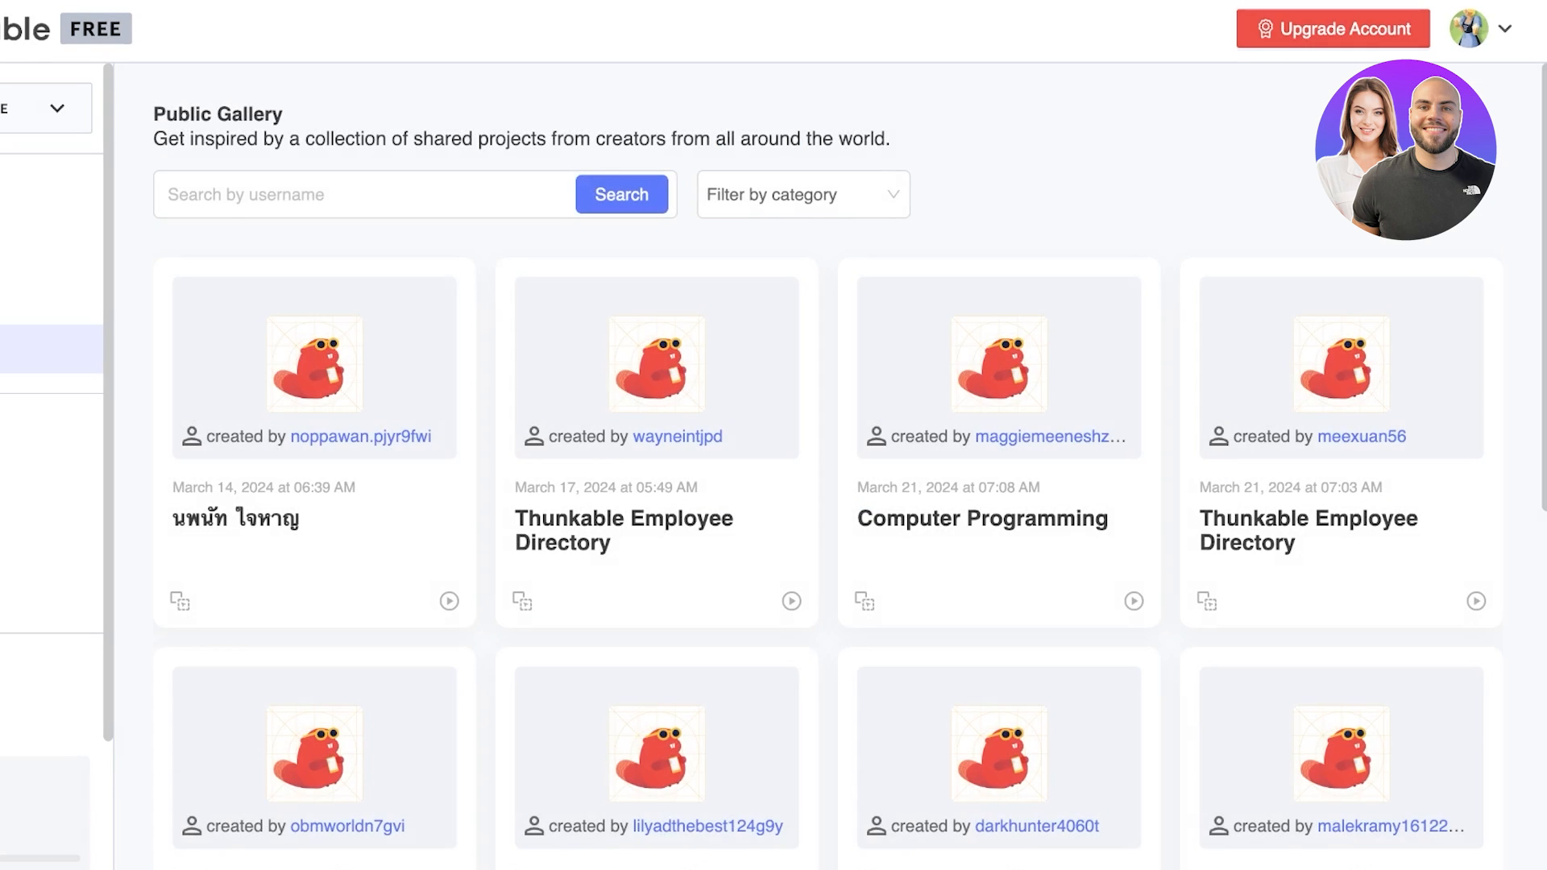
pyautogui.scroll(-3)
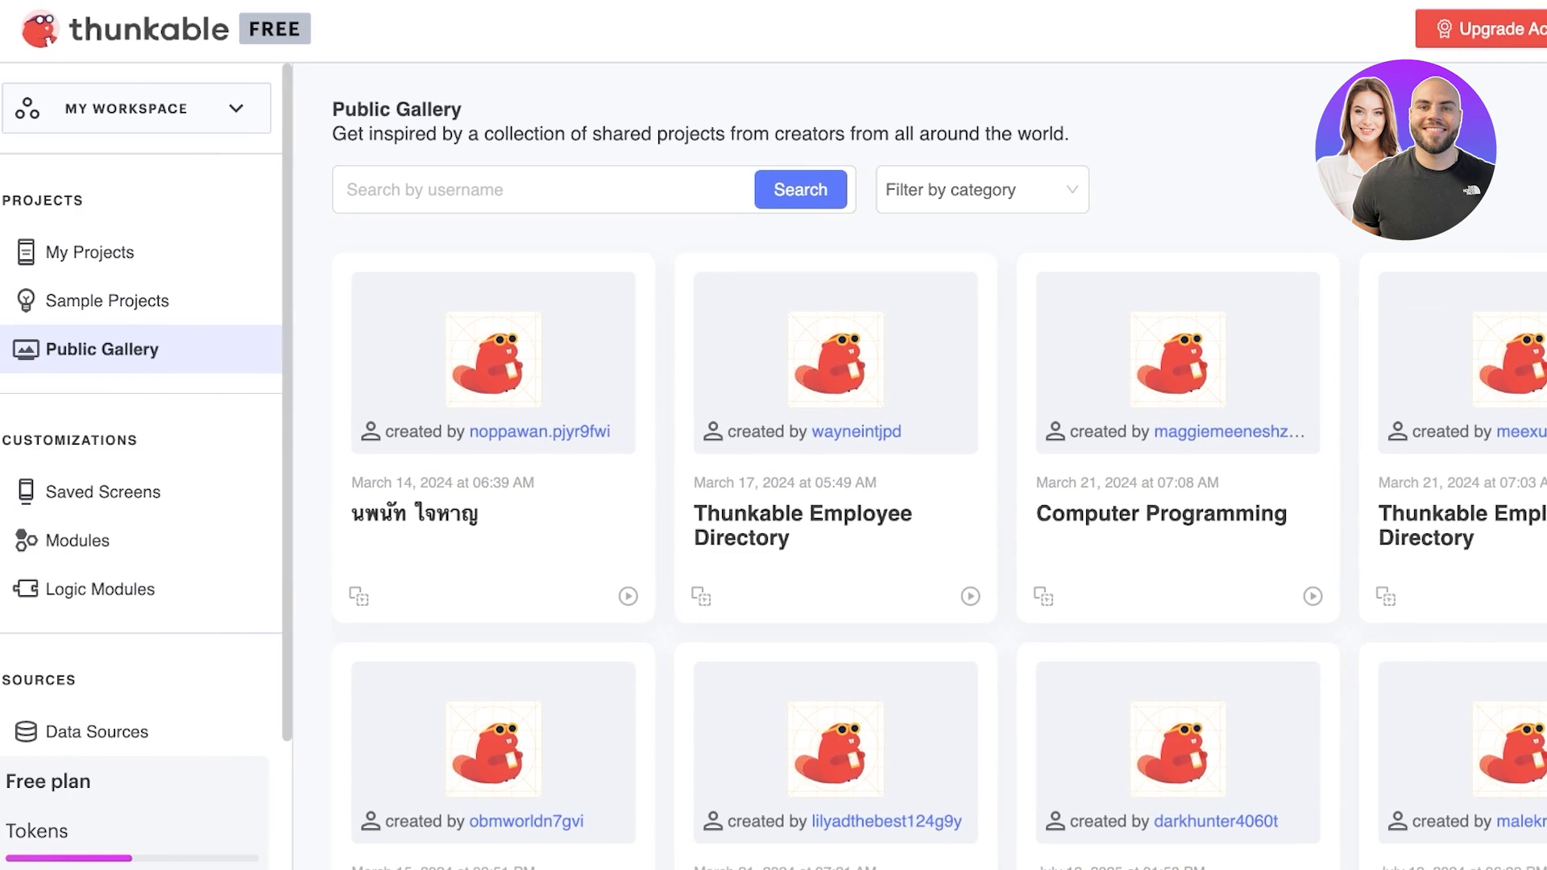
pyautogui.click(101, 590)
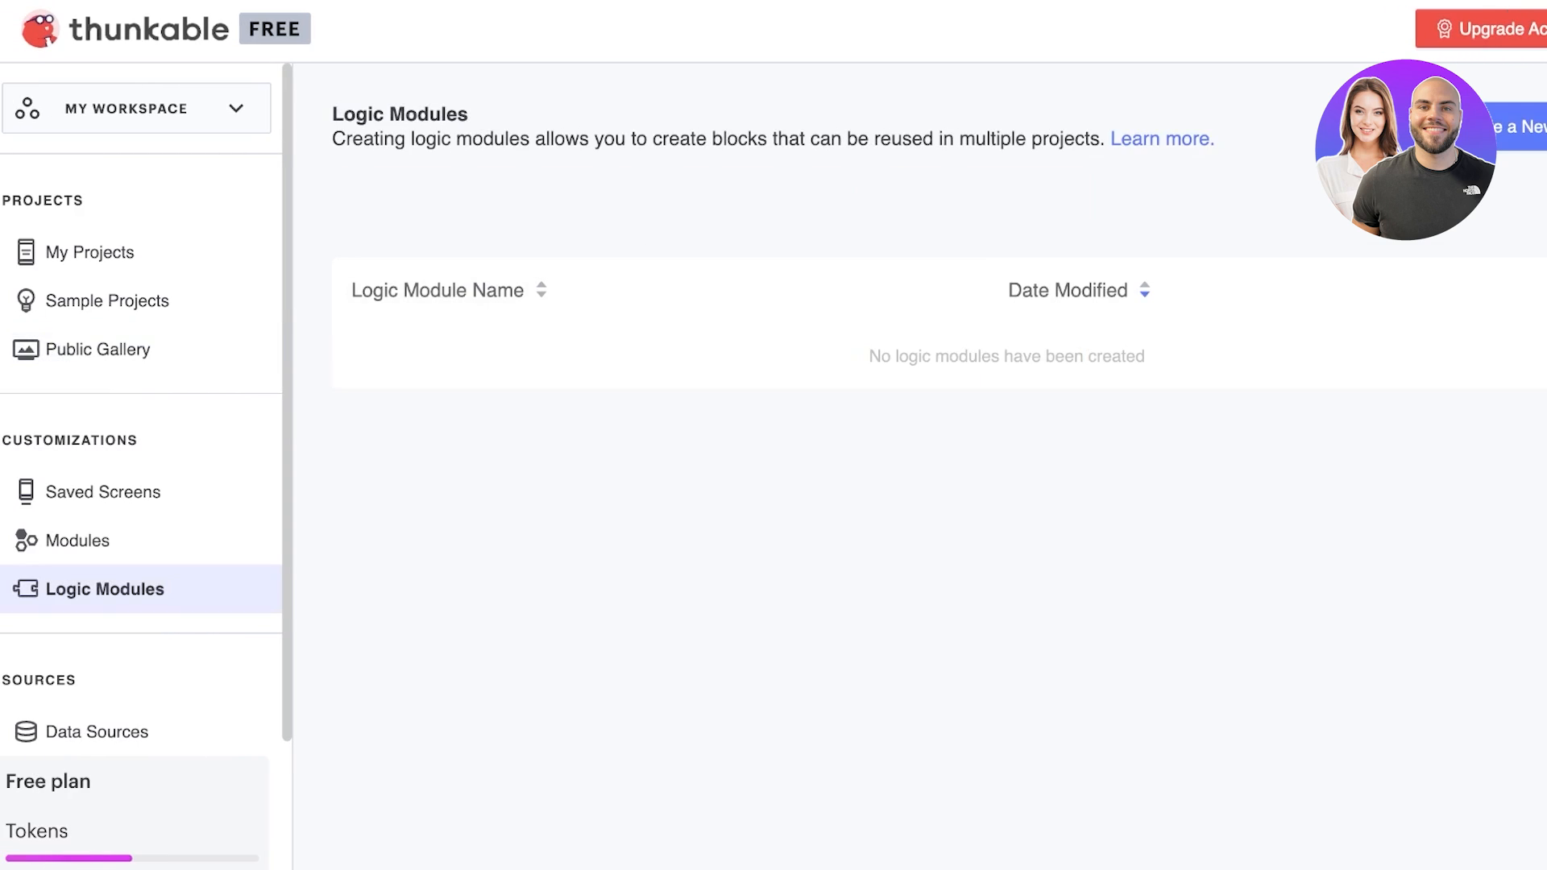
pyautogui.click(77, 540)
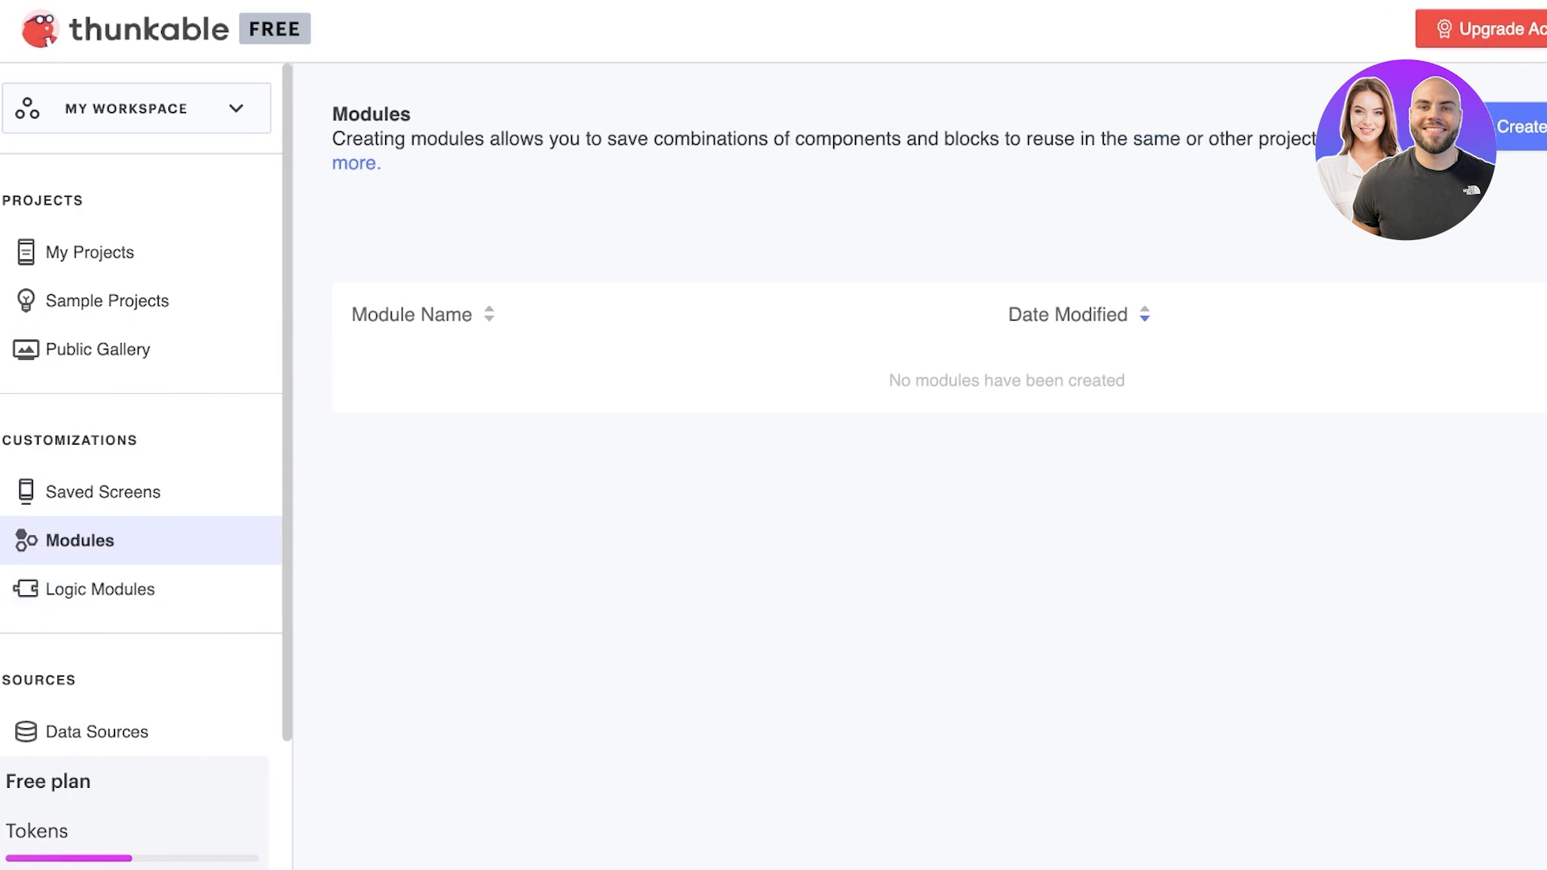
pyautogui.scroll(-3)
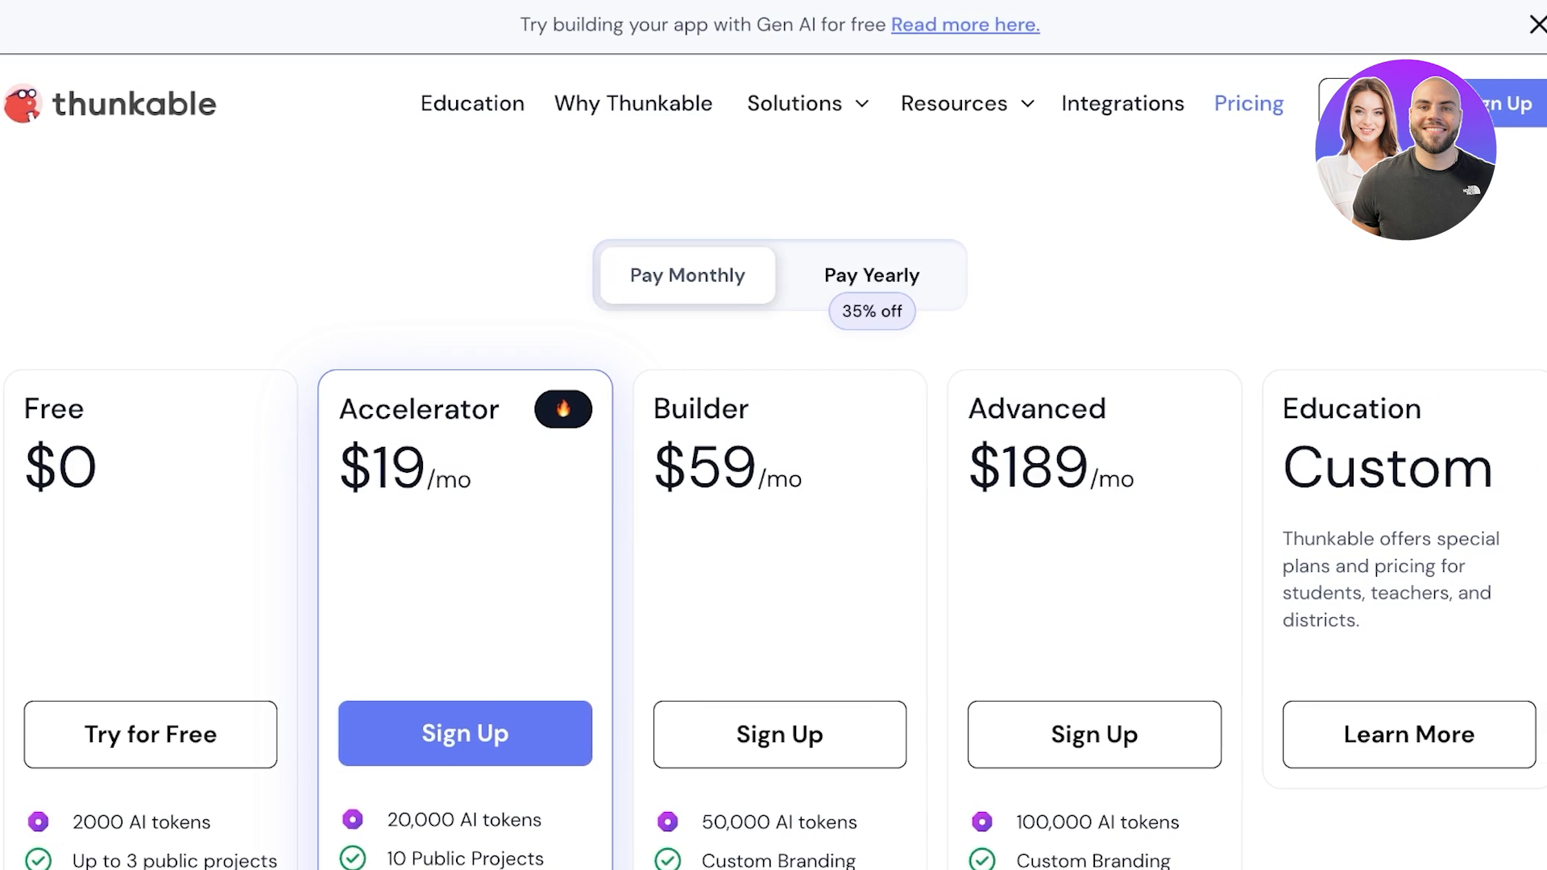
# Compare monthly and yearly plan features, settling on yearly billing with Accelerator at $18/mo
pyautogui.click(872, 274)
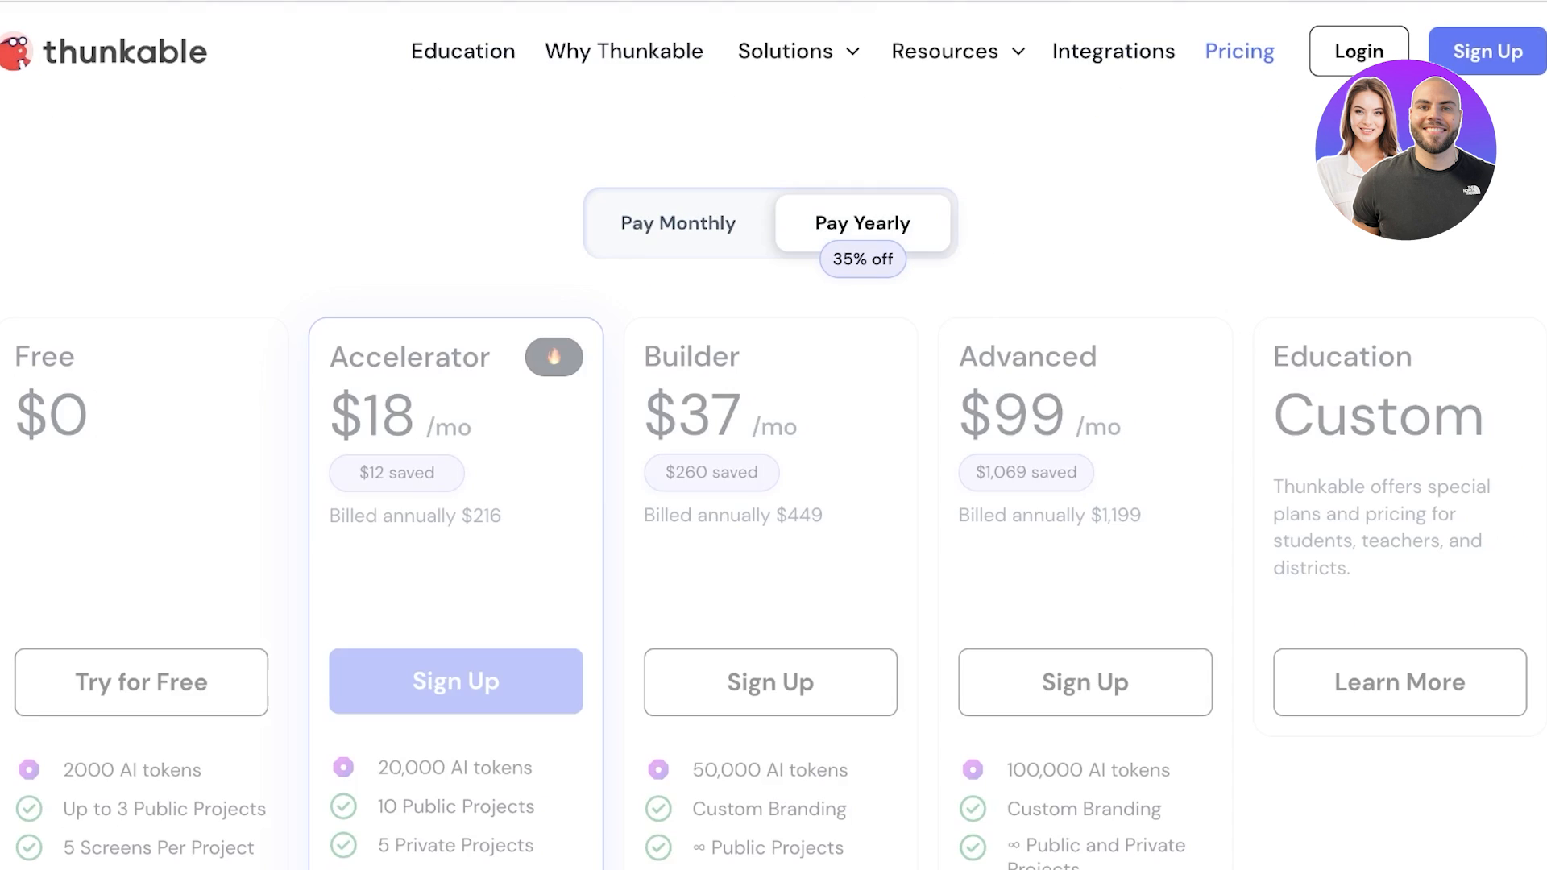
pyautogui.click(679, 223)
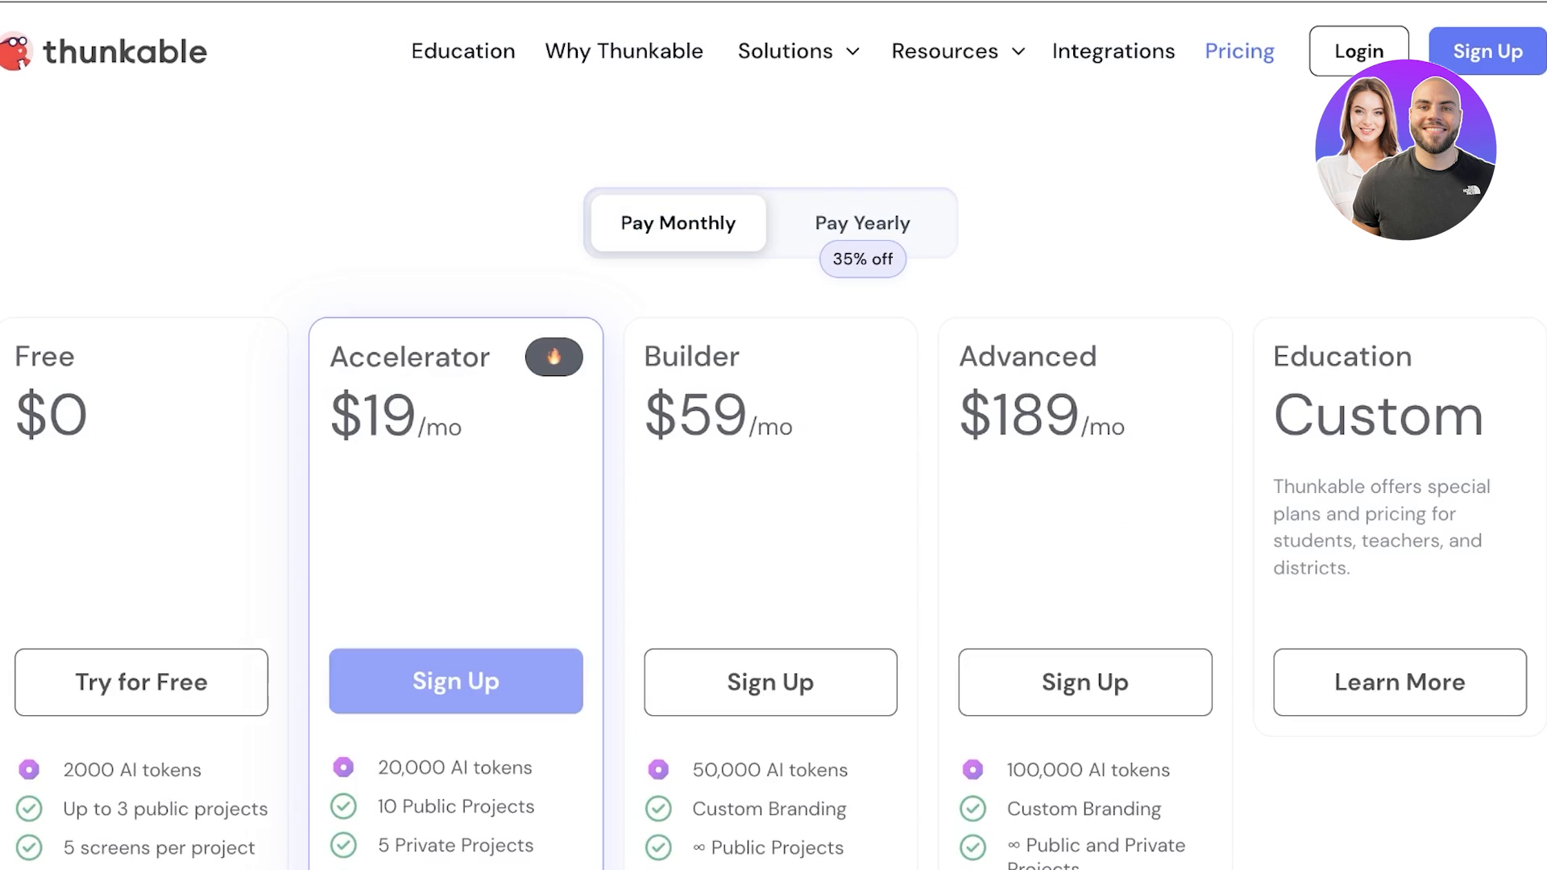
pyautogui.scroll(-3)
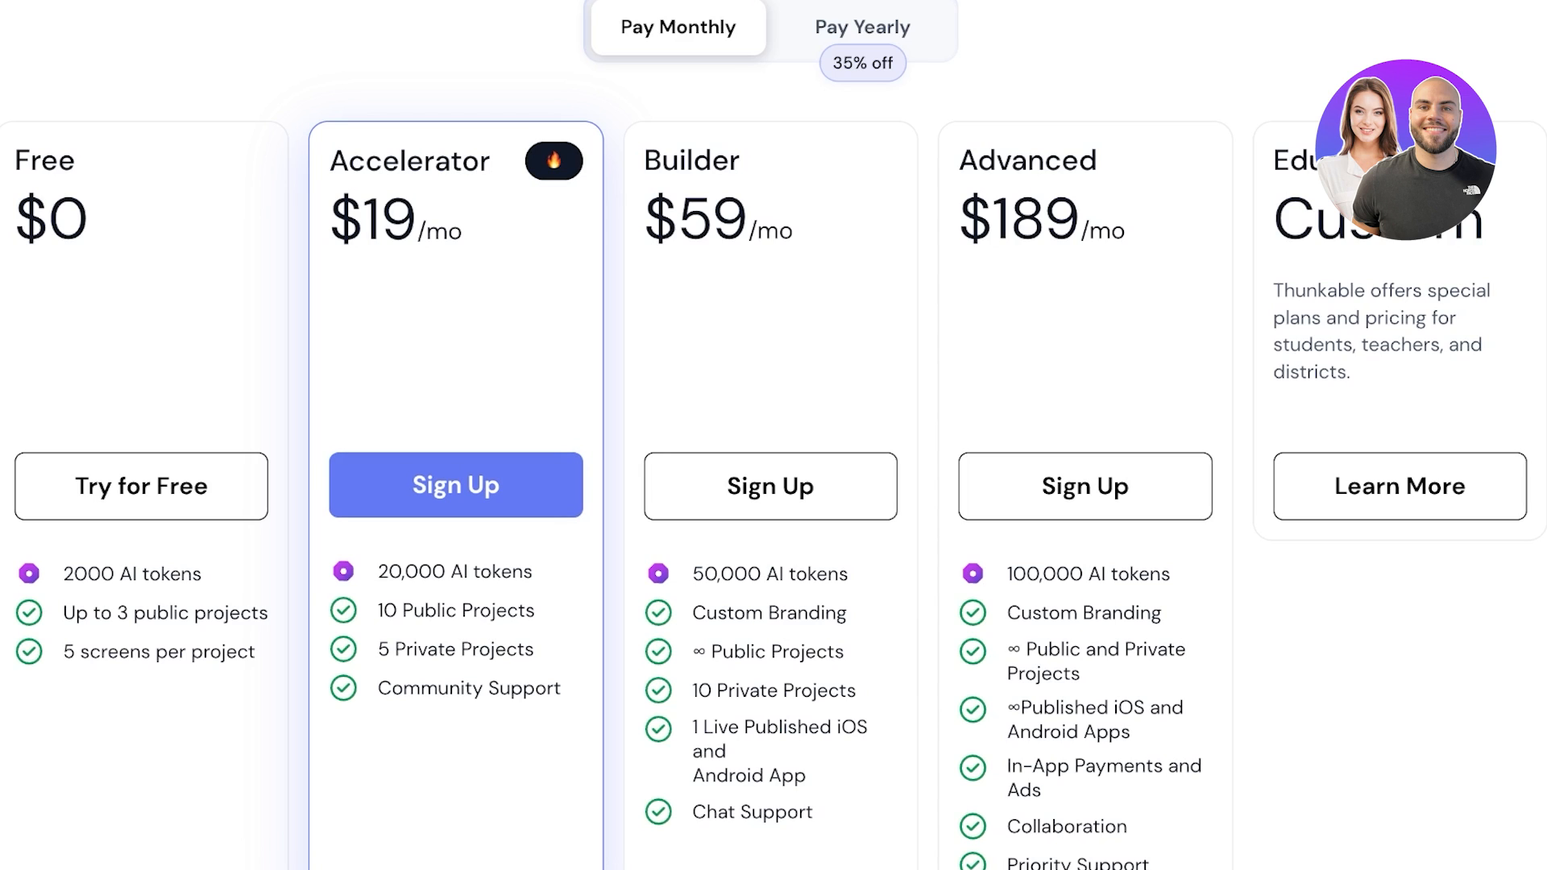
pyautogui.scroll(-3)
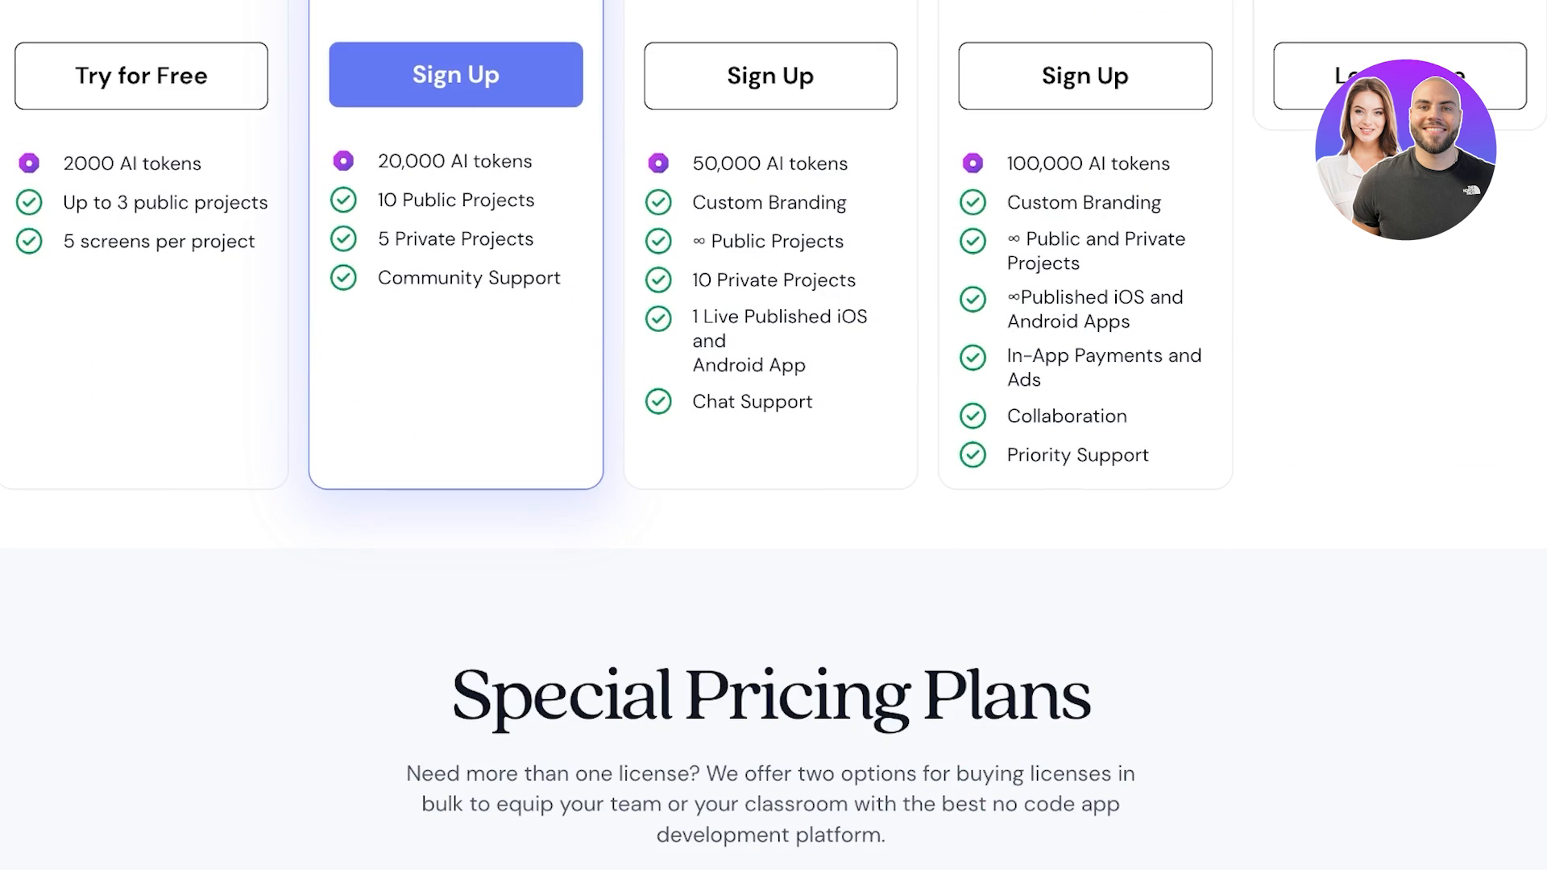
pyautogui.scroll(-3)
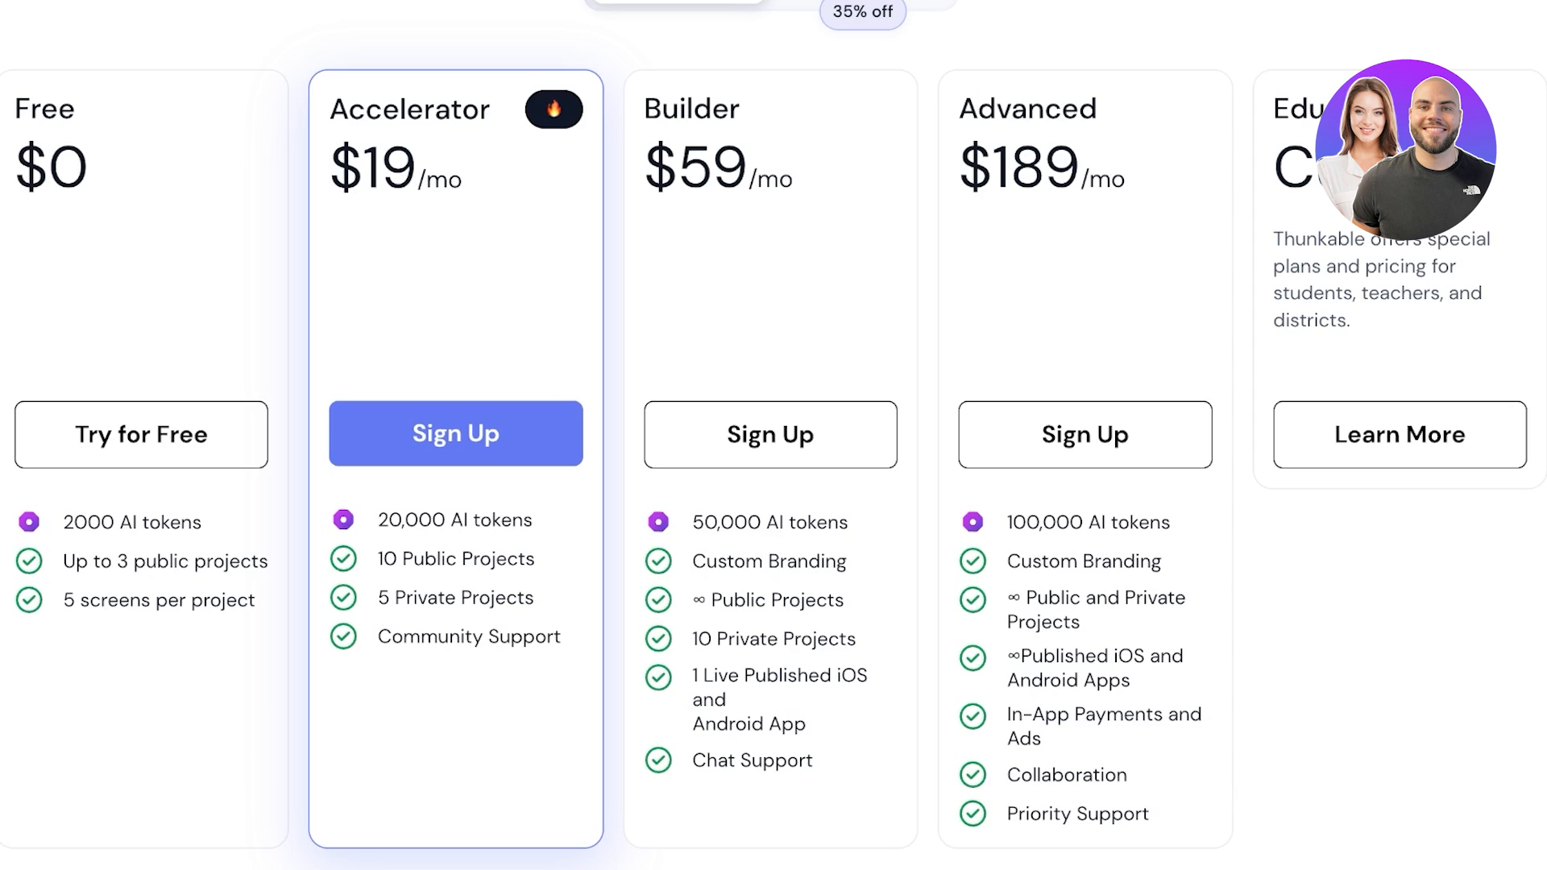
pyautogui.scroll(-3)
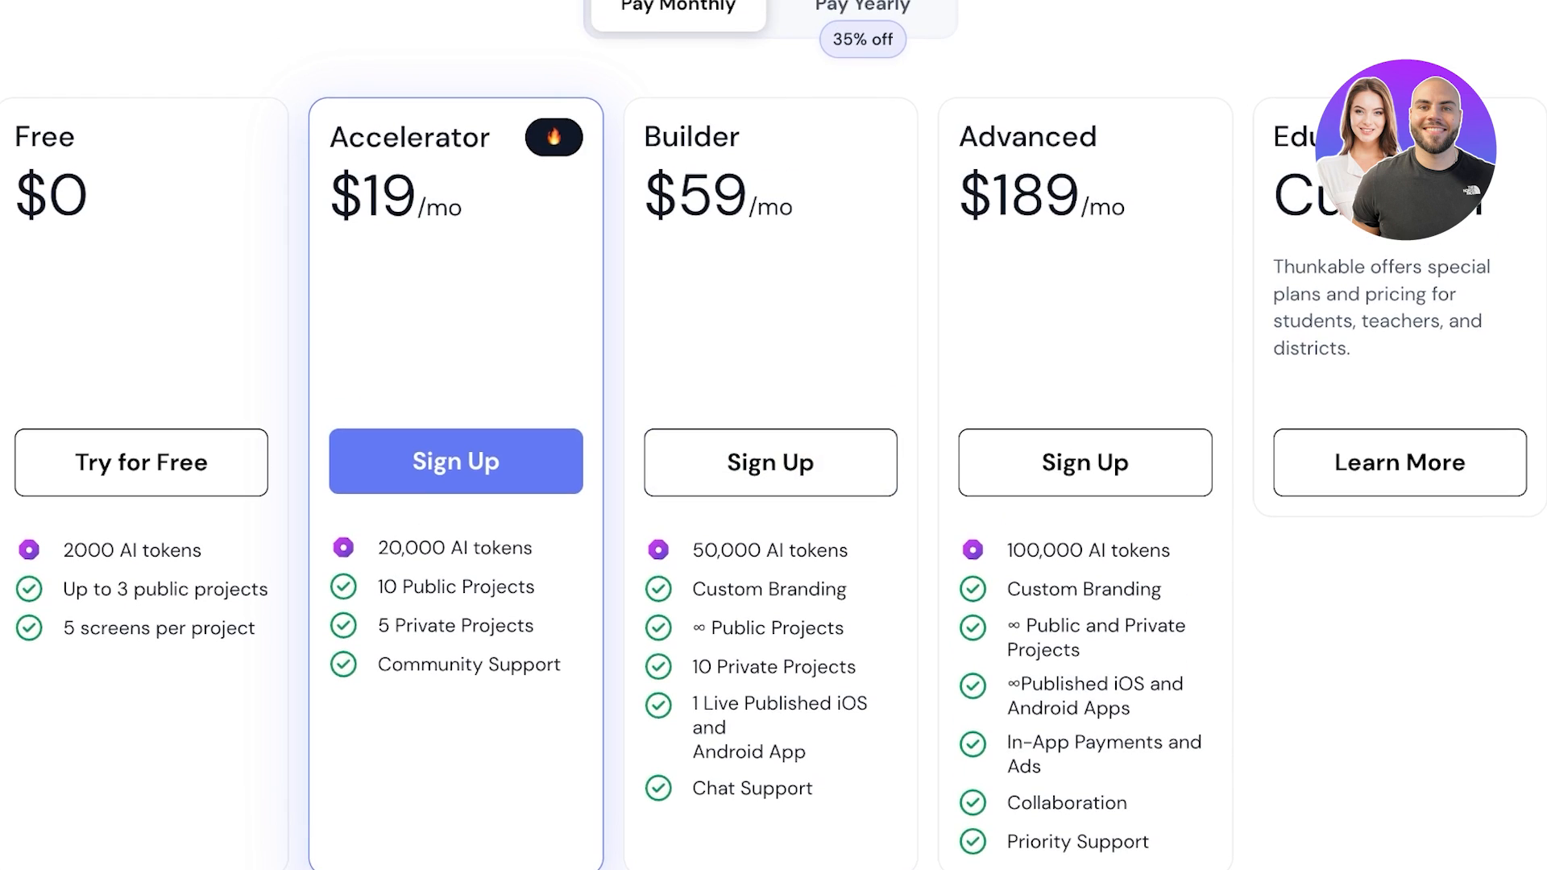
pyautogui.click(860, 57)
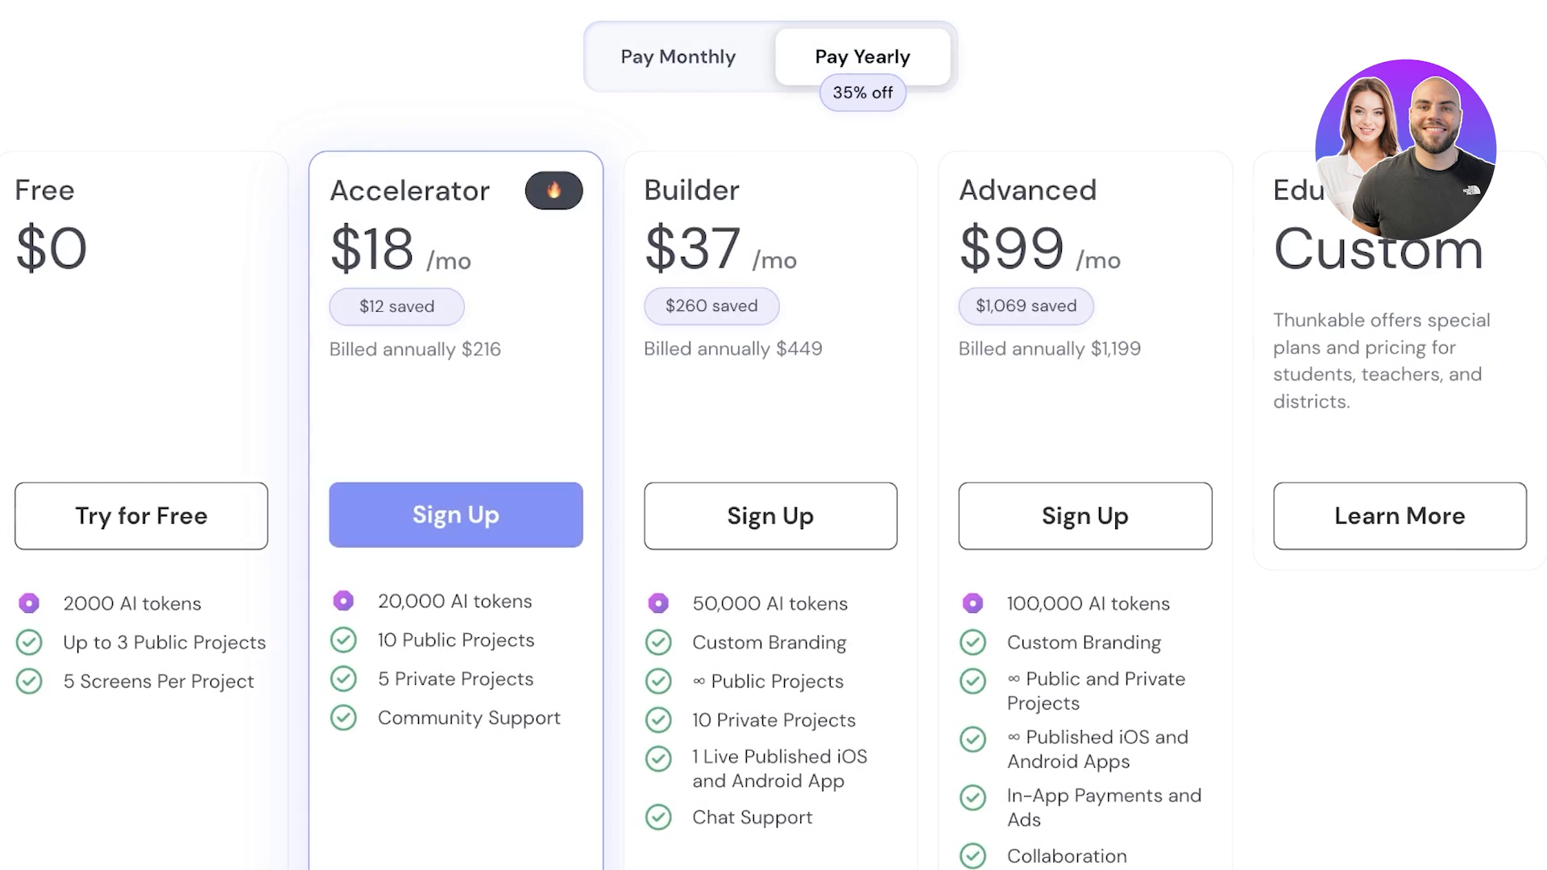